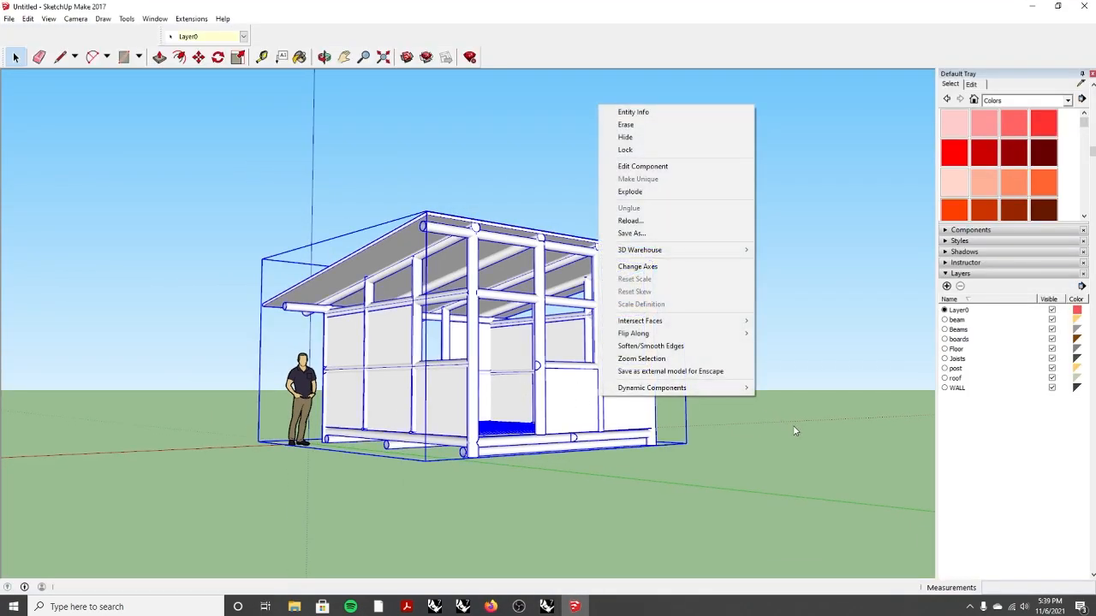
Leave SketchUp and bring up the same shelter model in Rhino 7
left_click(511, 389)
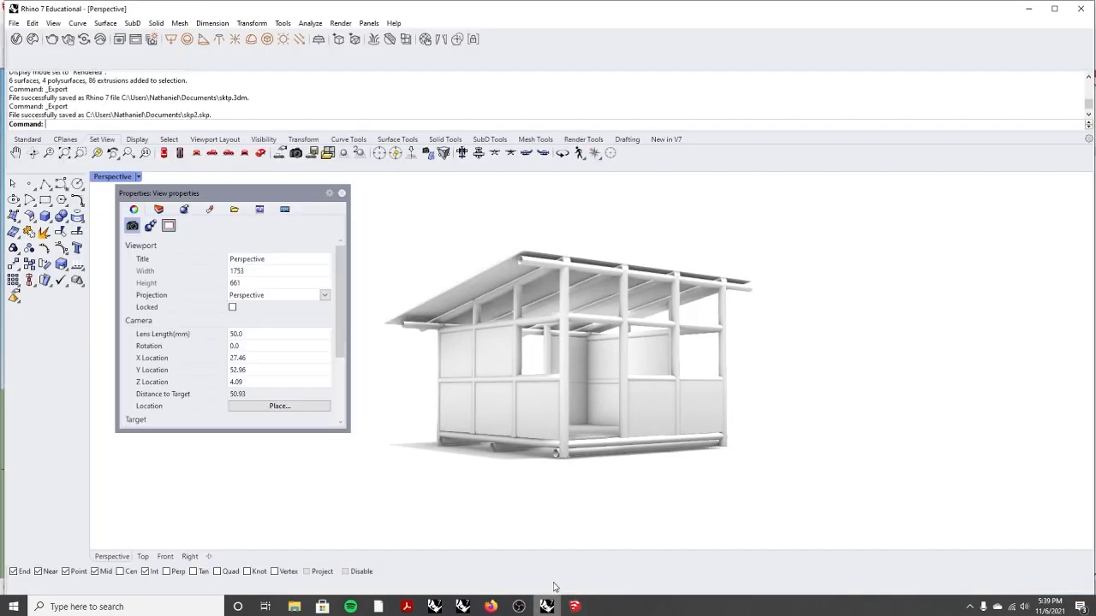
mouse_move(15, 41)
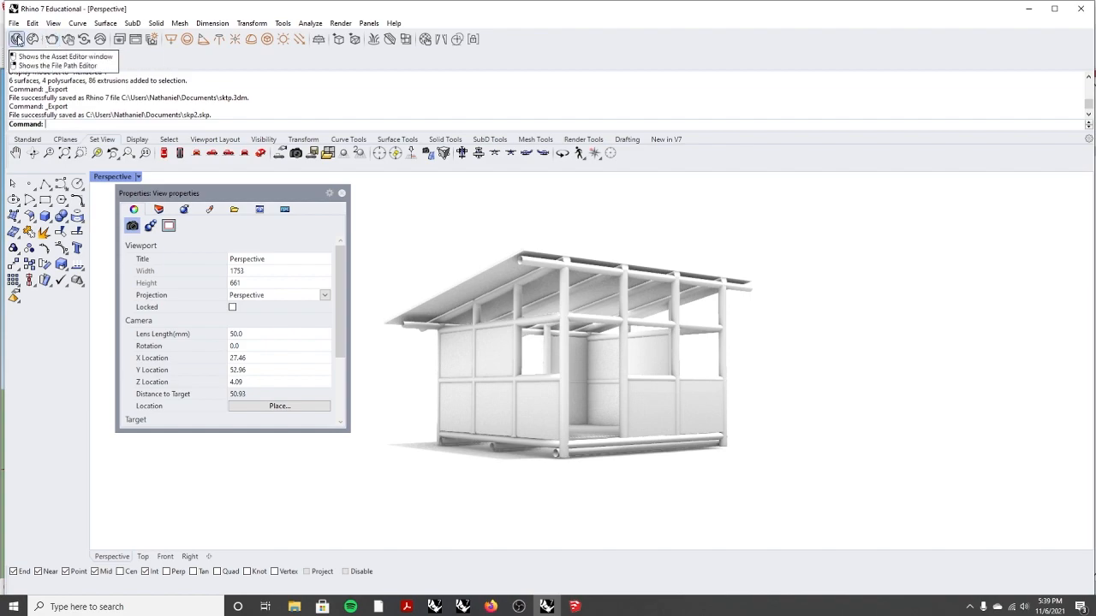
Show the document's display mode list and select Rendered for duplication
left_click(12, 21)
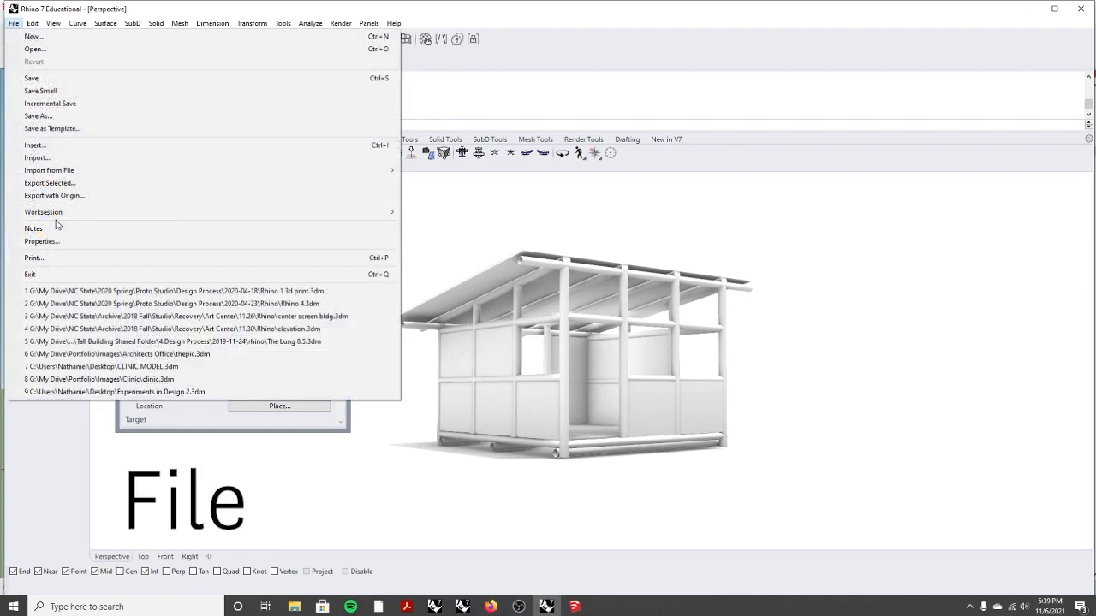
left_click(40, 241)
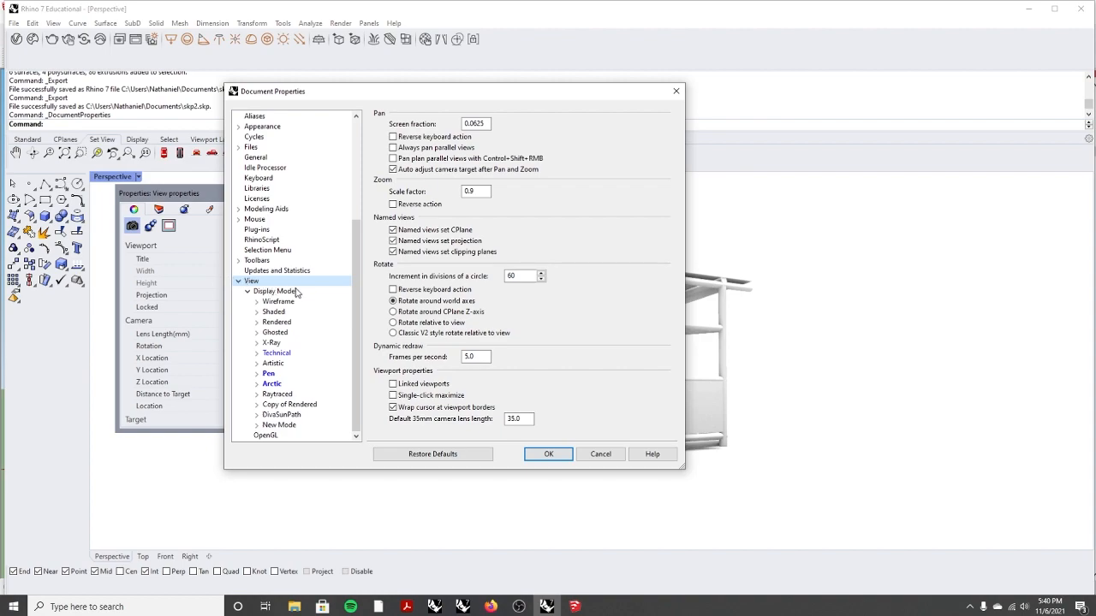
mouse_move(291, 392)
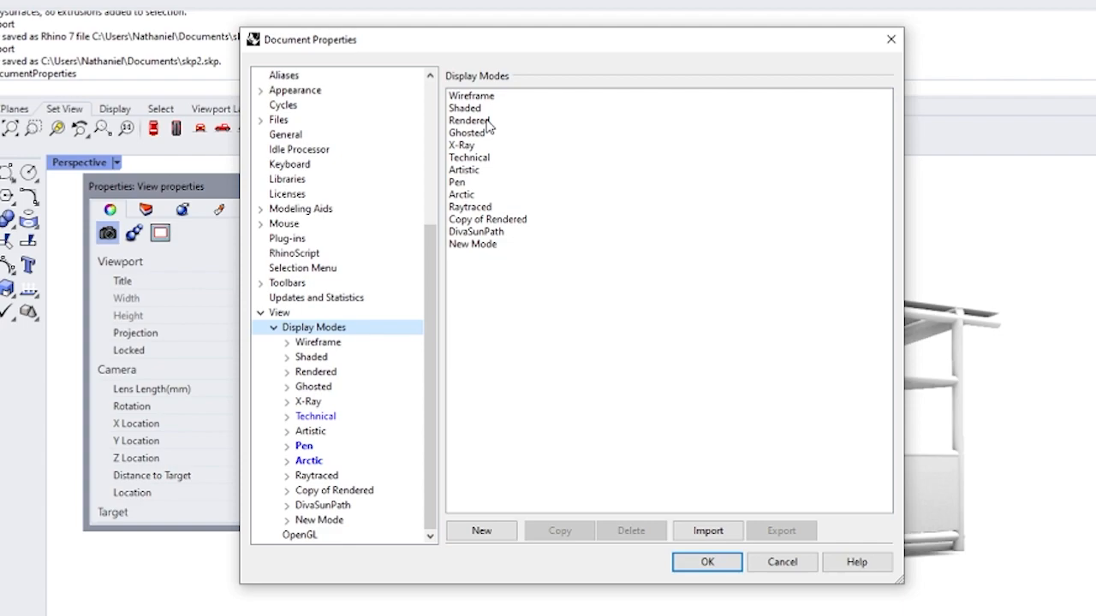
left_click(469, 120)
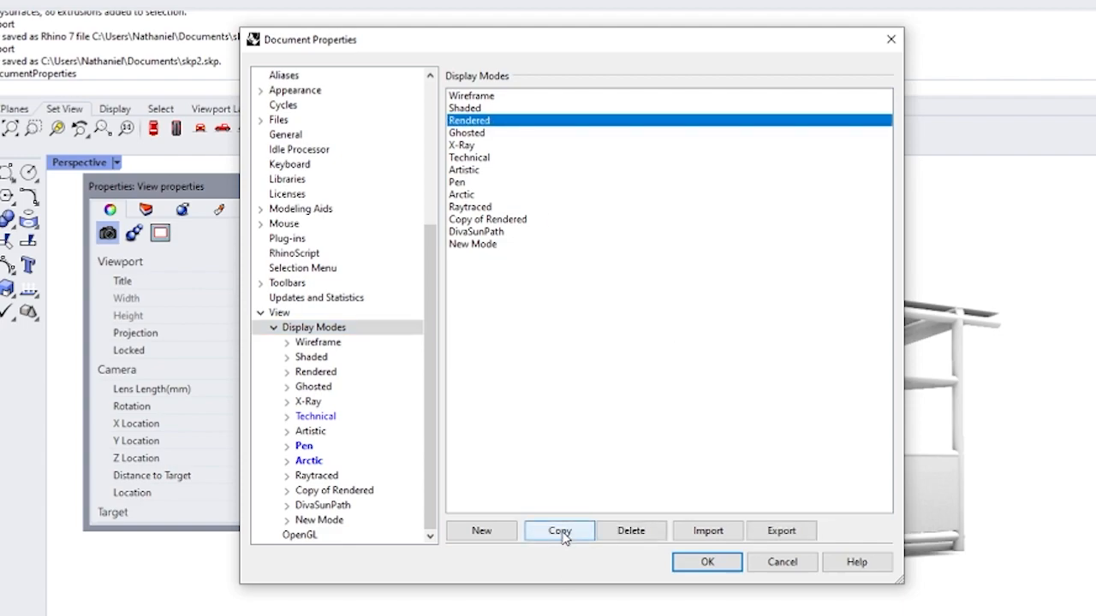
Copy the Rendered display mode and name the copy SKP
left_click(559, 530)
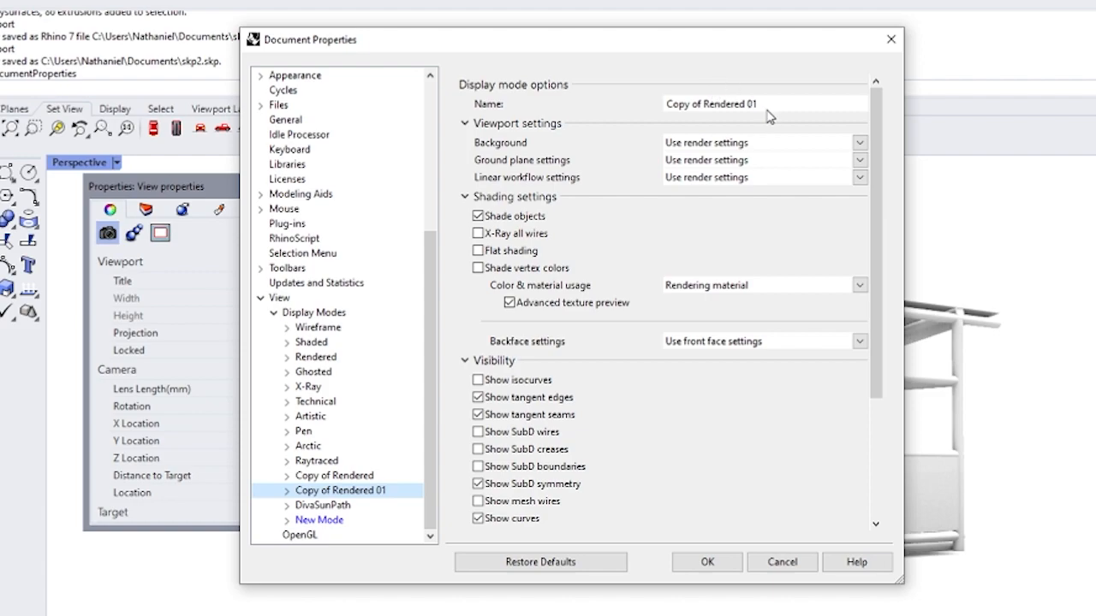
type("SK")
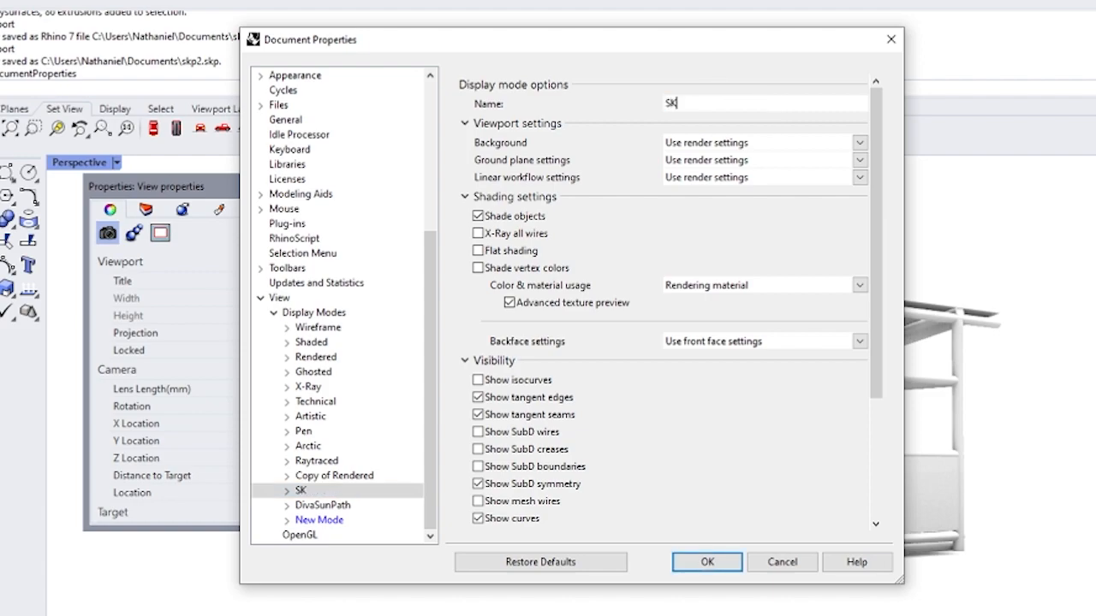
type("P")
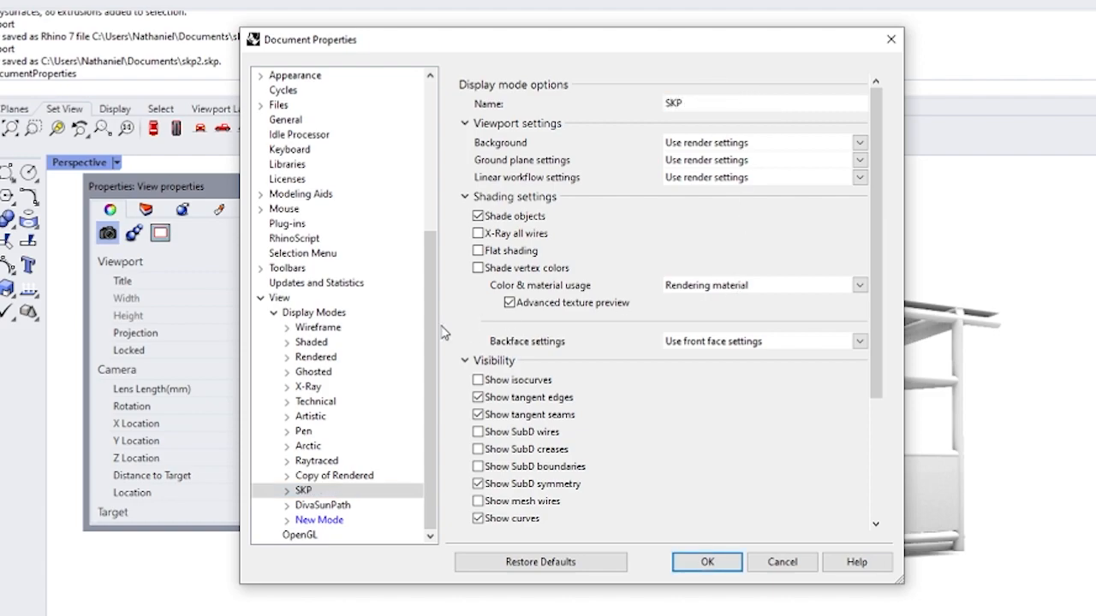
scroll("down", 3)
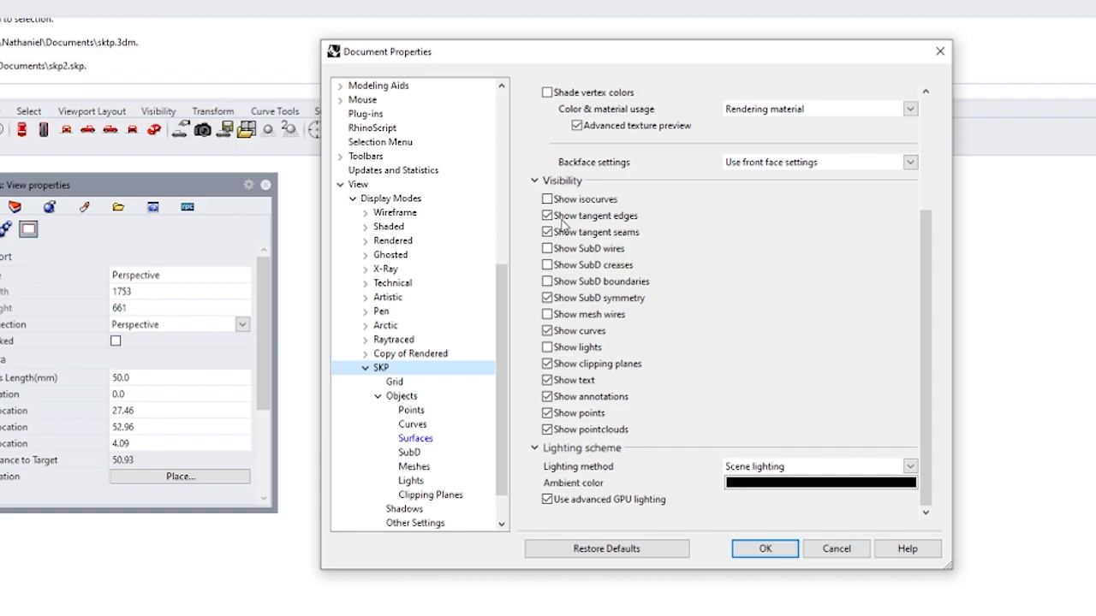
Give SKP flat shading, isocurves and tangent edges, hiding lights, text, annotations and points
left_click(546, 330)
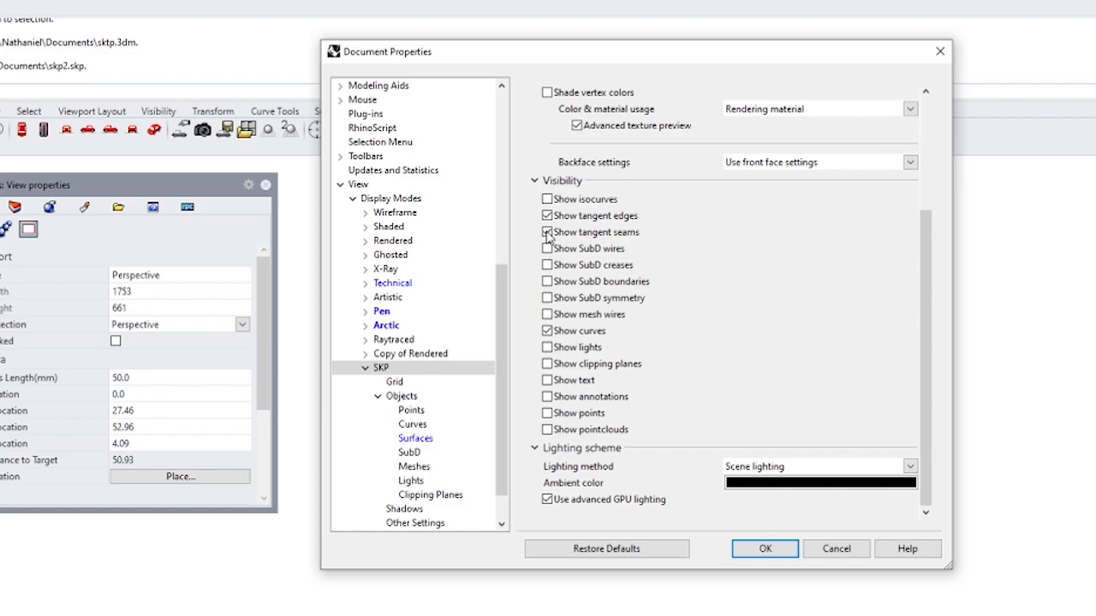
left_click(546, 216)
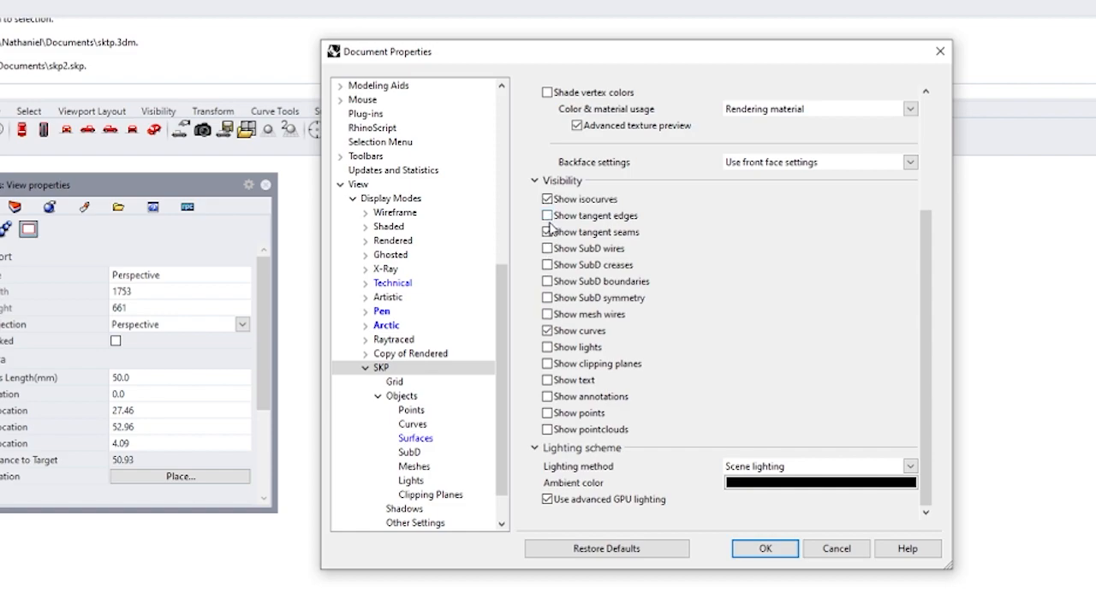
left_click(546, 216)
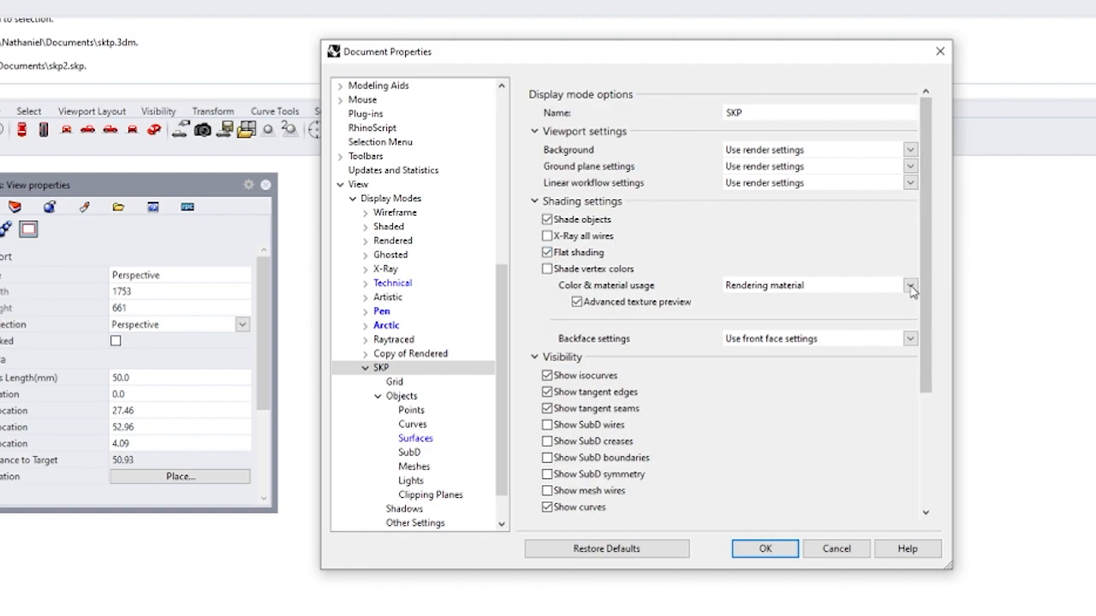
left_click(910, 285)
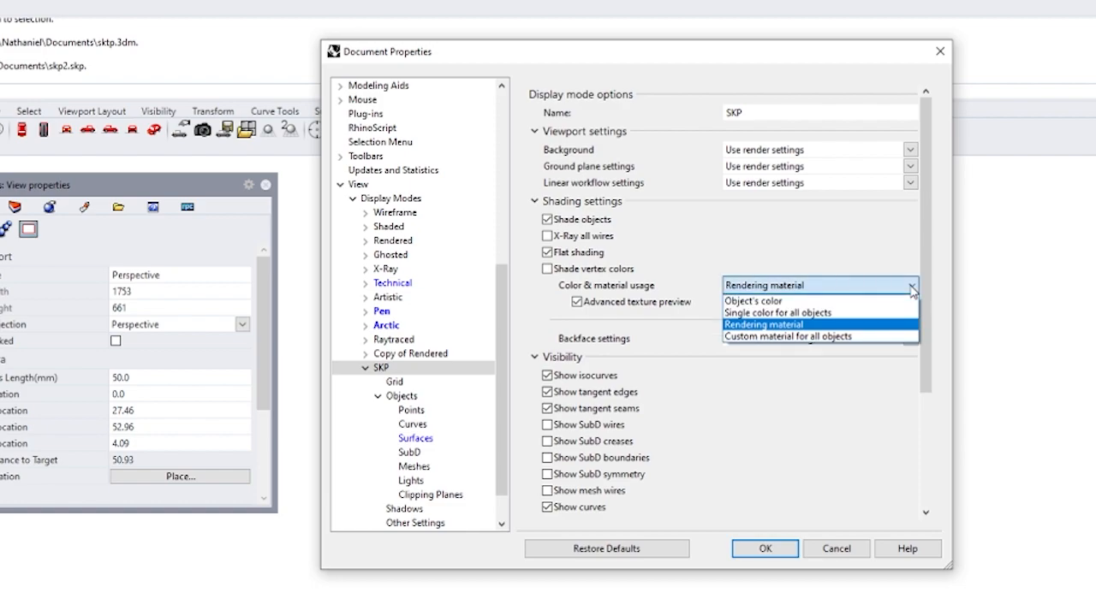
mouse_move(885, 318)
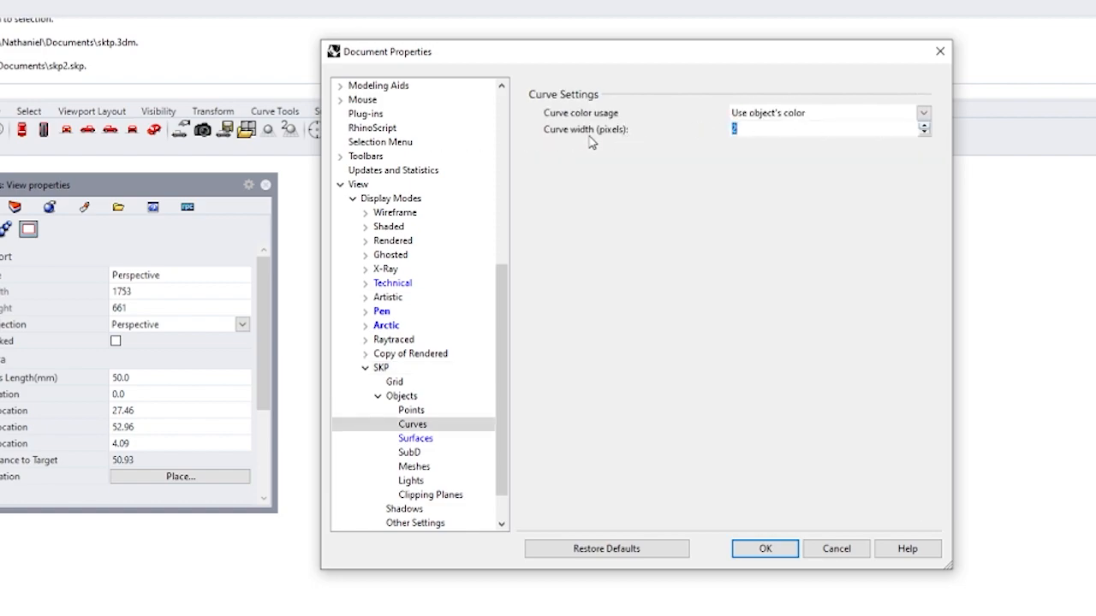
Step through SKP's surface edge and clipping plane settings to its Shadows page
left_click(415, 438)
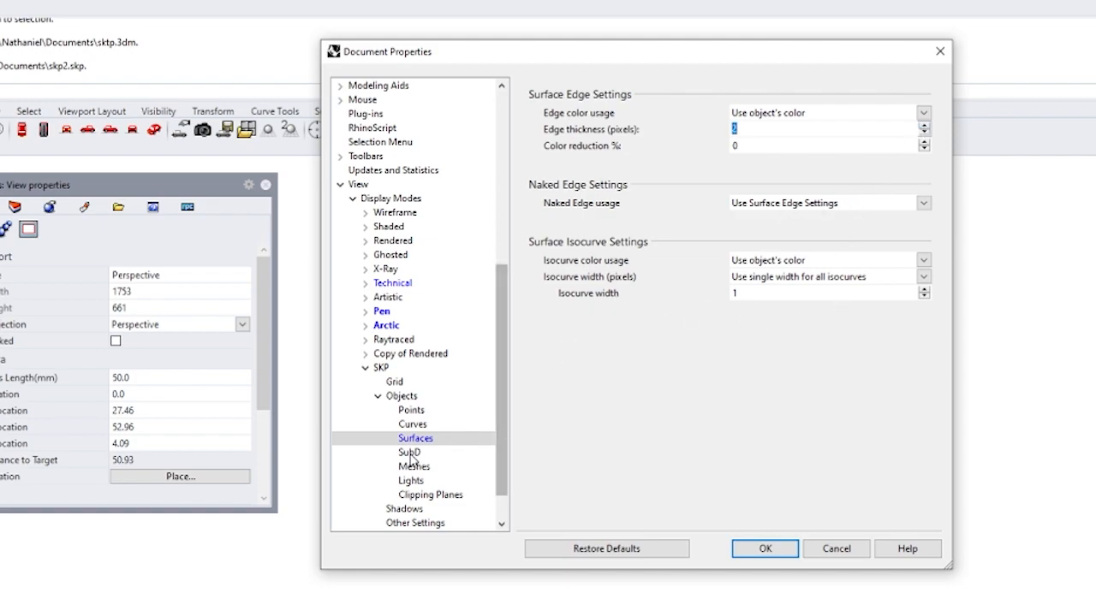
left_click(430, 494)
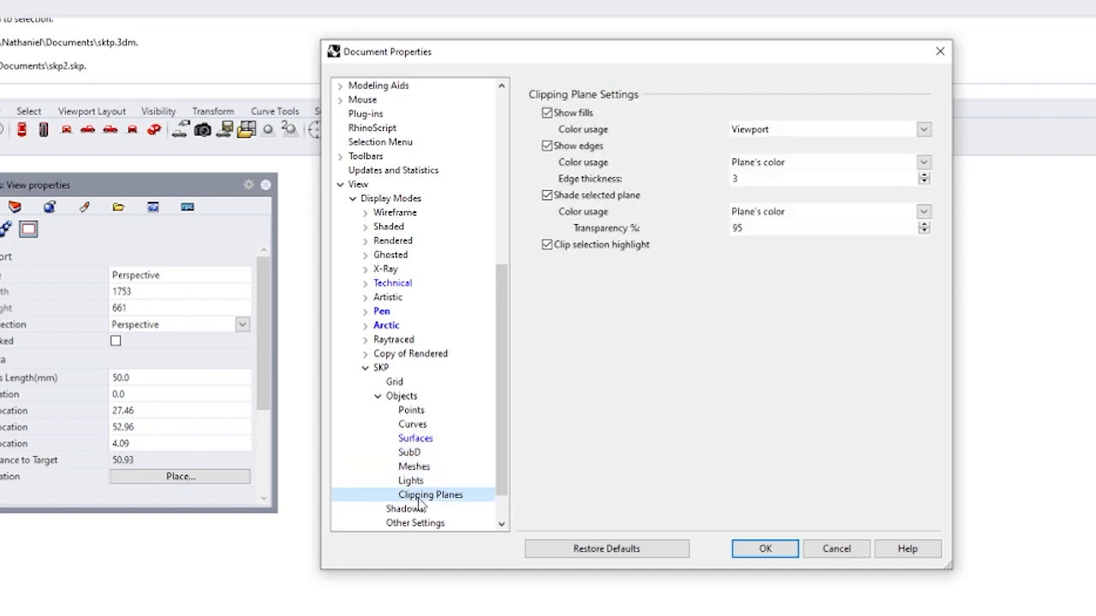
left_click(404, 508)
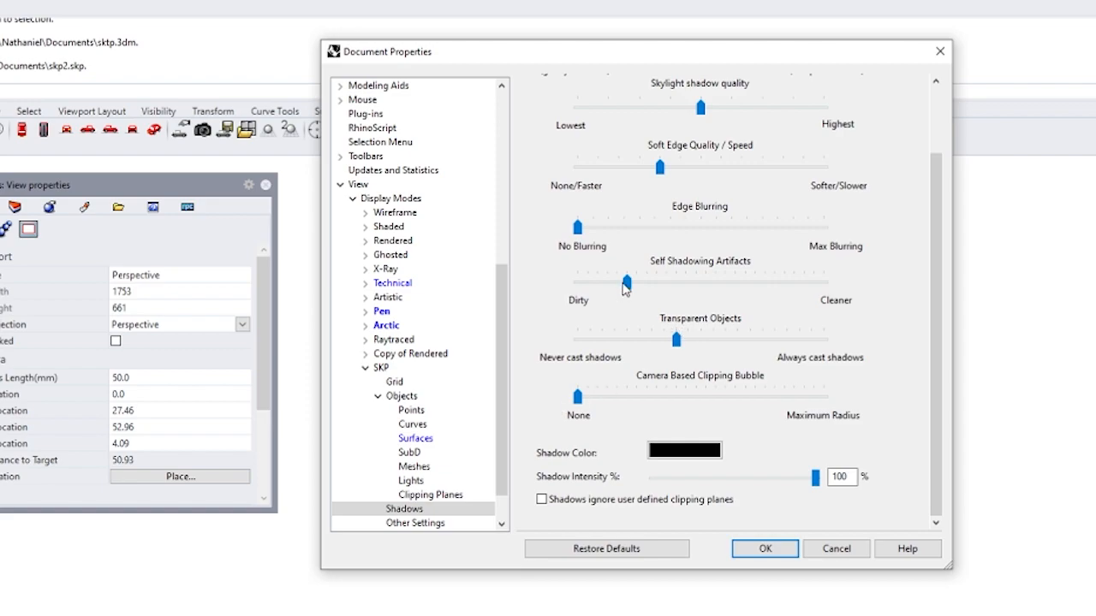
Set SKP shadows to cleaner self-shadowing, moderate edge blurring and adjusted memory size
left_click_drag(625, 284, 677, 284)
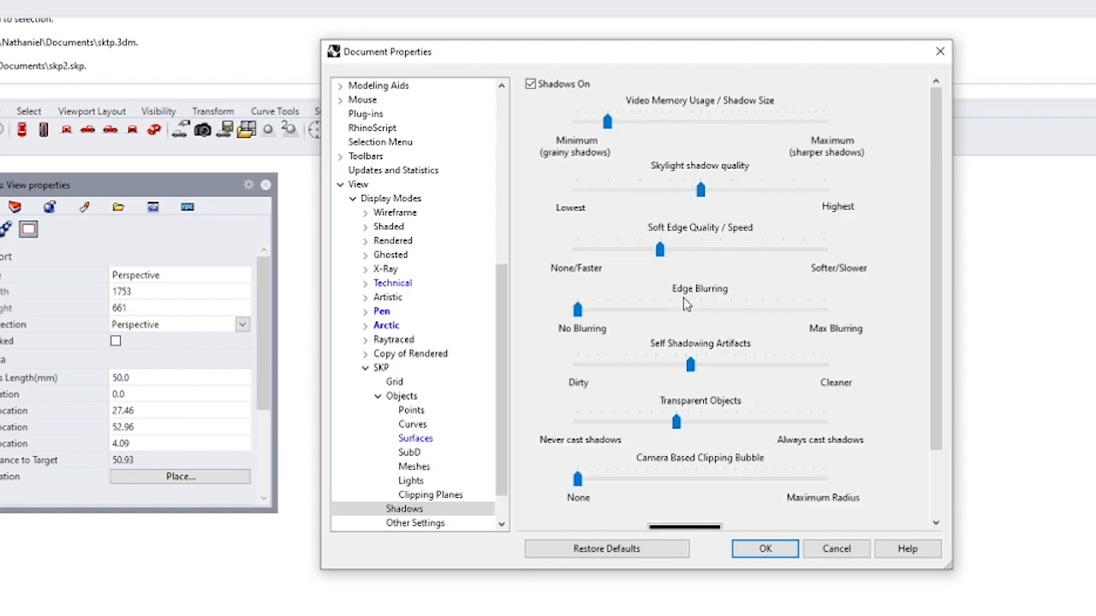
left_click_drag(578, 309, 723, 309)
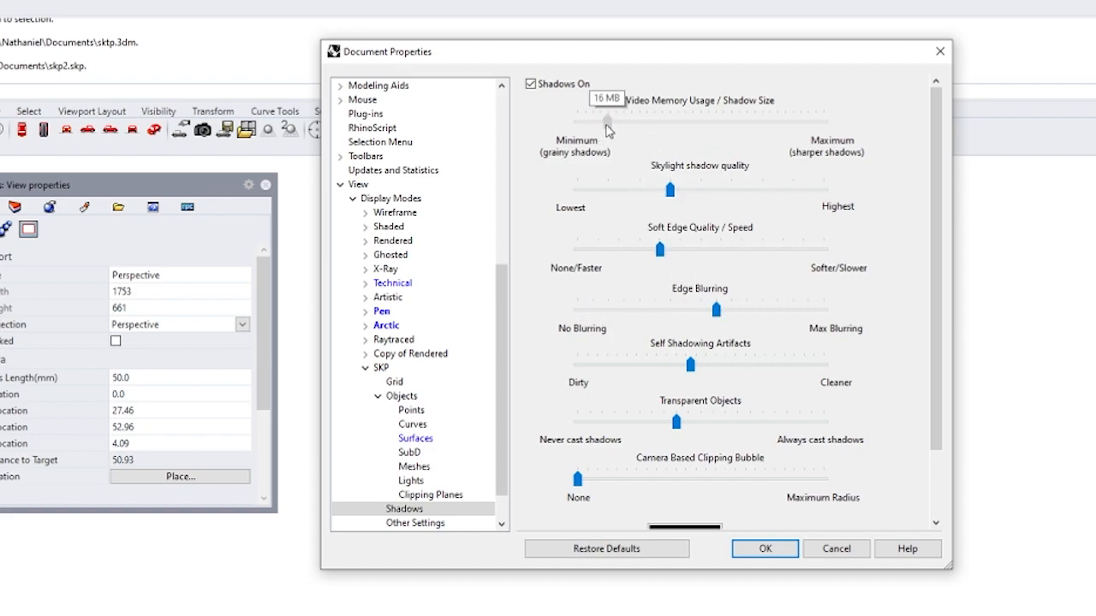
left_click_drag(605, 118, 822, 118)
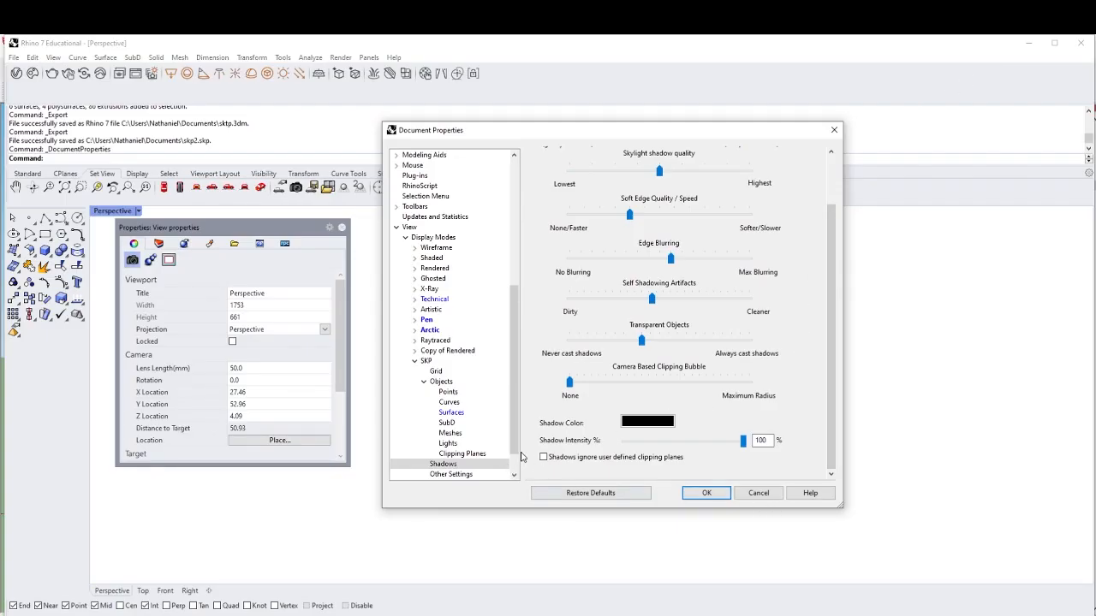
left_click(452, 444)
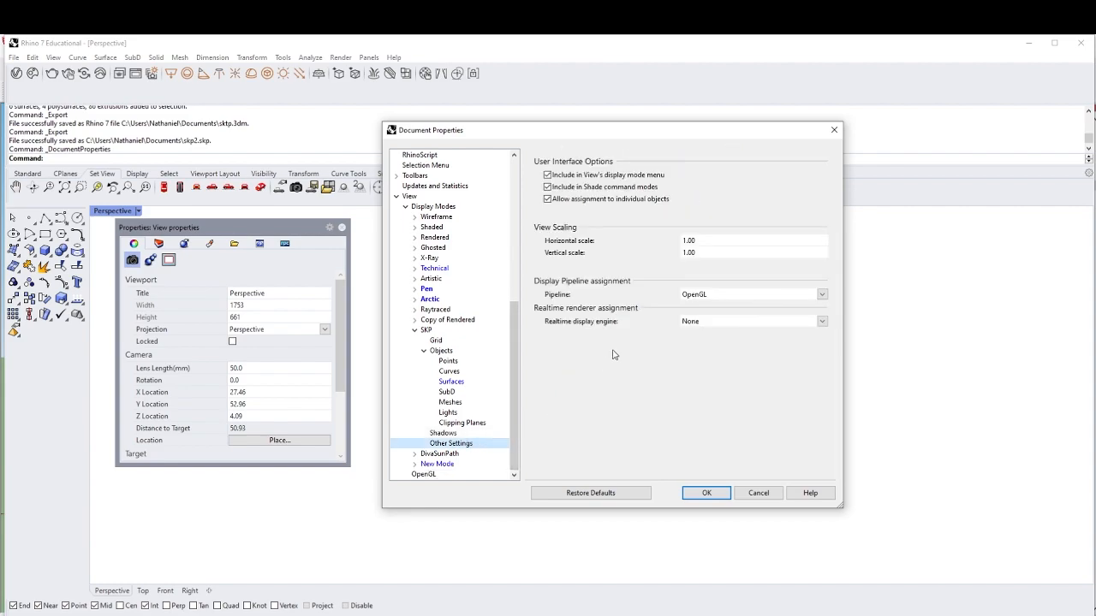
mouse_move(679, 405)
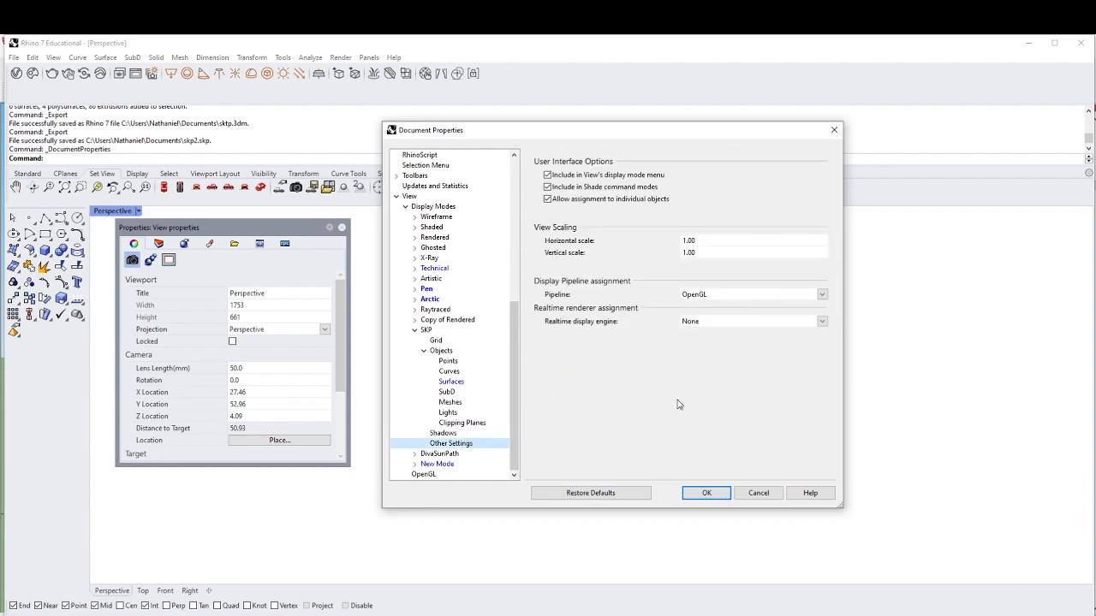
Accept the settings and display the Perspective view in SKP, orbiting closer to the shelter
left_click(706, 493)
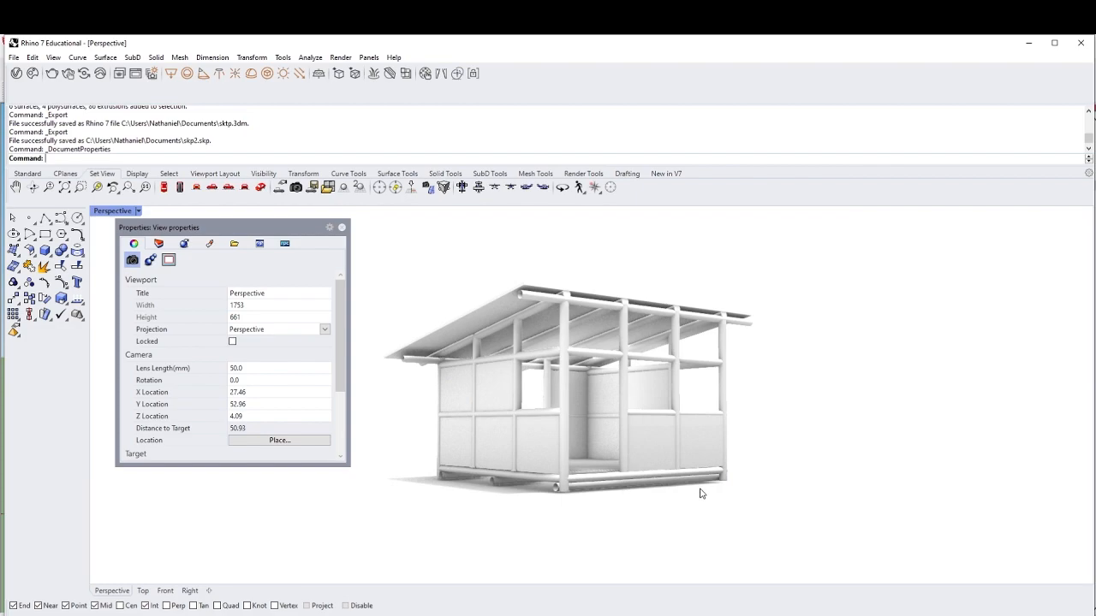
mouse_move(144, 211)
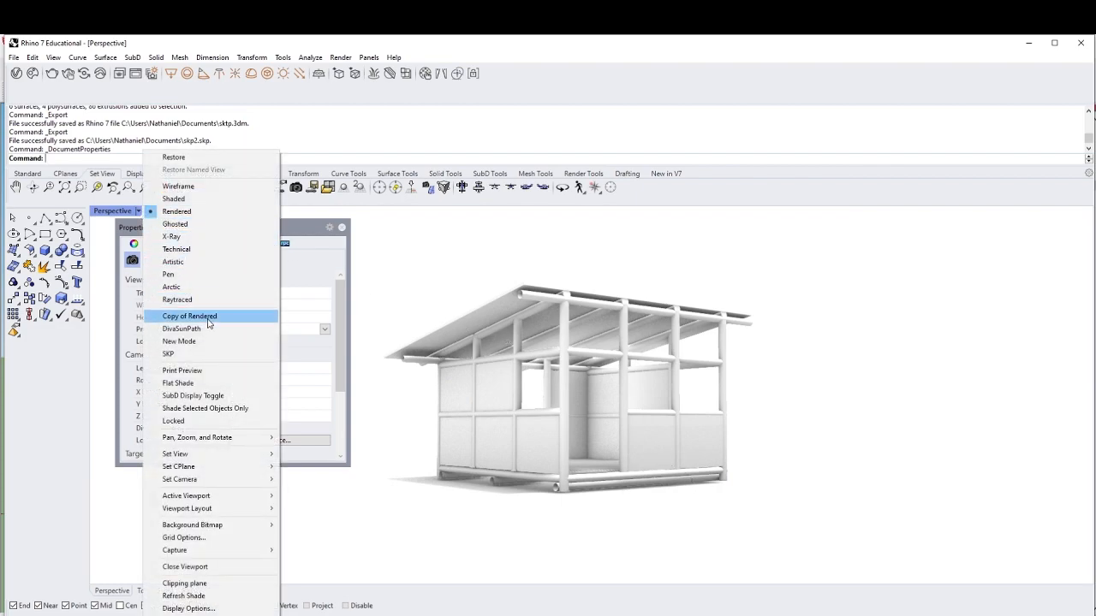
left_click(168, 353)
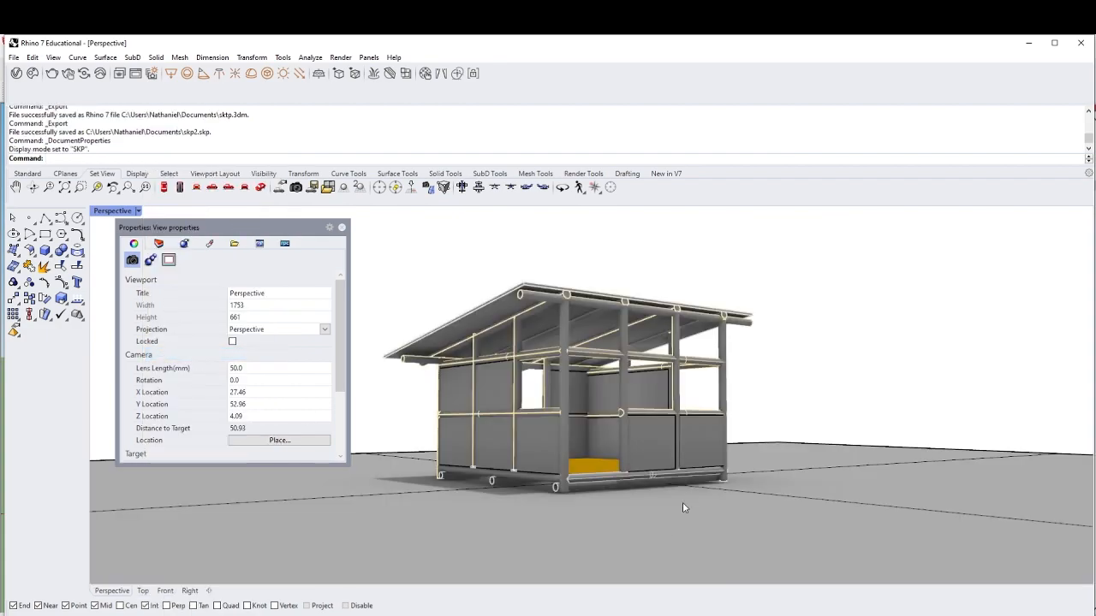
left_click_drag(683, 507, 591, 402)
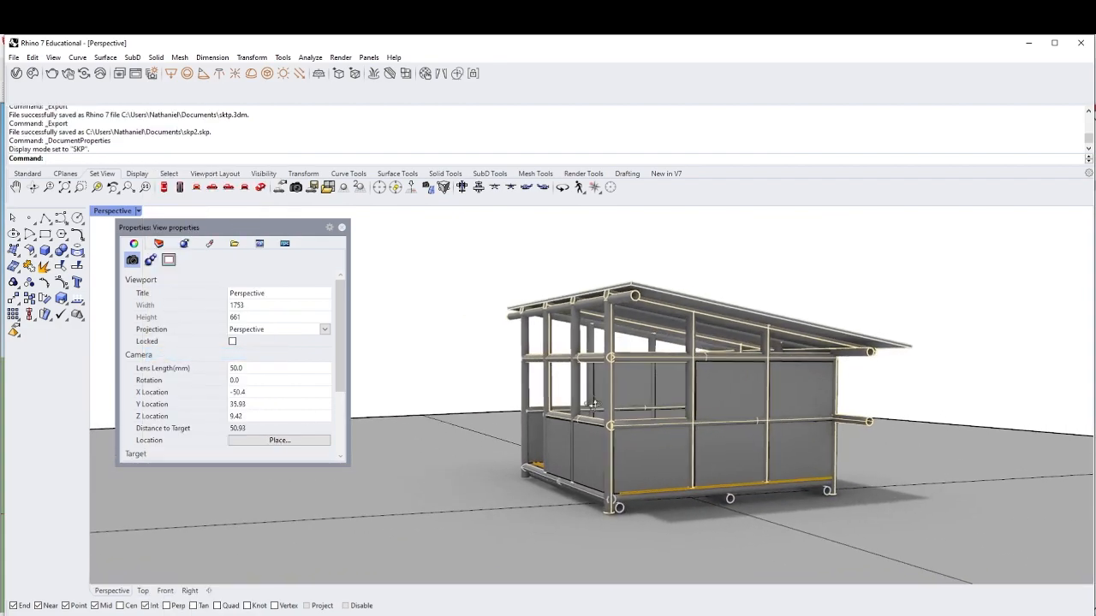
left_click_drag(727, 403, 599, 468)
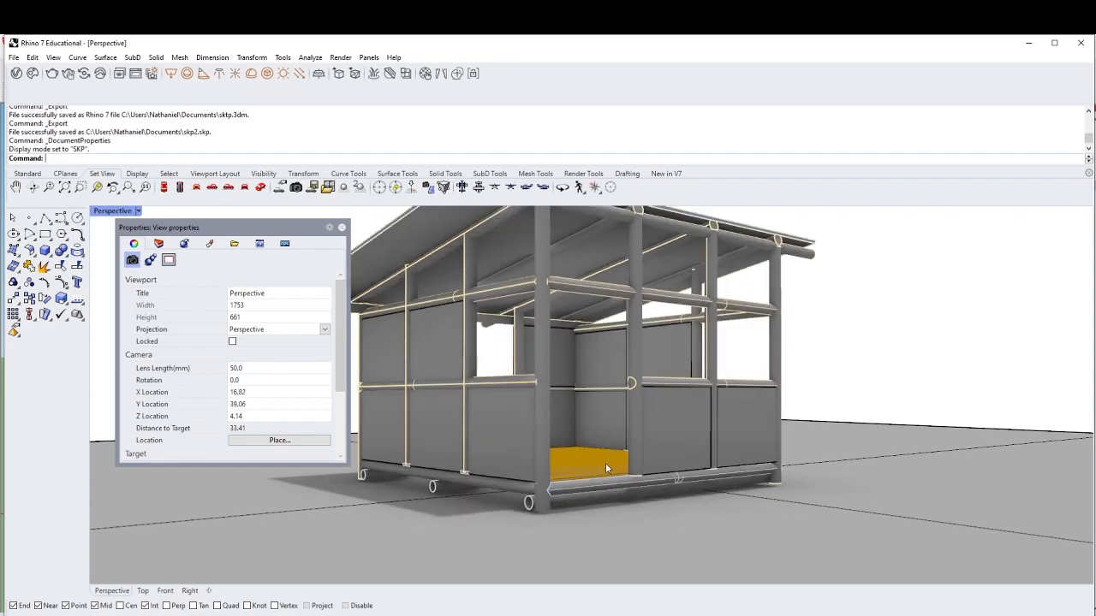
left_click_drag(605, 468, 590, 501)
type("Z")
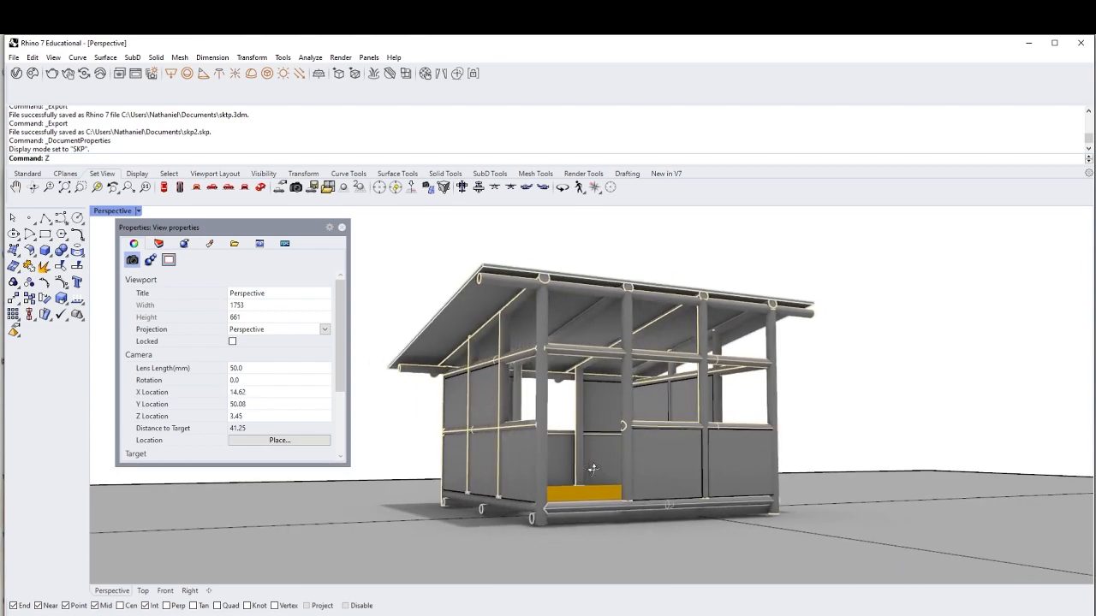
Make SKP curves a single black colour at 2 pixels, with shadows at 71% intensity
left_click(34, 59)
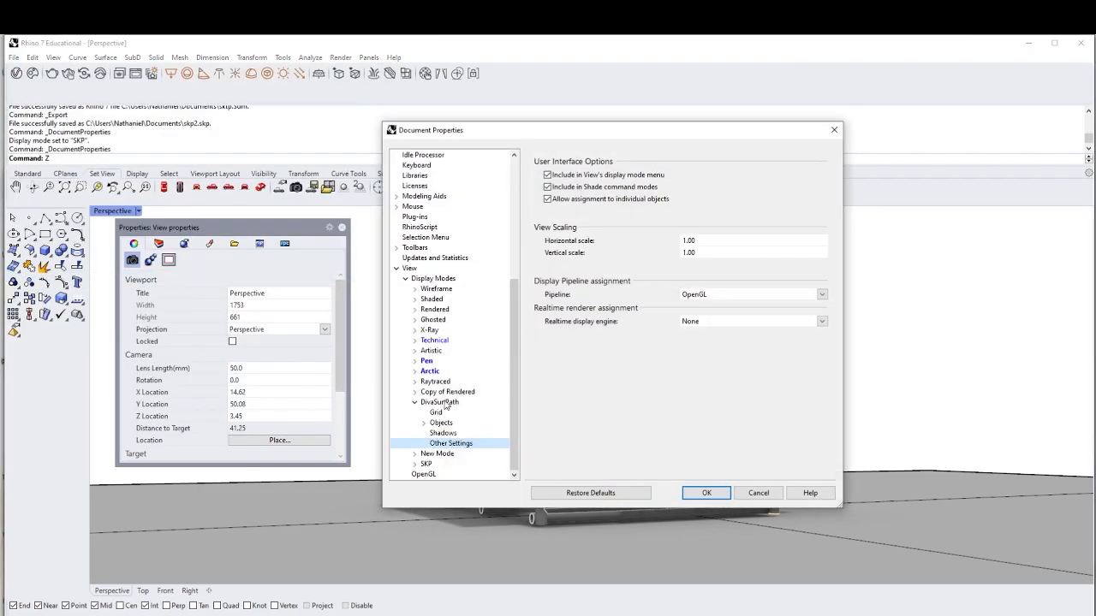
mouse_move(435, 408)
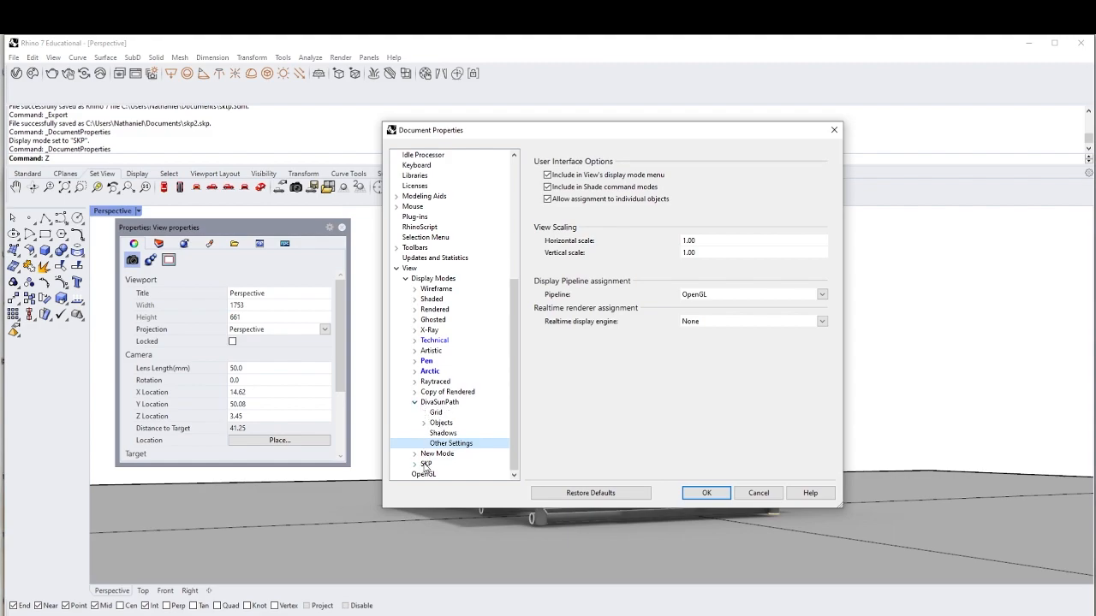
left_click(426, 464)
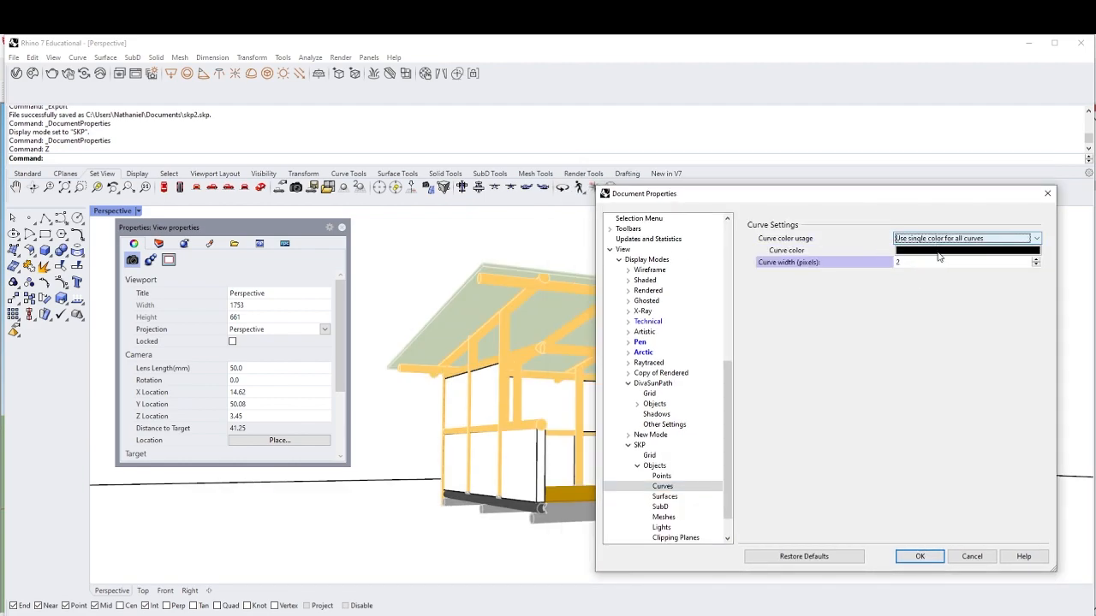
left_click(664, 496)
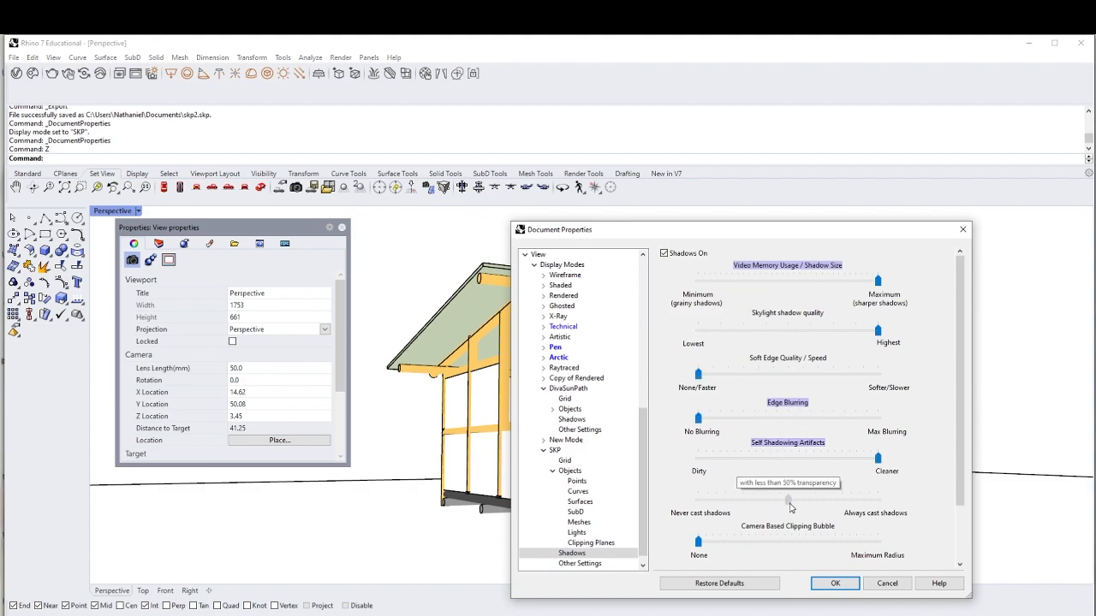
scroll("down", 3)
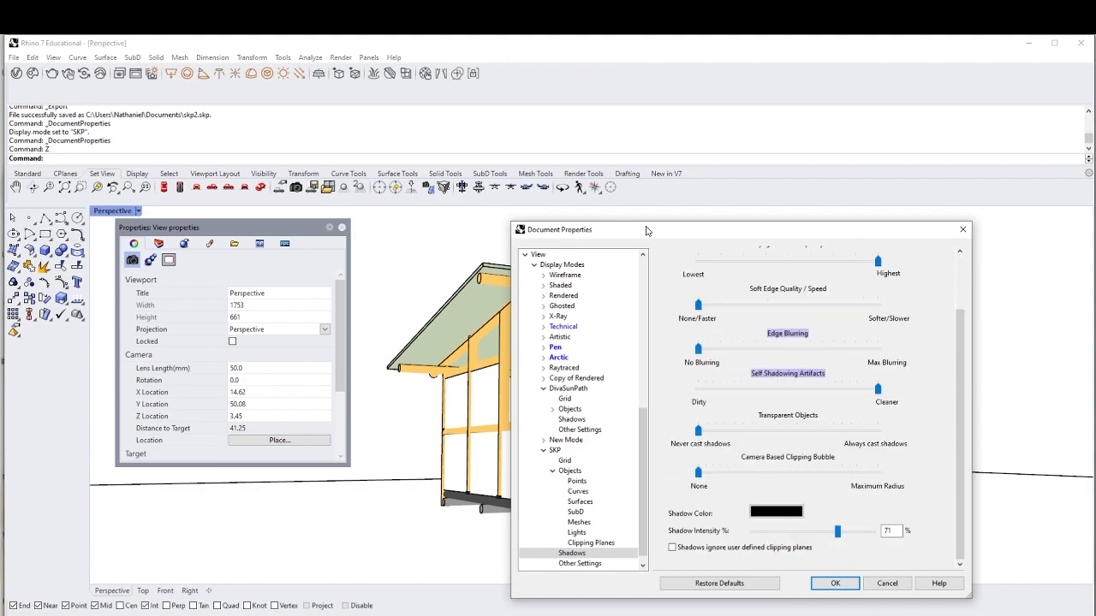
left_click(836, 584)
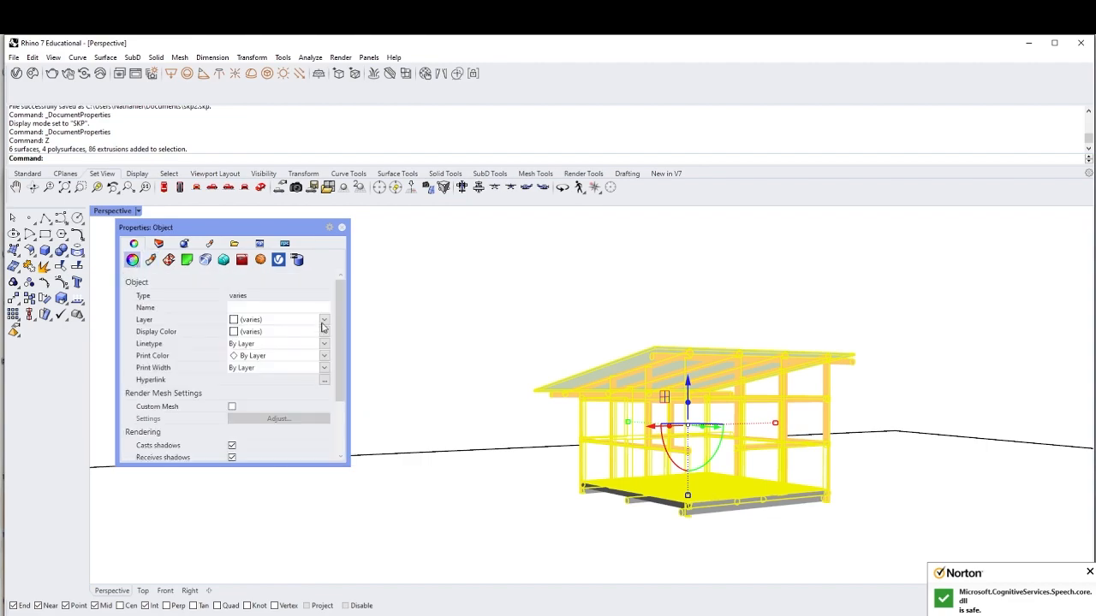
Put all the selected shelter objects on the Default layer
left_click(323, 331)
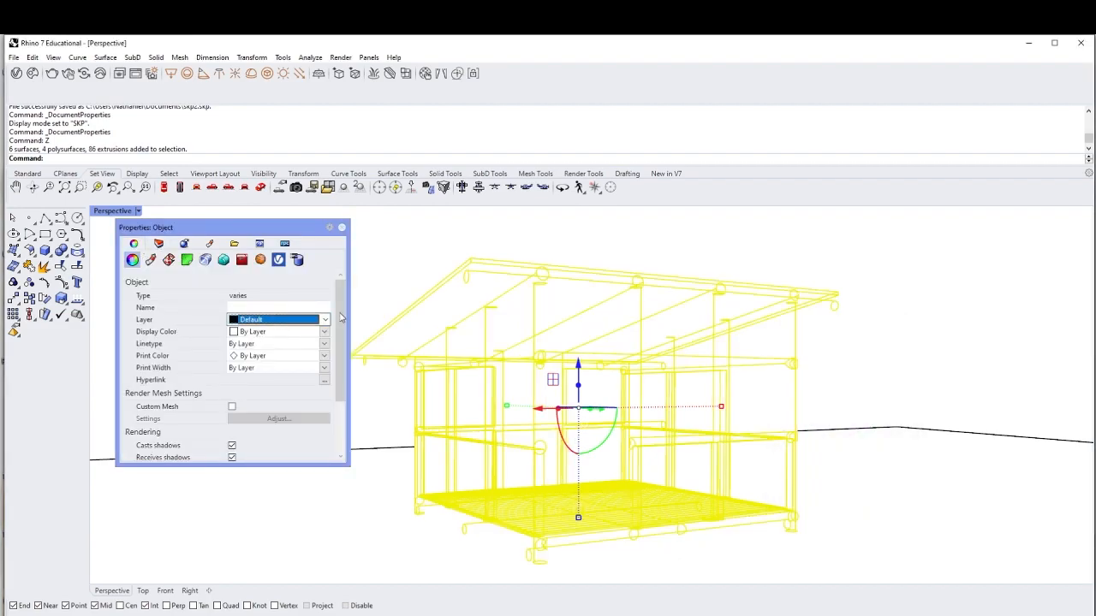
left_click(13, 57)
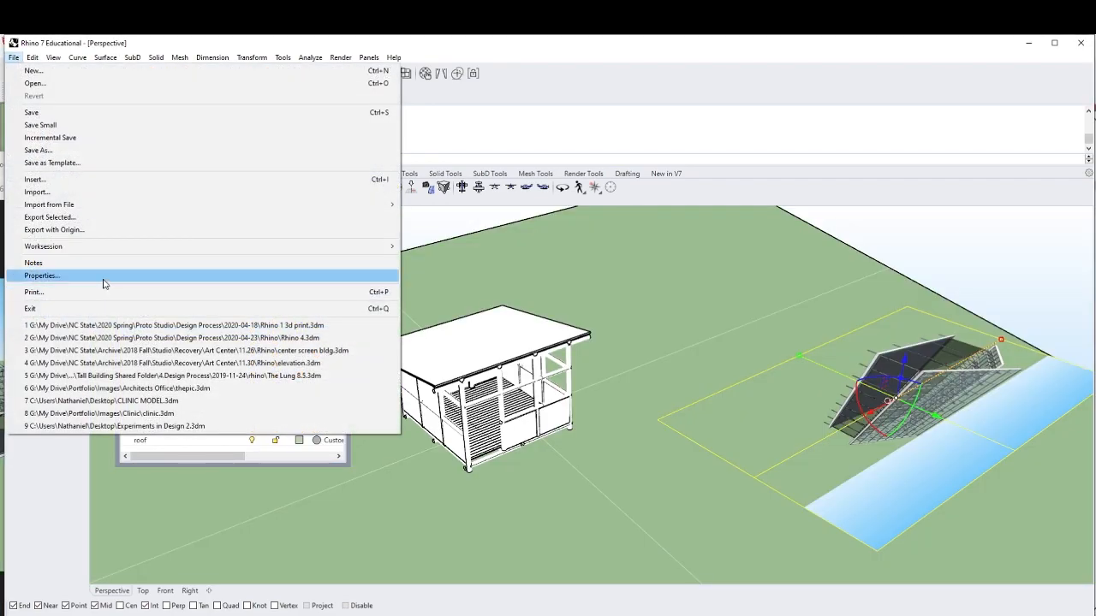
Set SKP's two-colour gradient background to light blue at top and white at bottom
left_click(41, 275)
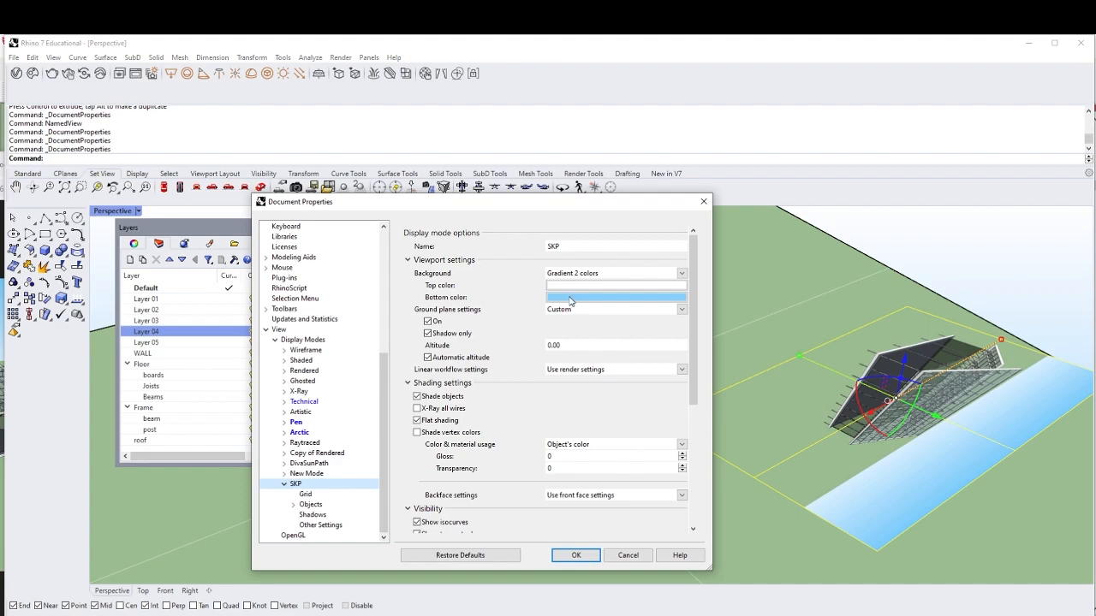
left_click(615, 297)
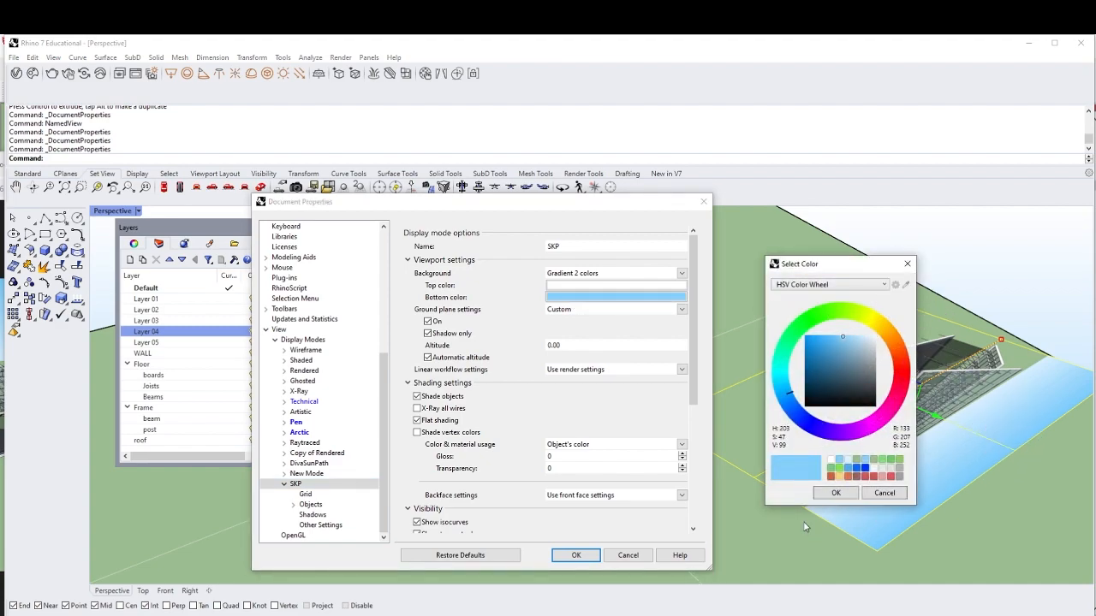
left_click(834, 493)
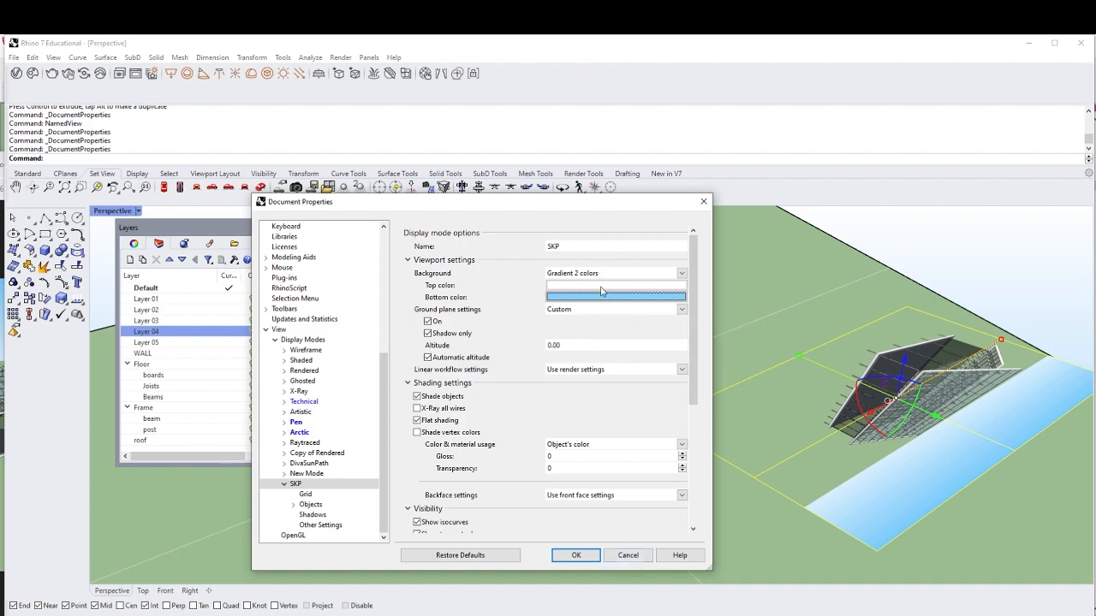
left_click(614, 297)
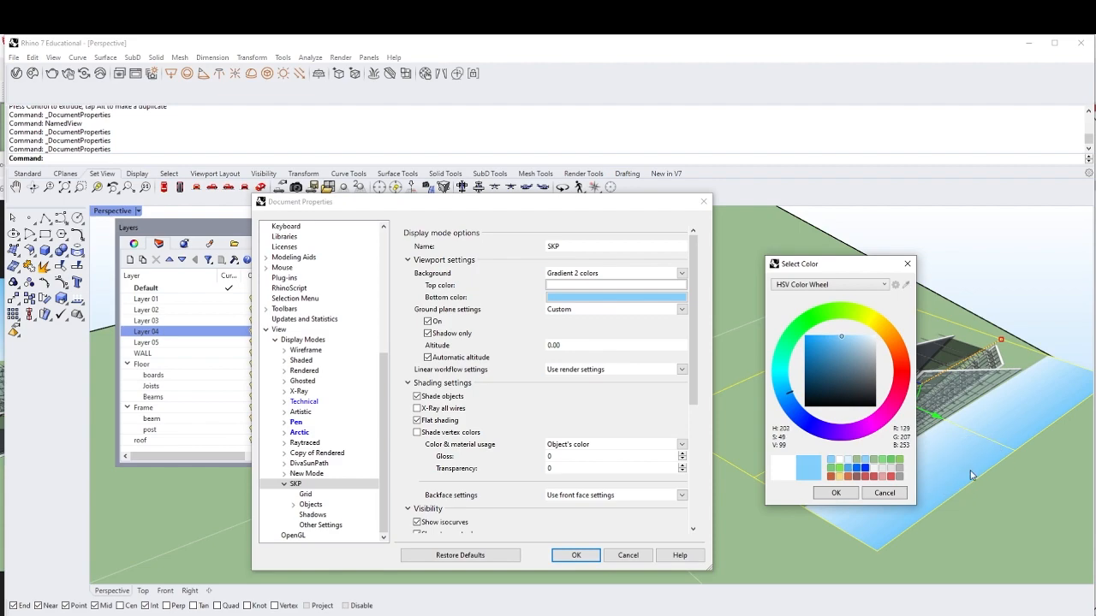
left_click(834, 492)
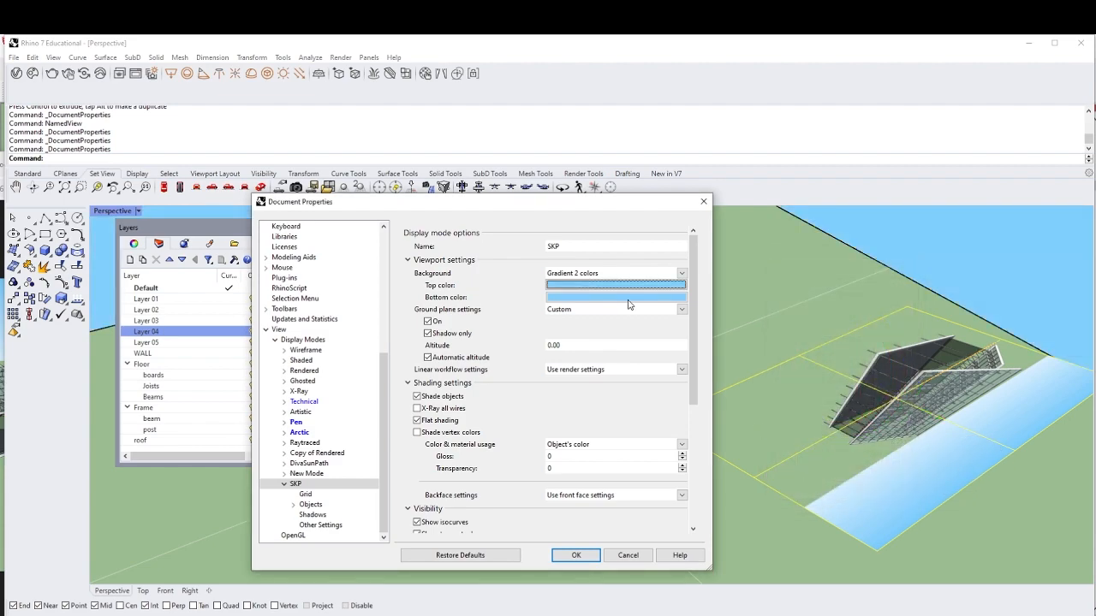
left_click(614, 285)
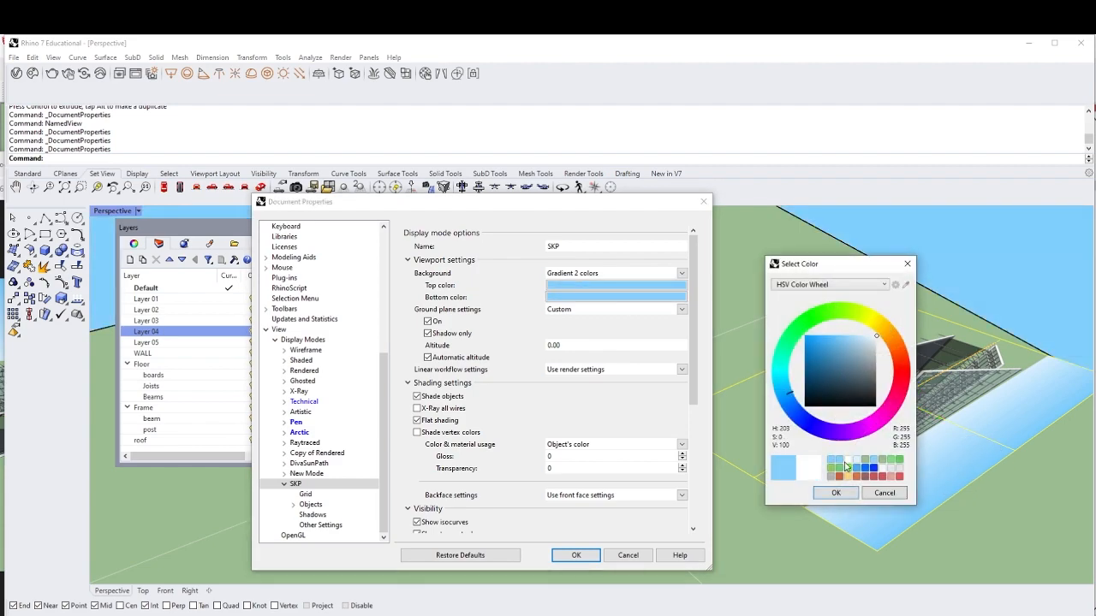
left_click(835, 493)
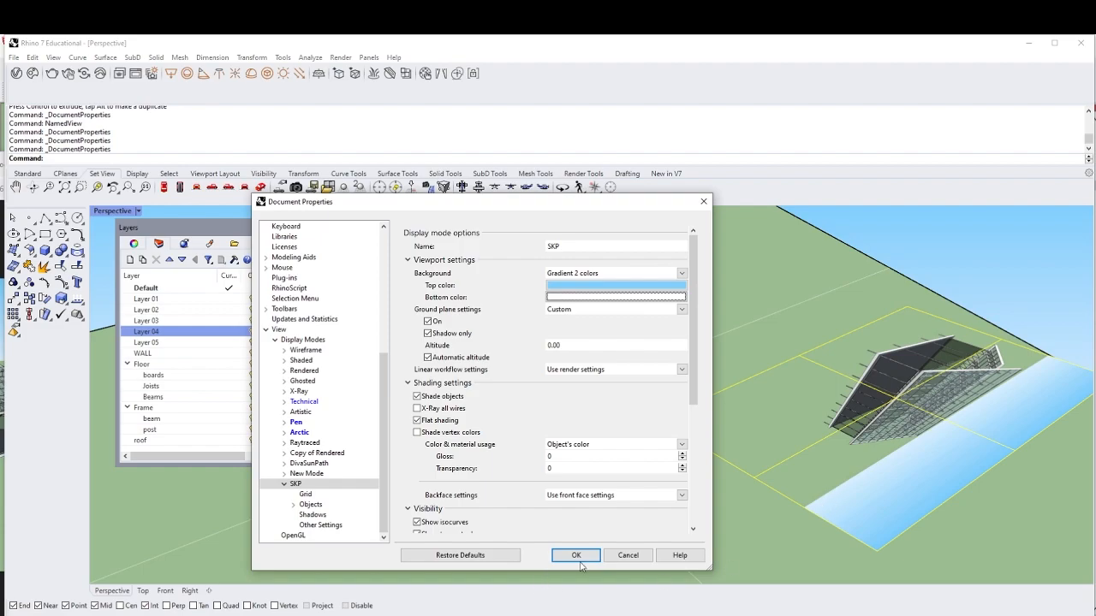
Apply the sky gradient background, close settings, and reopen Document Properties
left_click(576, 555)
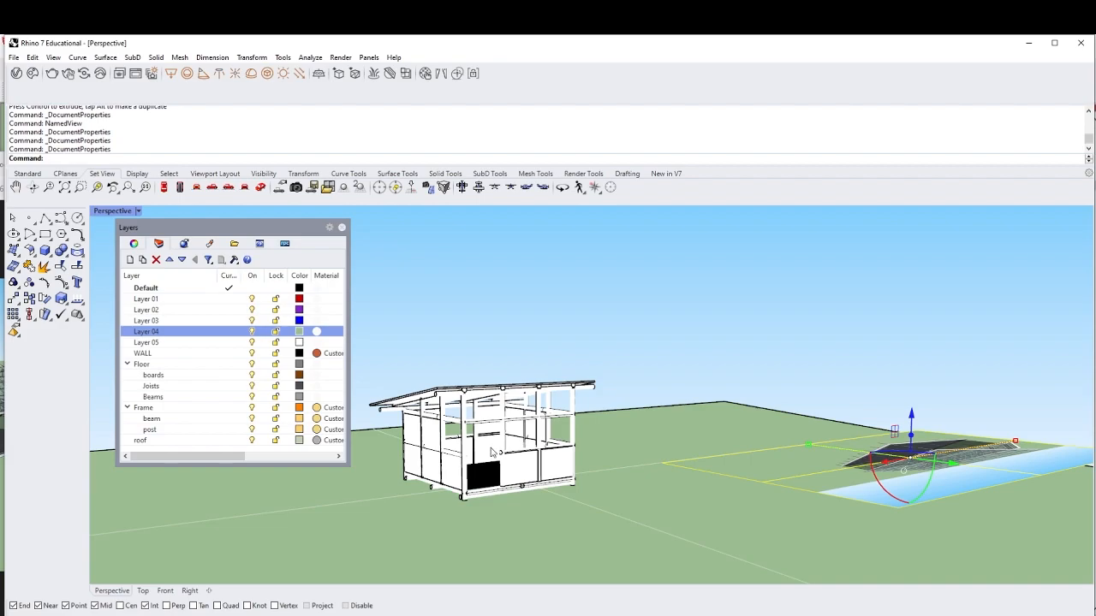
left_click(32, 57)
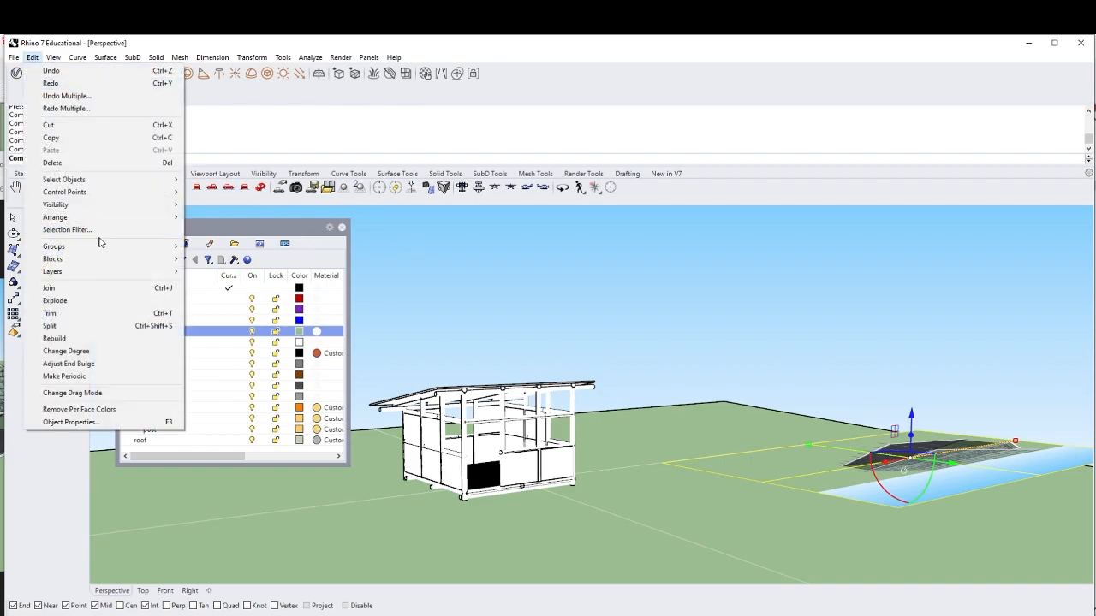
left_click(12, 57)
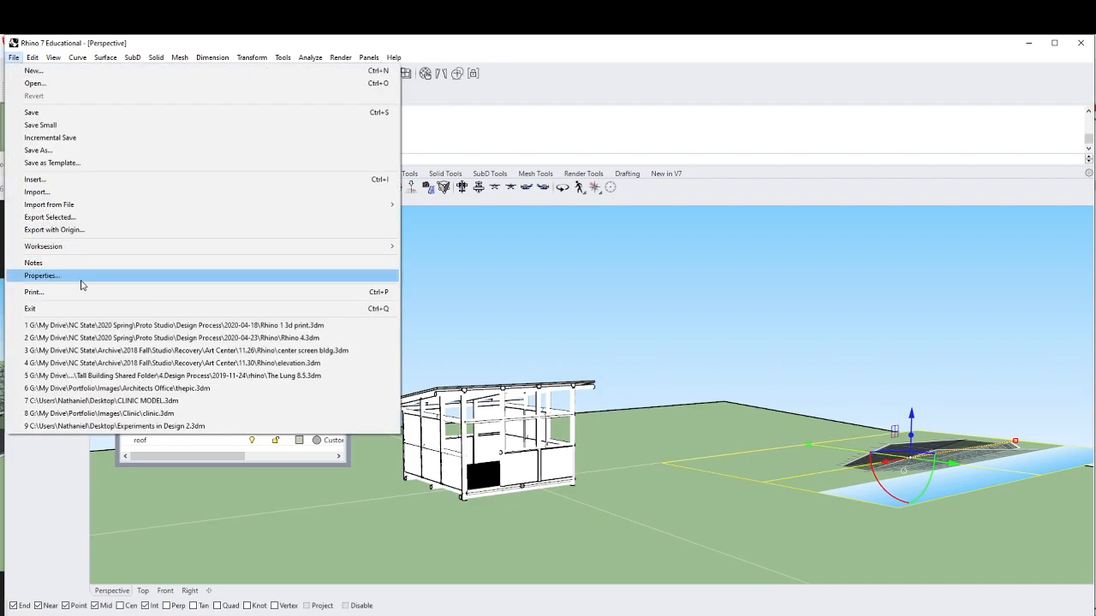
left_click(41, 274)
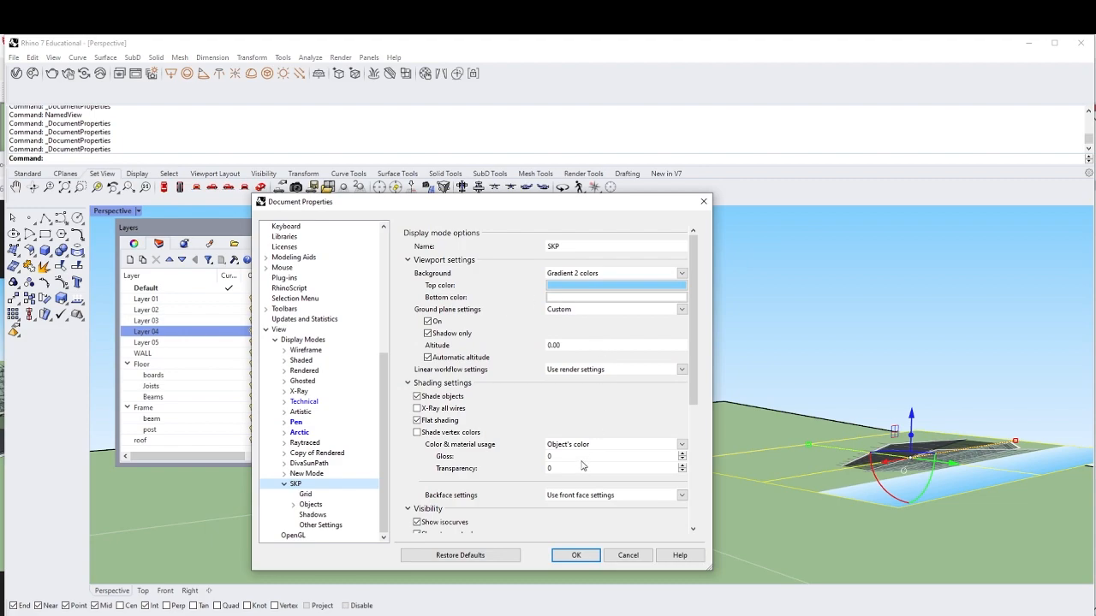
Turn on shadows for the SKP display mode
scroll("down", 3)
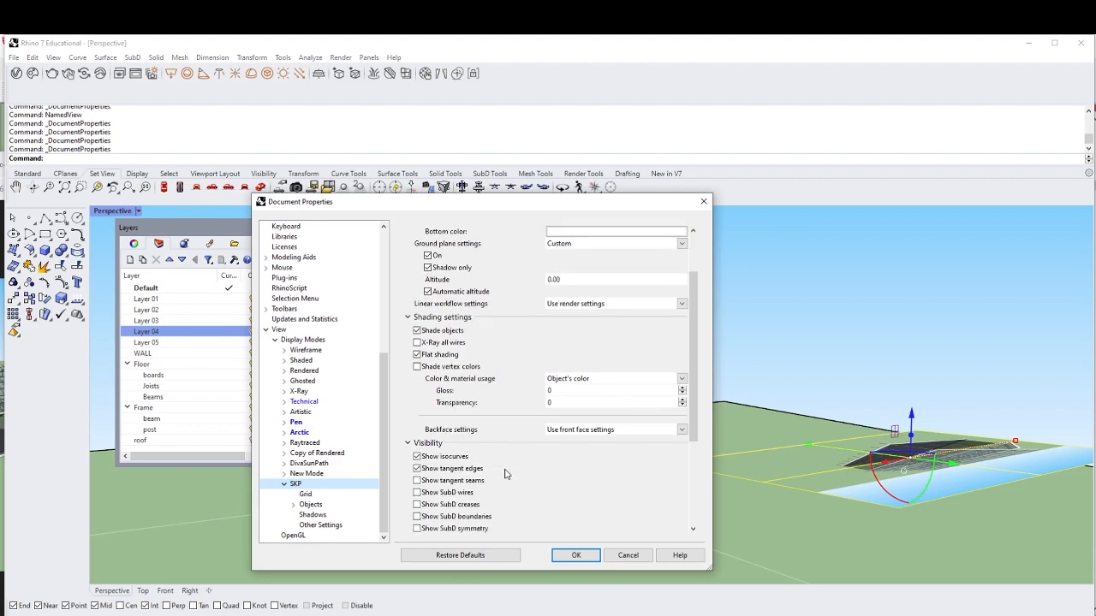
scroll("down", 3)
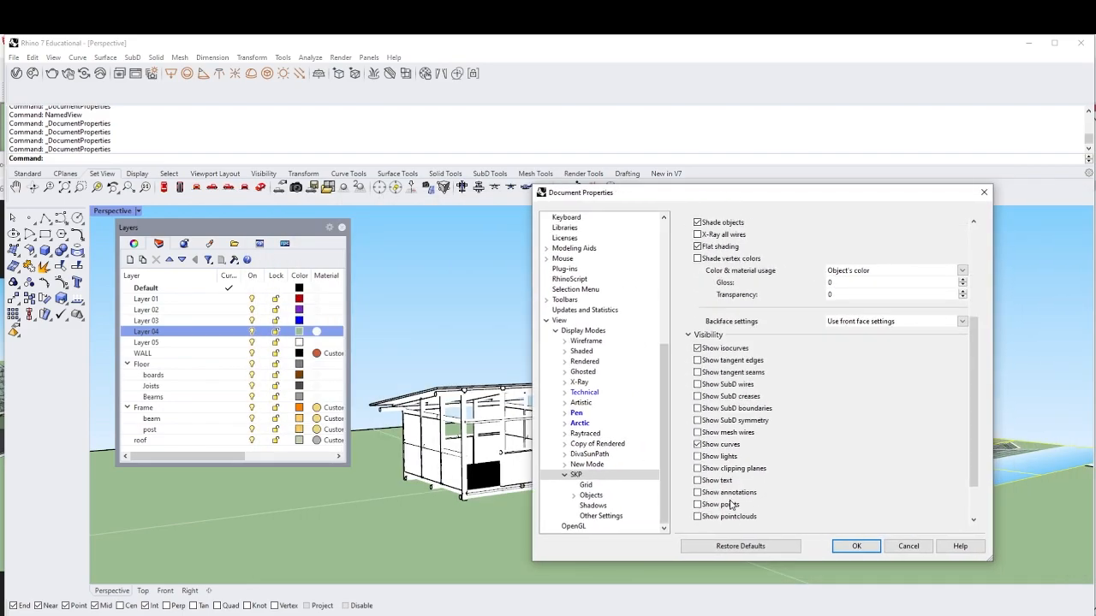
left_click(591, 495)
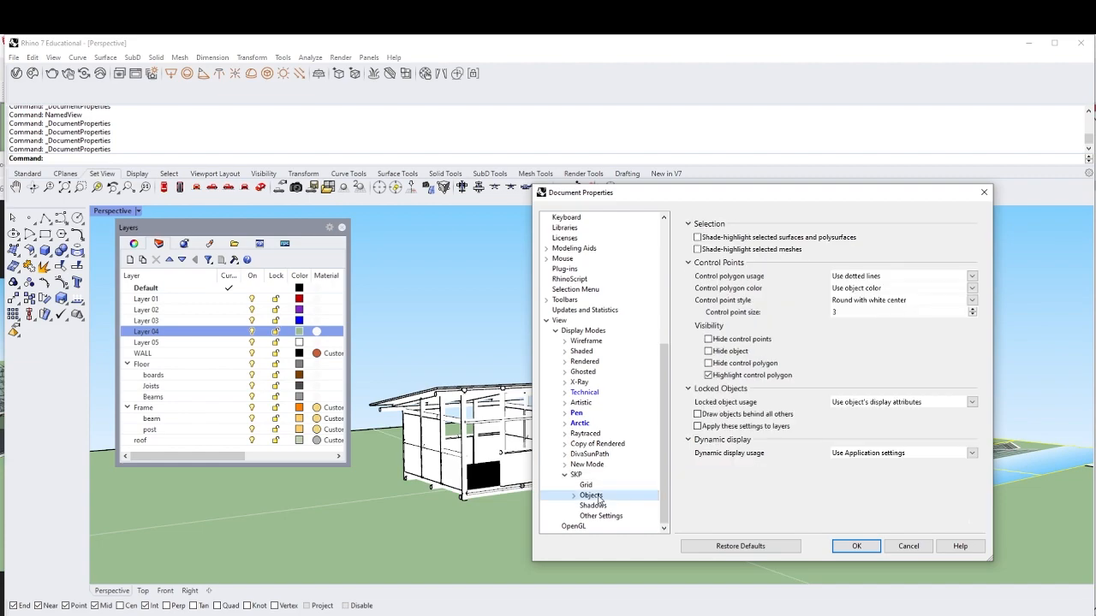
mouse_move(899, 348)
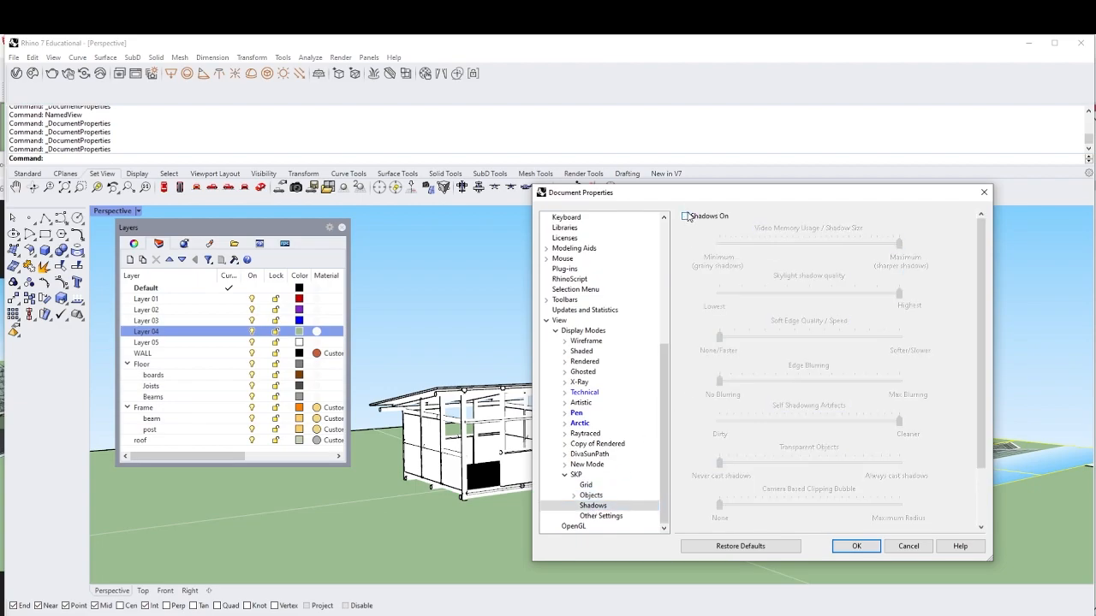
left_click(855, 546)
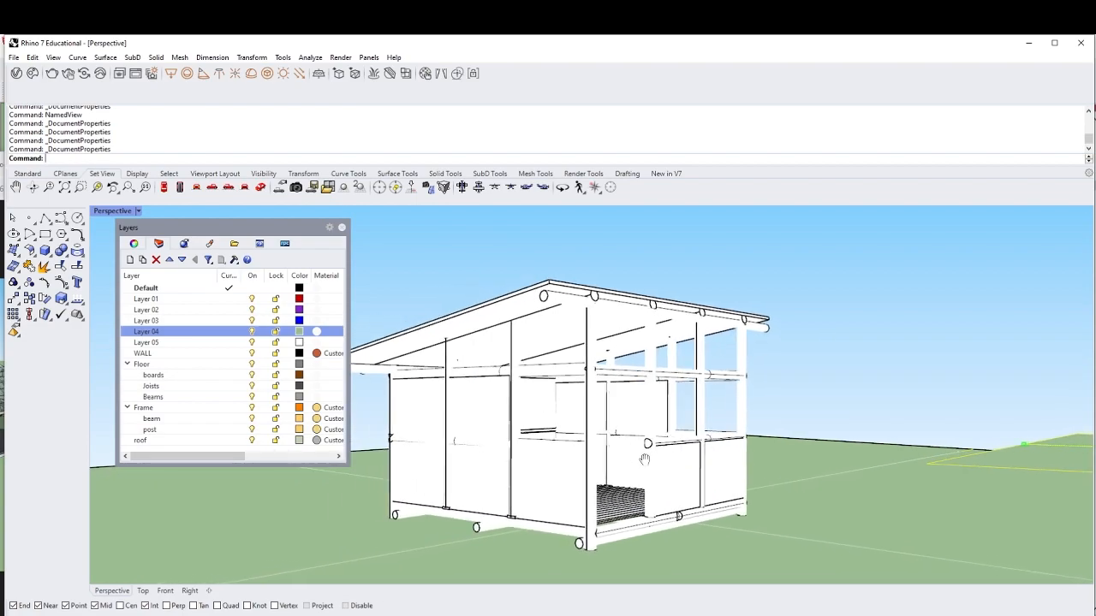
Reopen Document Properties from the File menu
left_click(14, 57)
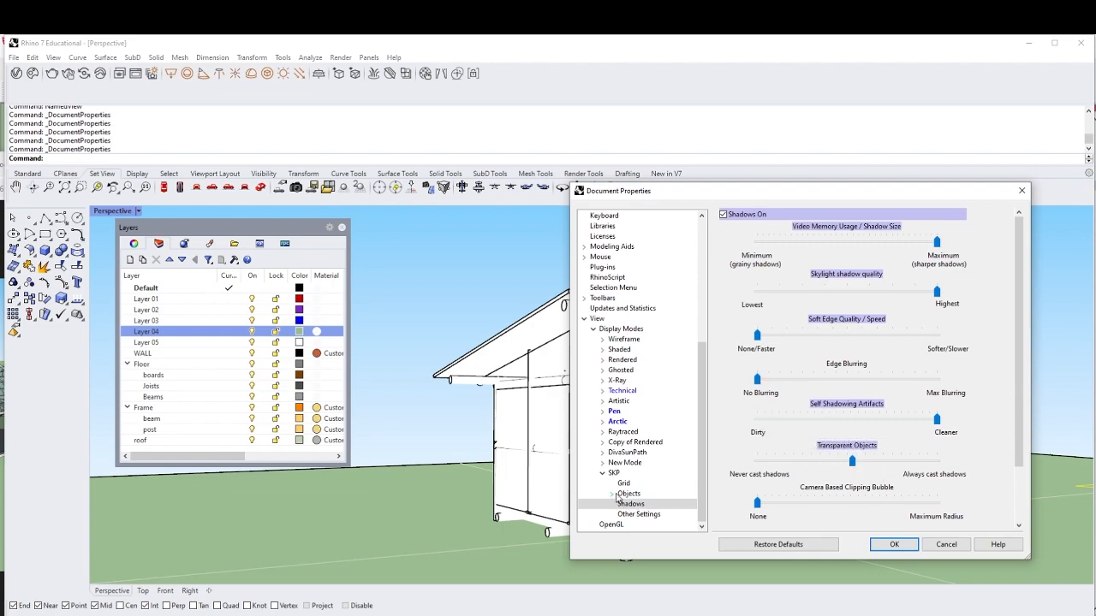
Set SKP surface edge thickness to 2 pixels, keeping isocurves in object colour
left_click(638, 513)
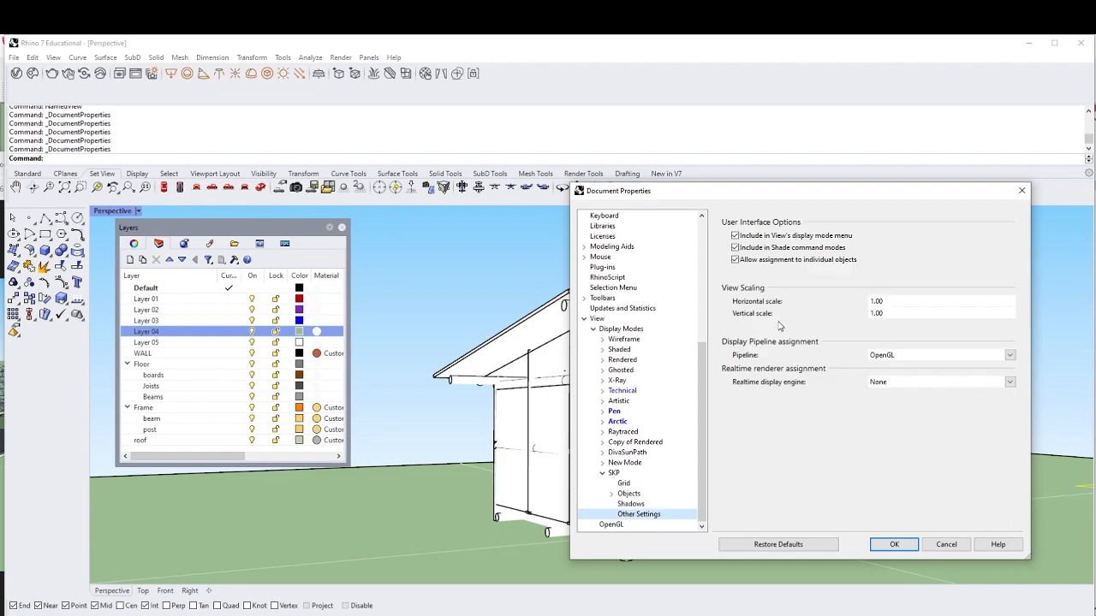
left_click(631, 503)
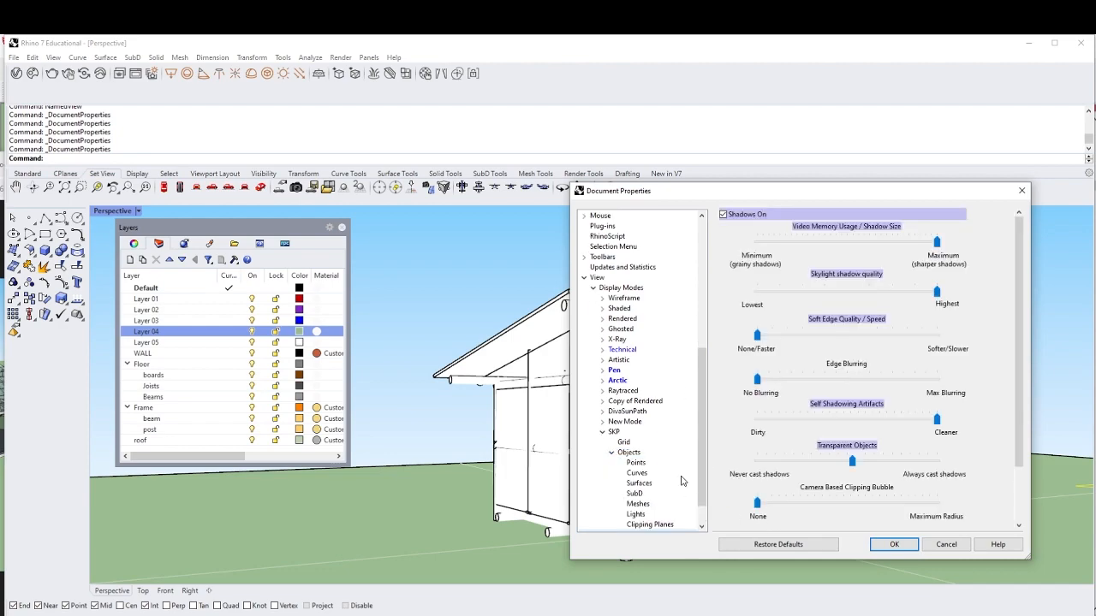
left_click(638, 452)
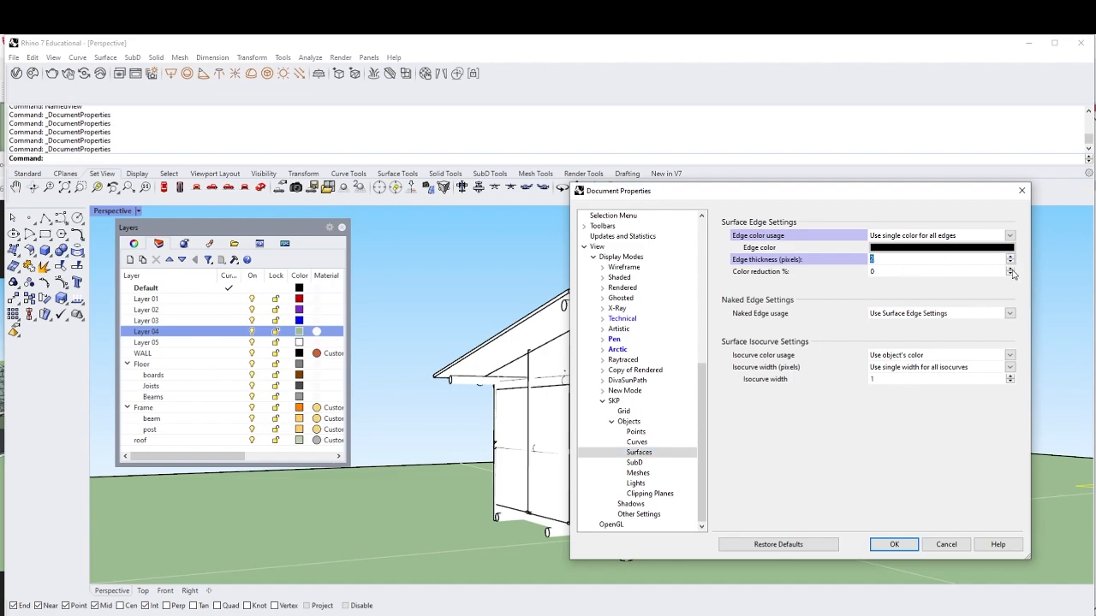
mouse_move(928, 377)
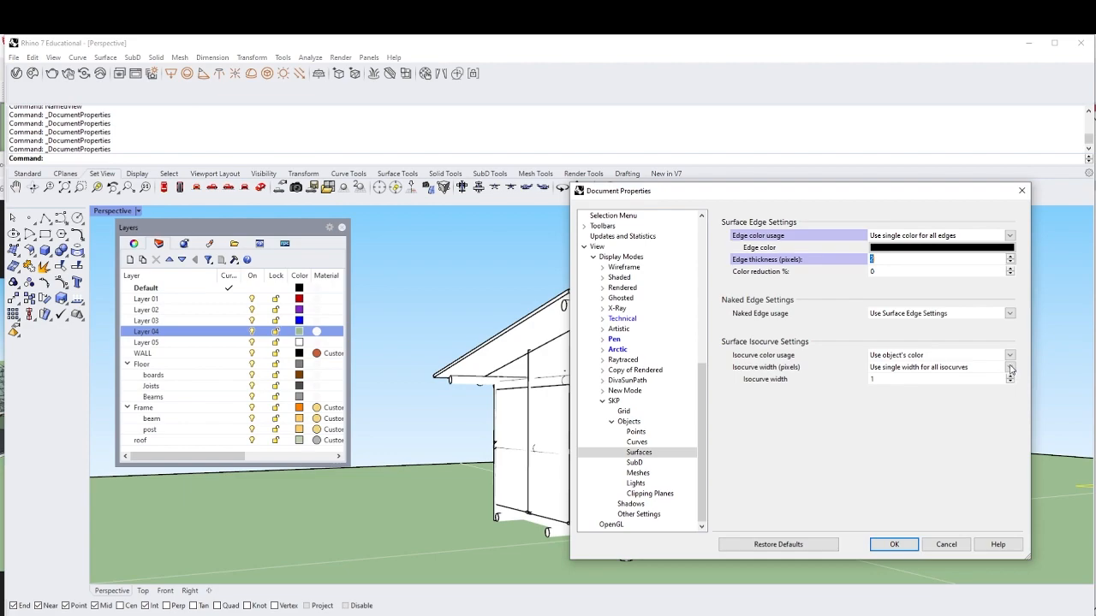
left_click(1009, 314)
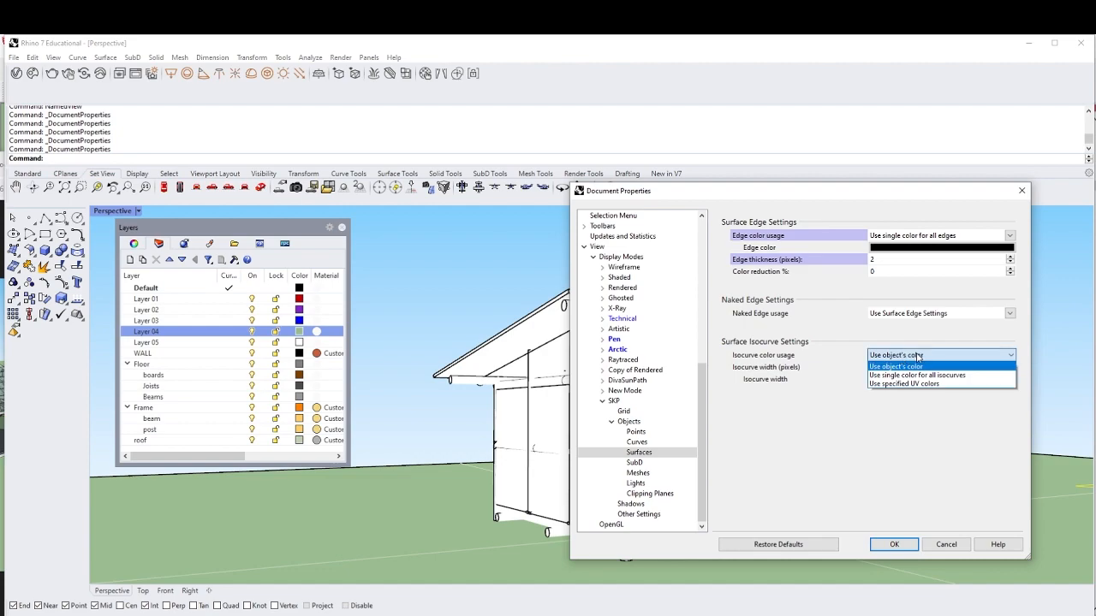
left_click(895, 366)
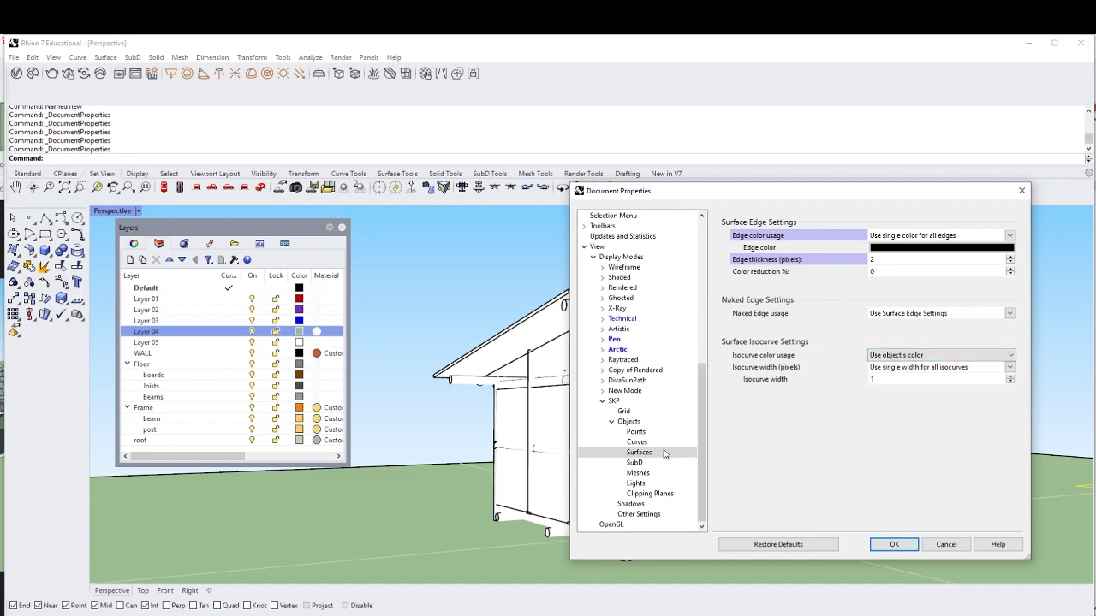
left_click(638, 452)
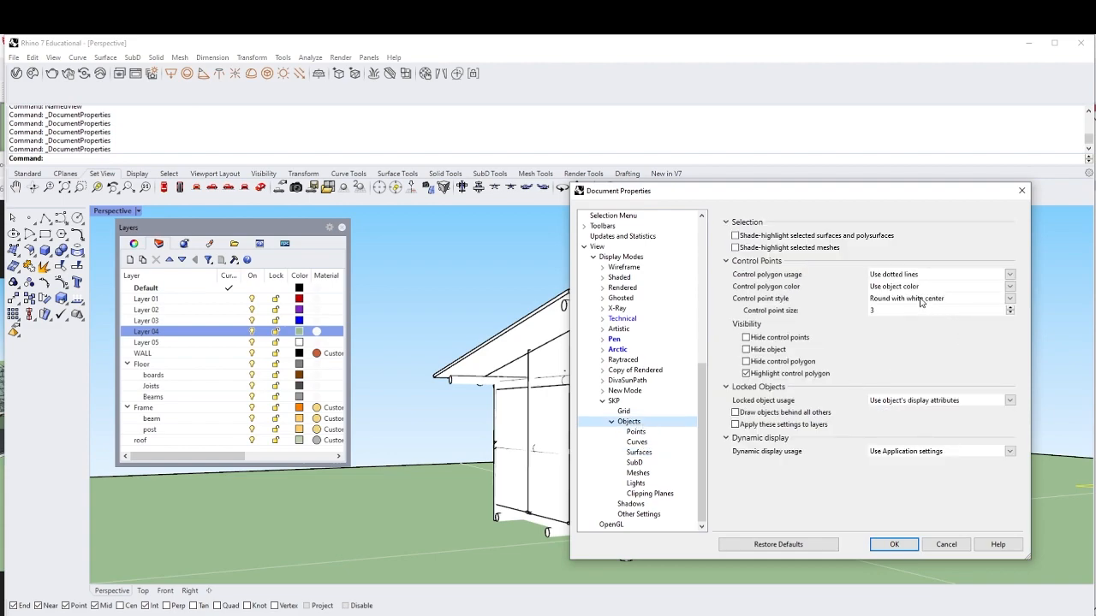
mouse_move(897, 310)
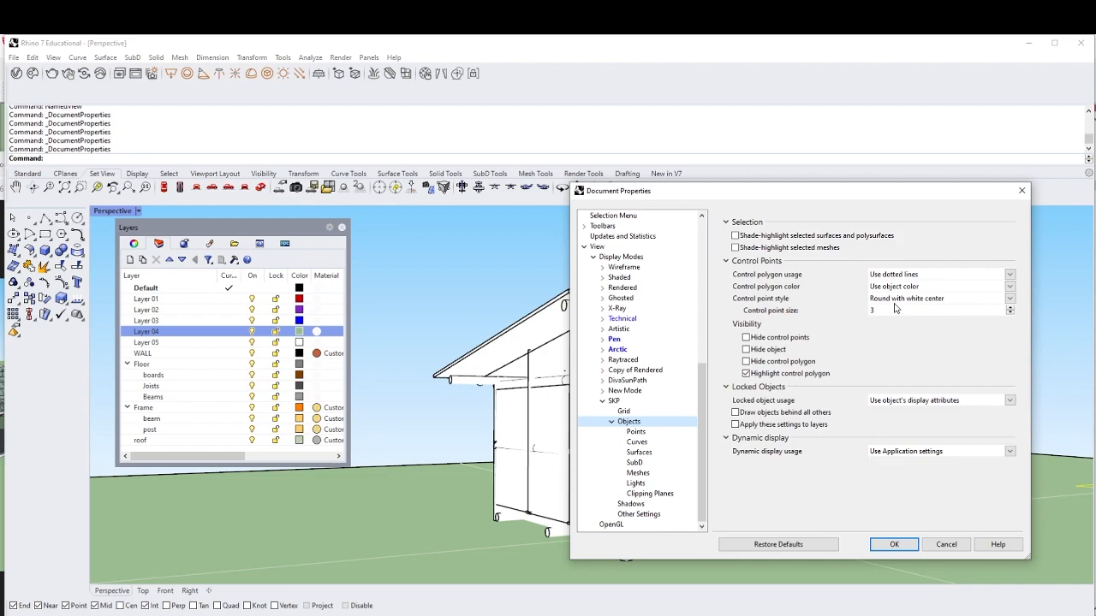
mouse_move(745, 350)
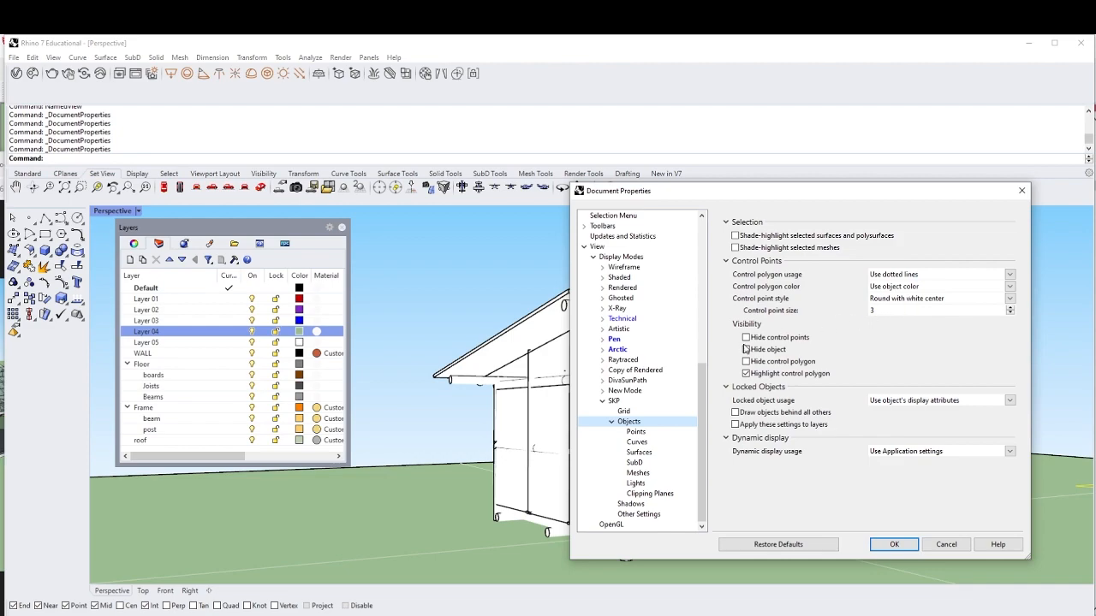
Turn off flat shading in the main SKP display mode settings
left_click(614, 400)
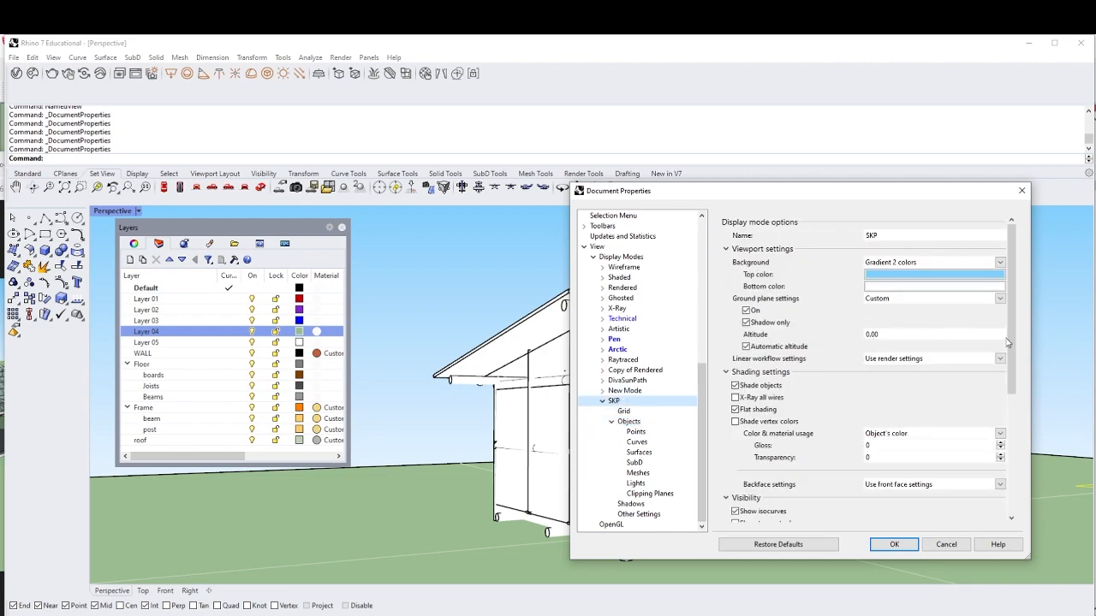
scroll("down", 3)
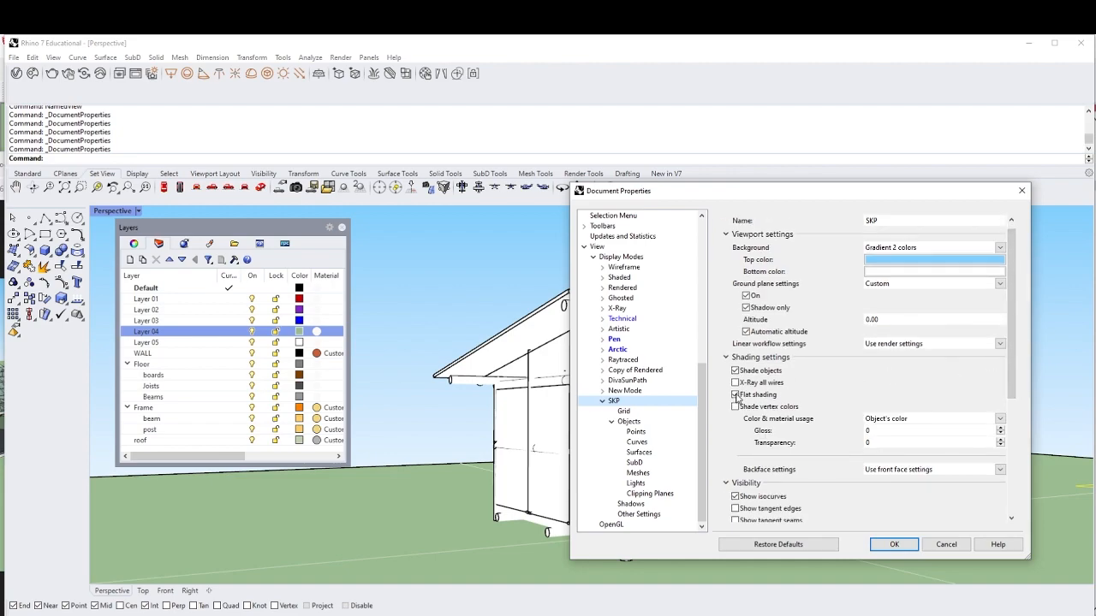
left_click(735, 395)
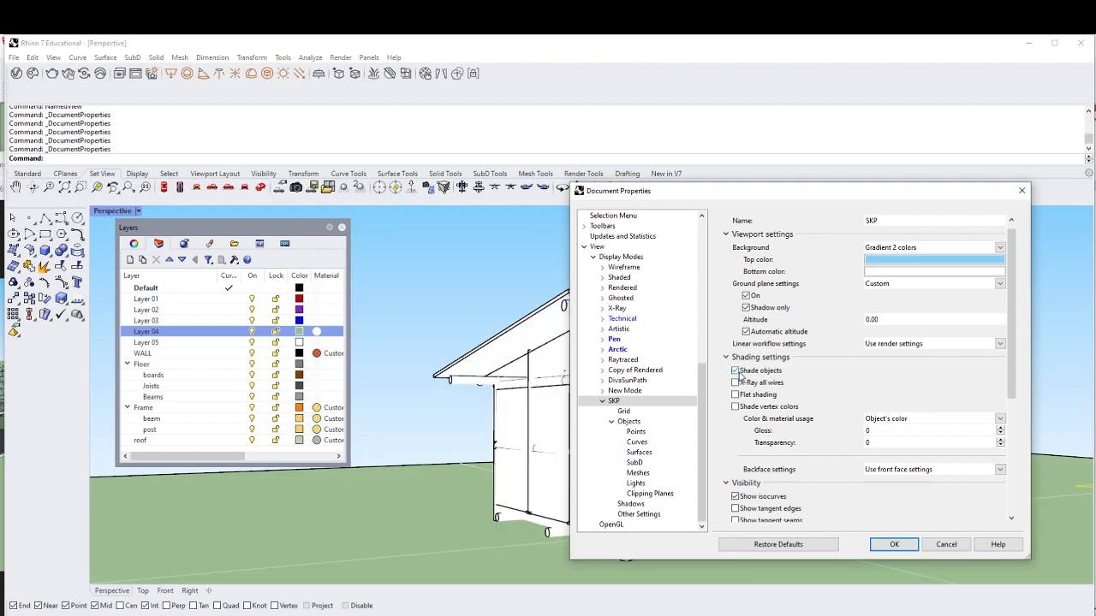
Review the SKP object and surface edge settings and apply them
scroll("down", 3)
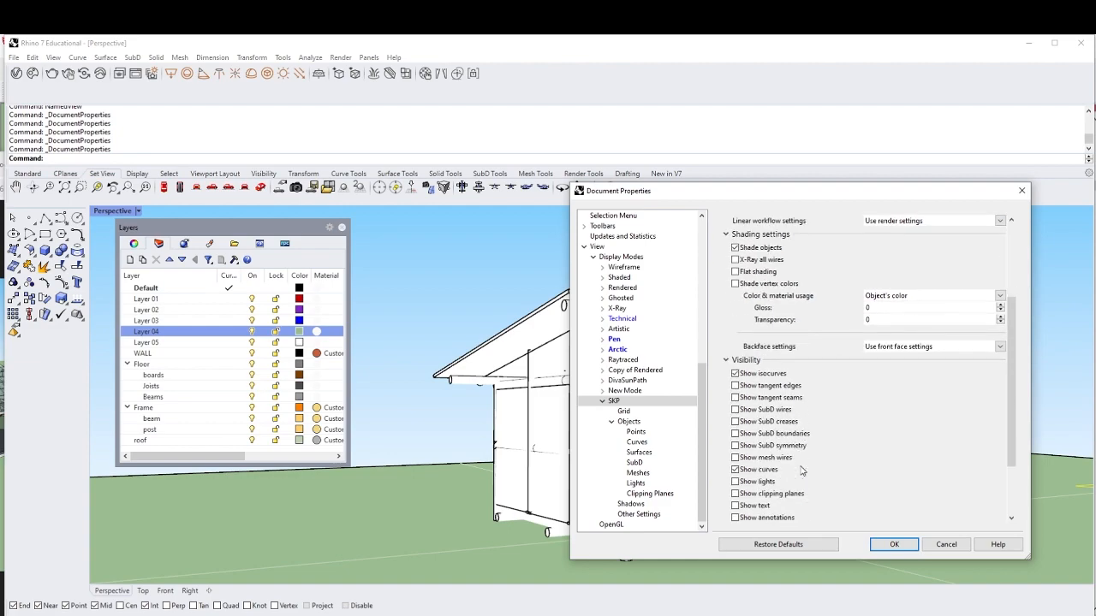
scroll("down", 3)
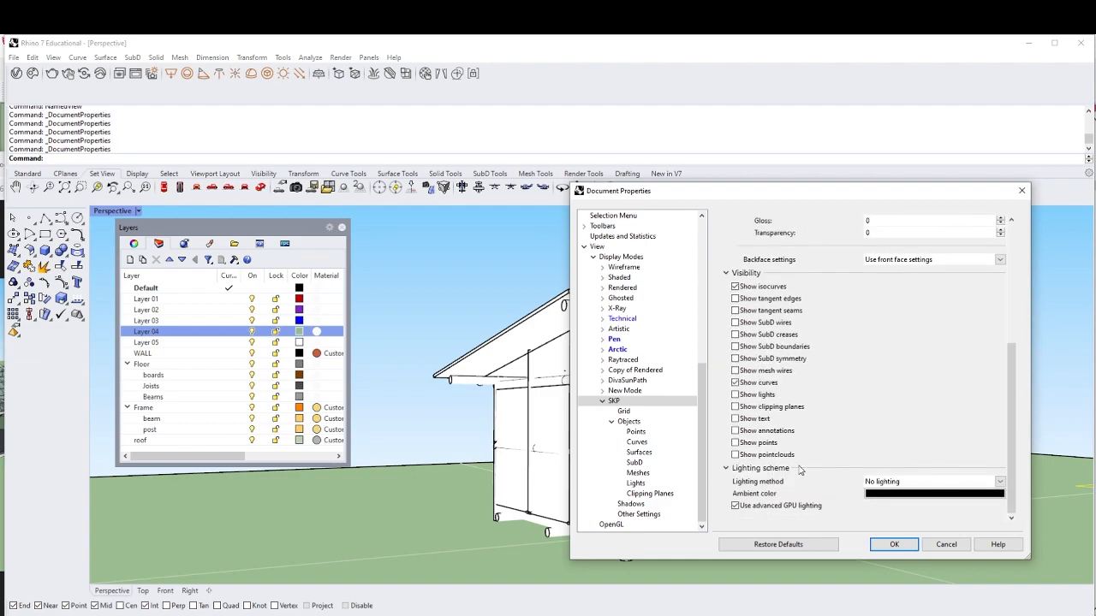
left_click(933, 493)
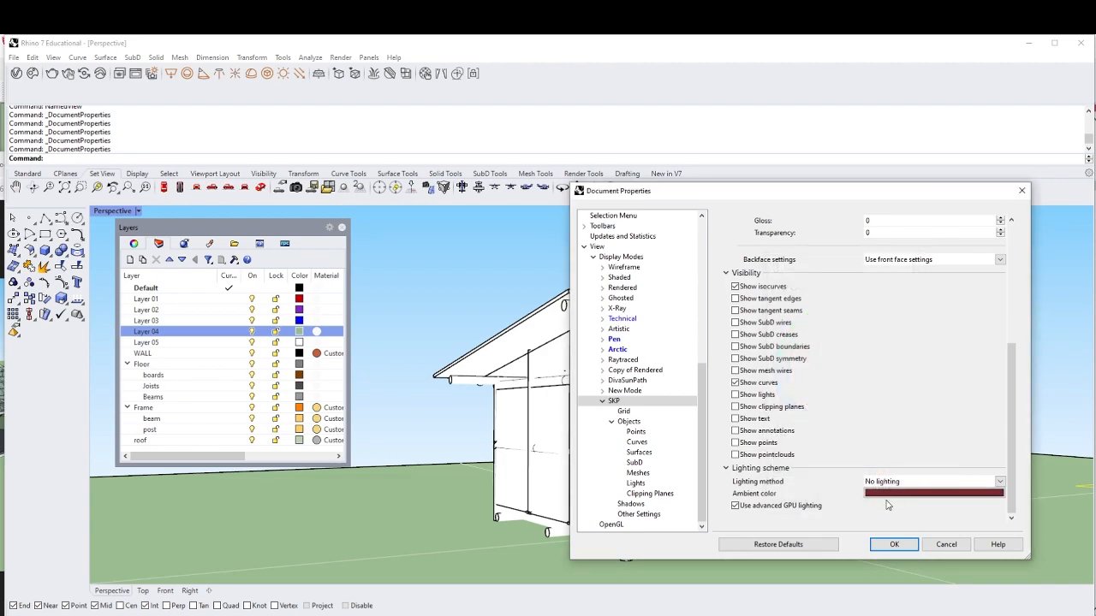
left_click(933, 493)
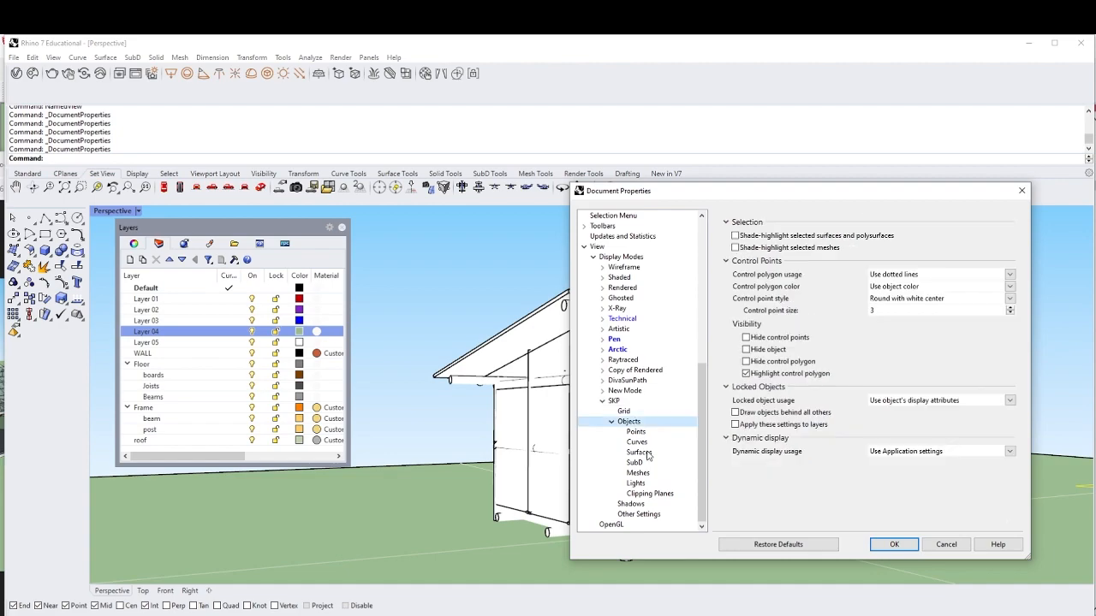
left_click(637, 452)
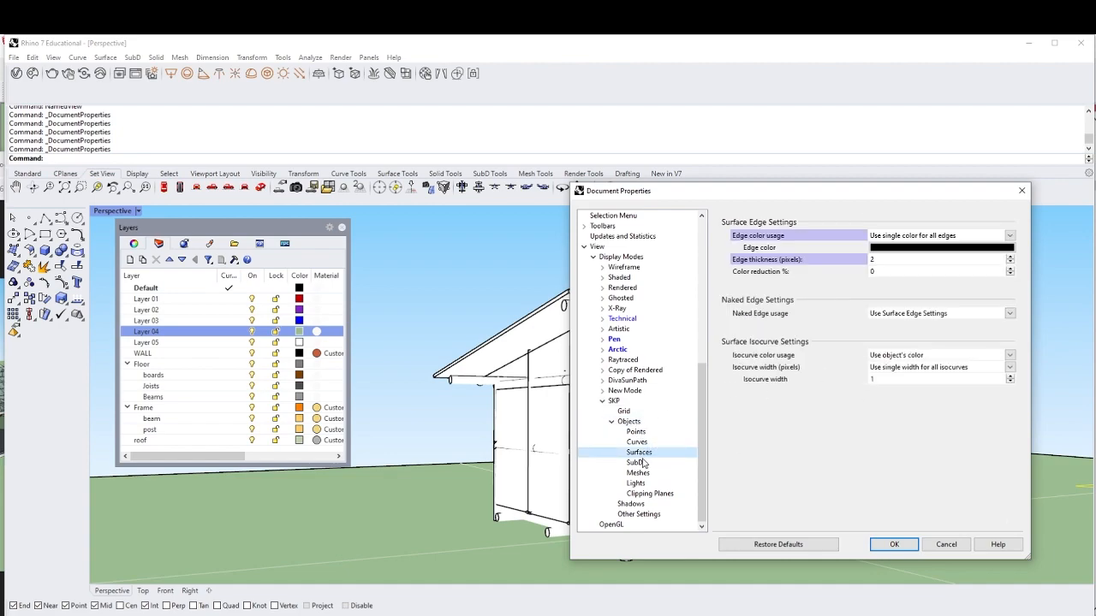
left_click(895, 545)
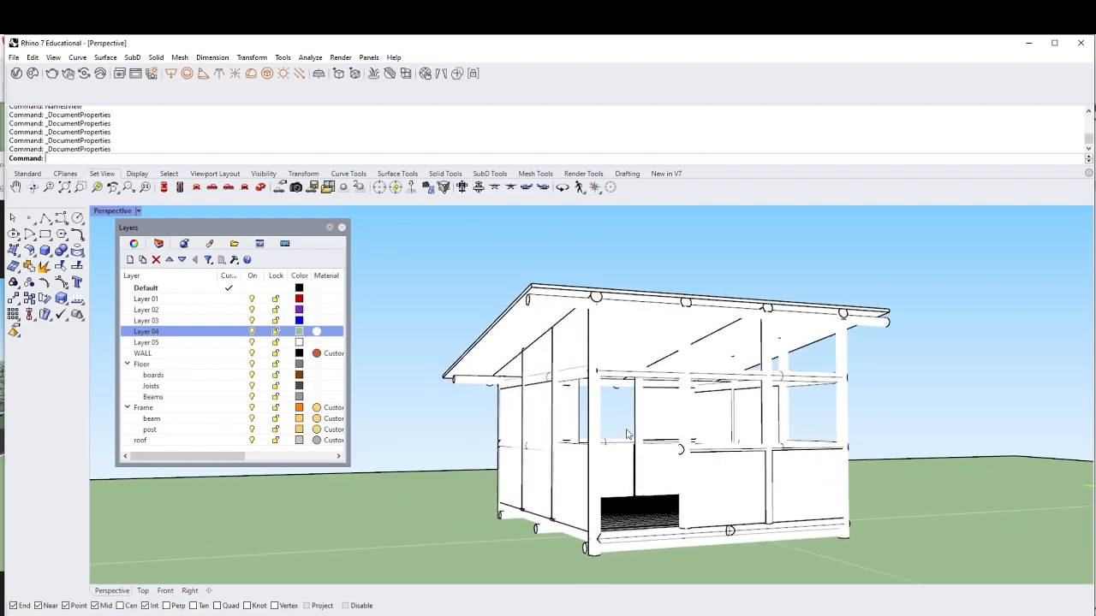
Check the Sun settings, toggling manual positioning on and back to automatic
type("Sun")
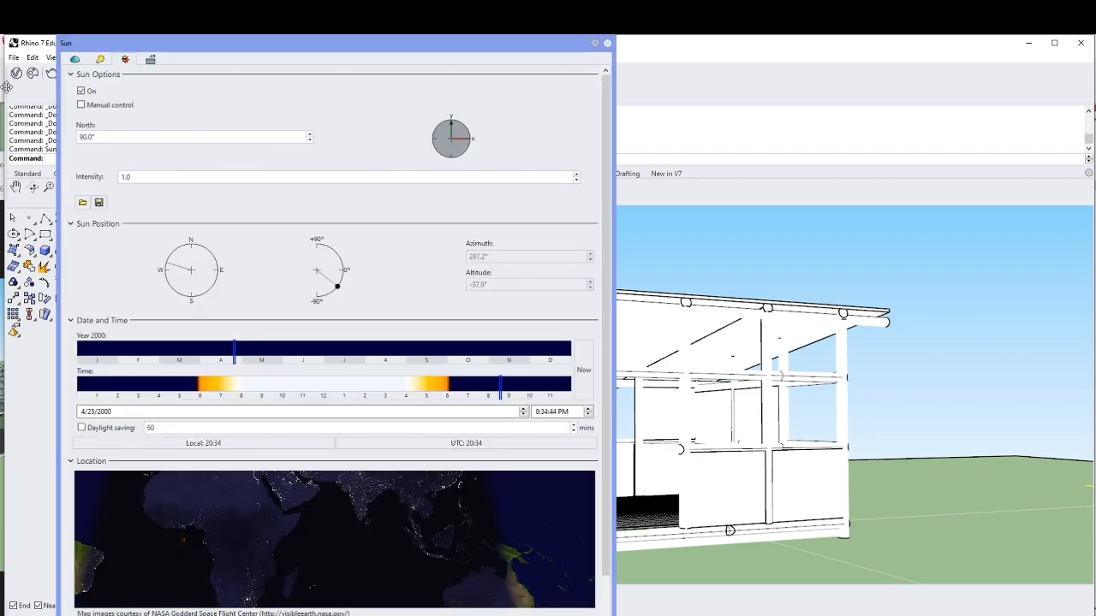
left_click(81, 104)
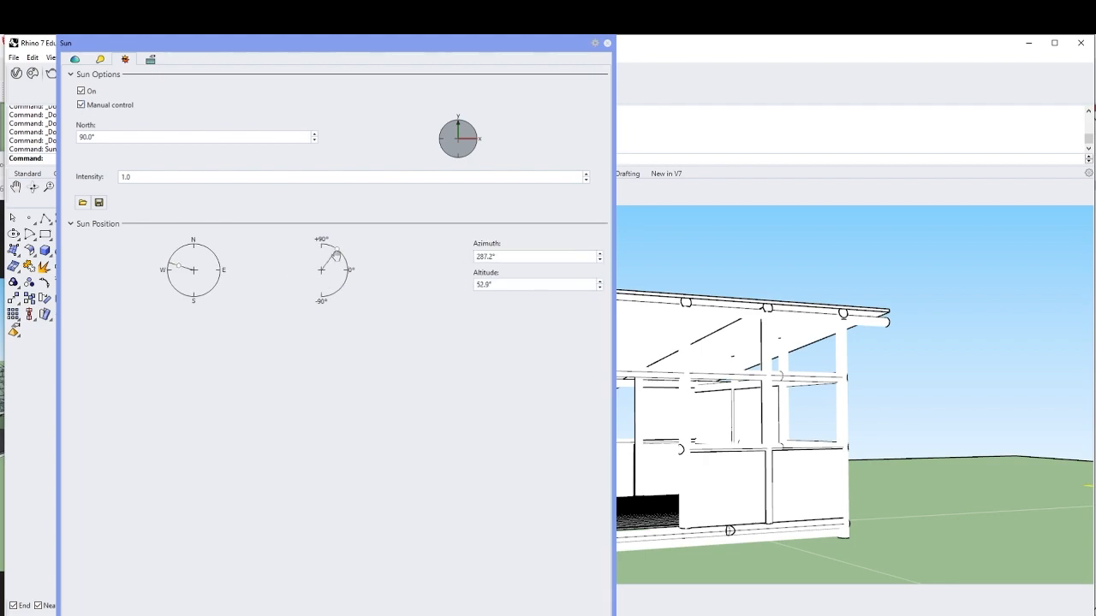
left_click(81, 105)
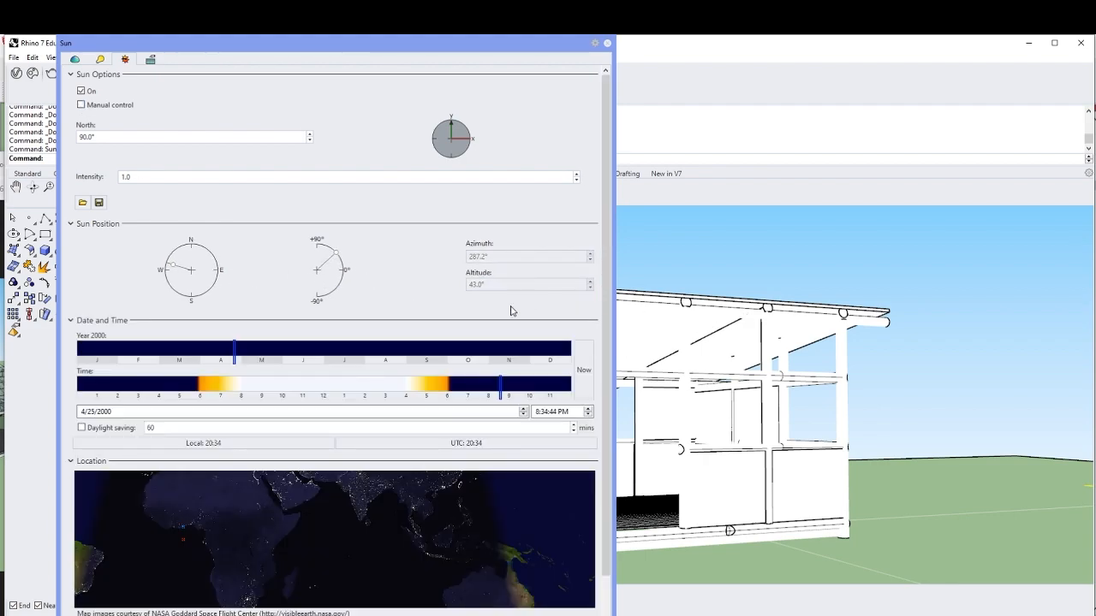
mouse_move(494, 44)
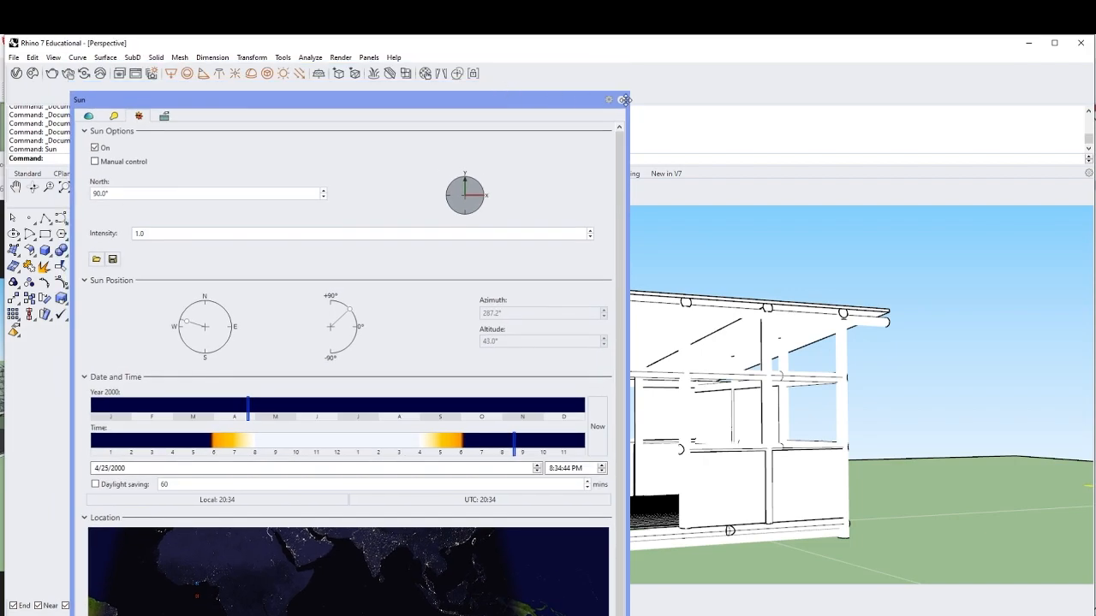
left_click(11, 57)
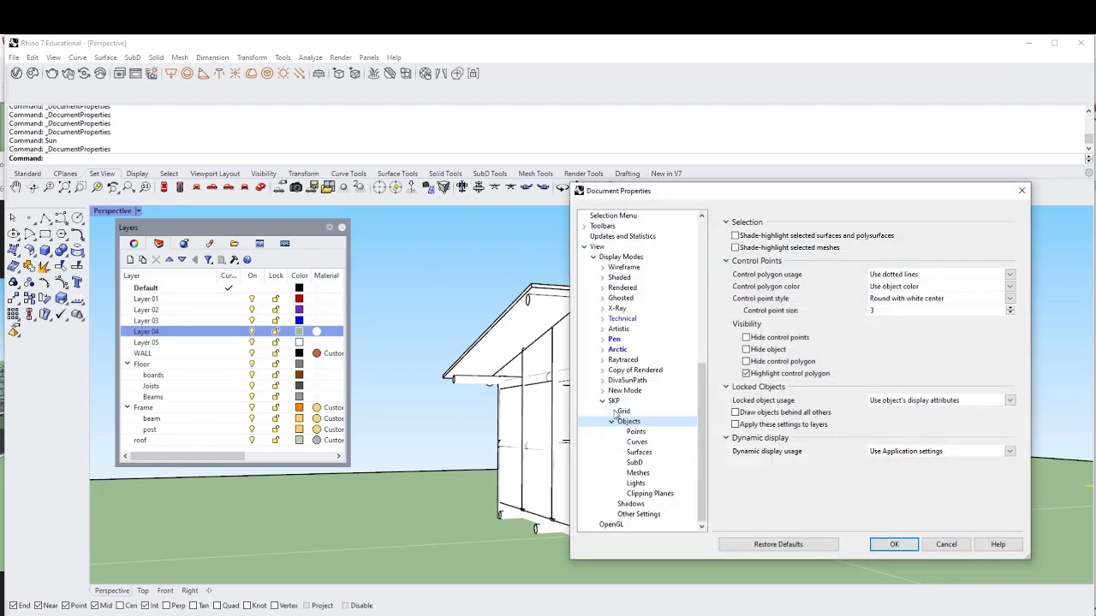
Review the SKP lighting scheme and update the viewport to show shading and shadows
left_click(613, 400)
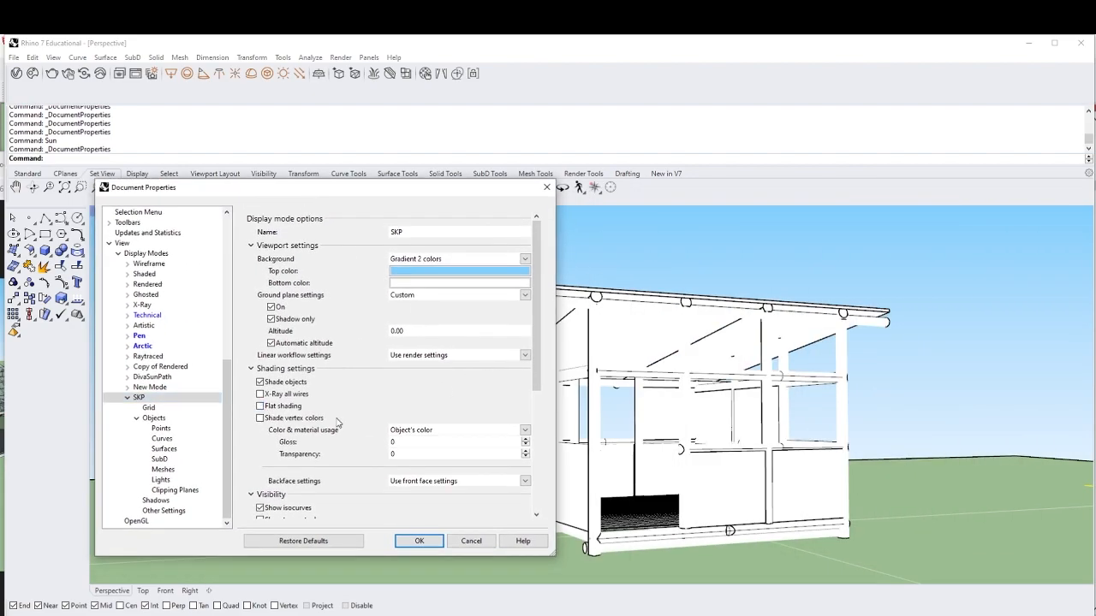
scroll("down", 3)
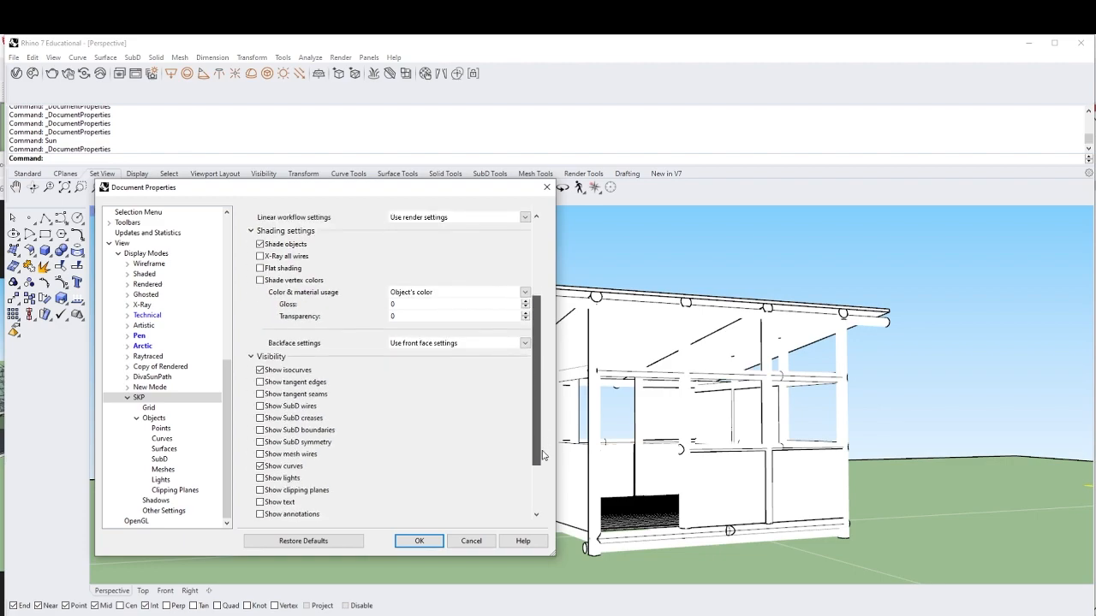
scroll("down", 3)
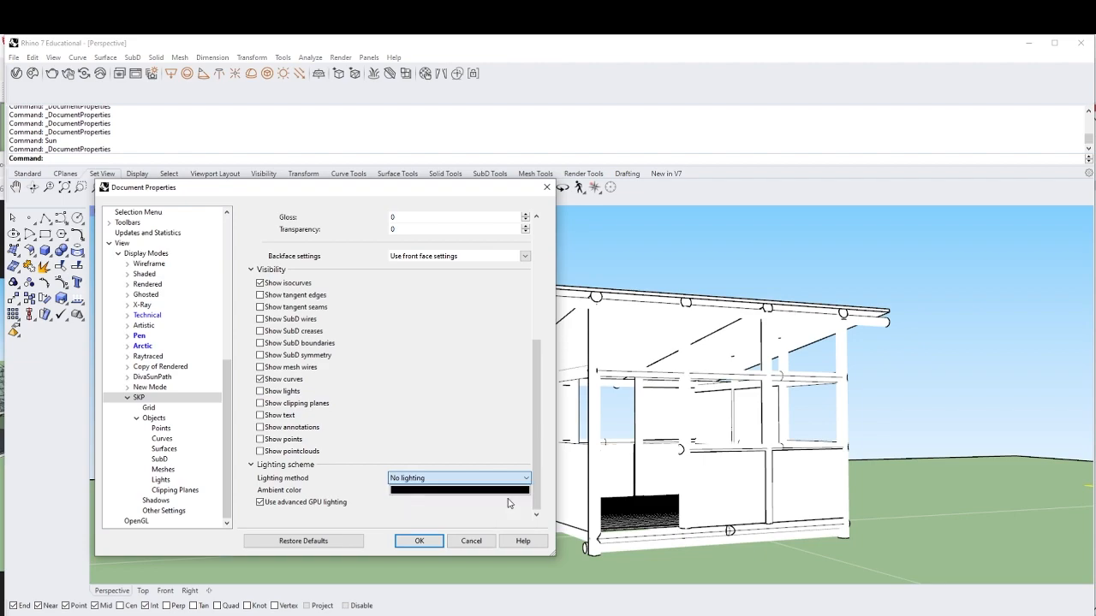
left_click(458, 478)
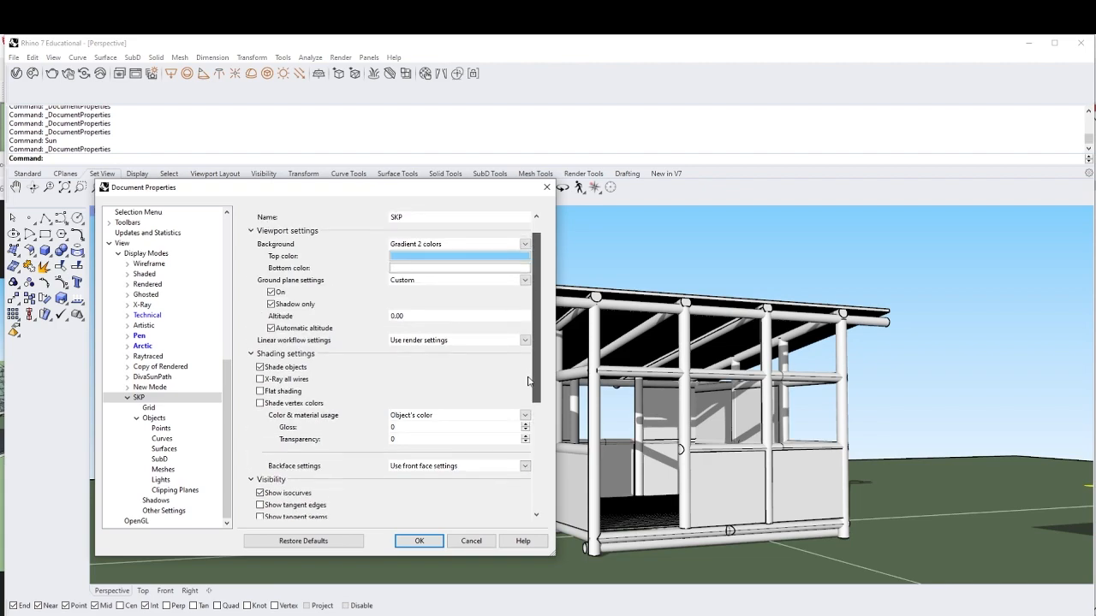
Browse the SKP object display and surface edge settings pages
left_click(154, 417)
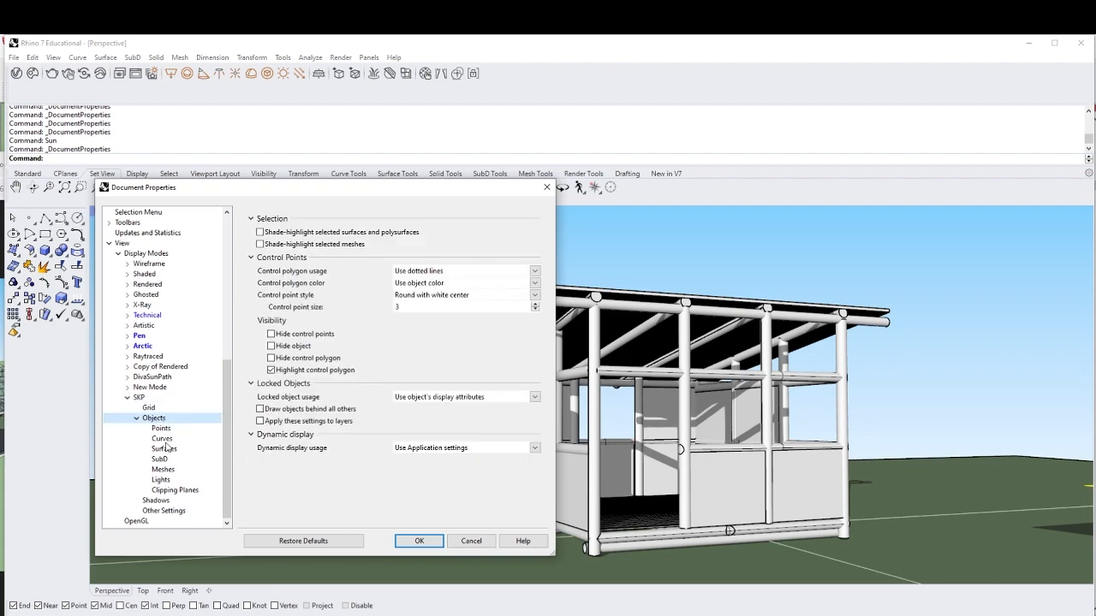
left_click(163, 448)
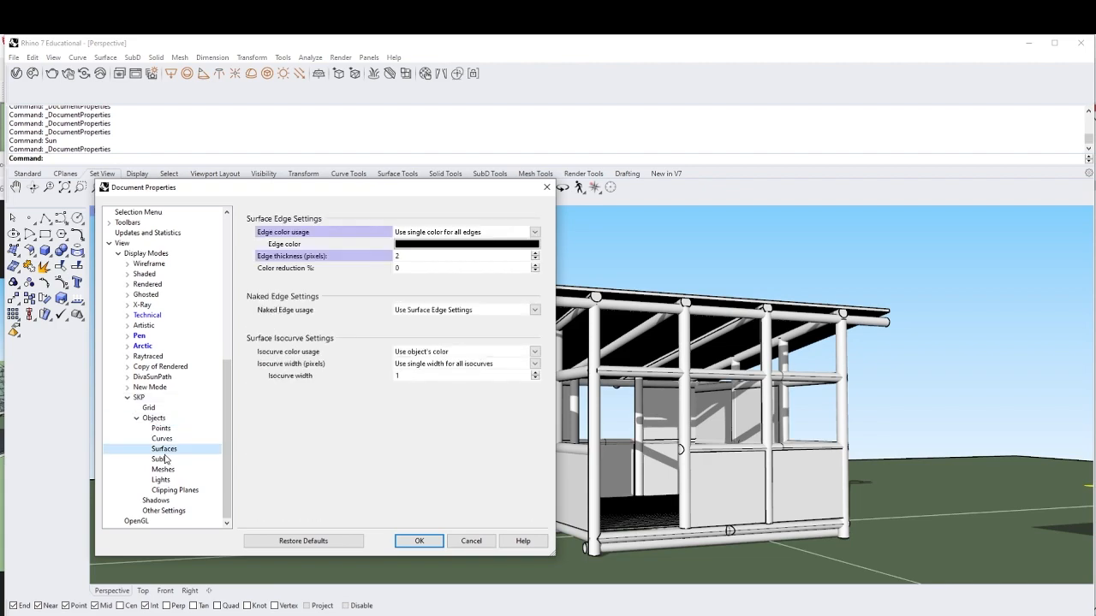
left_click(153, 418)
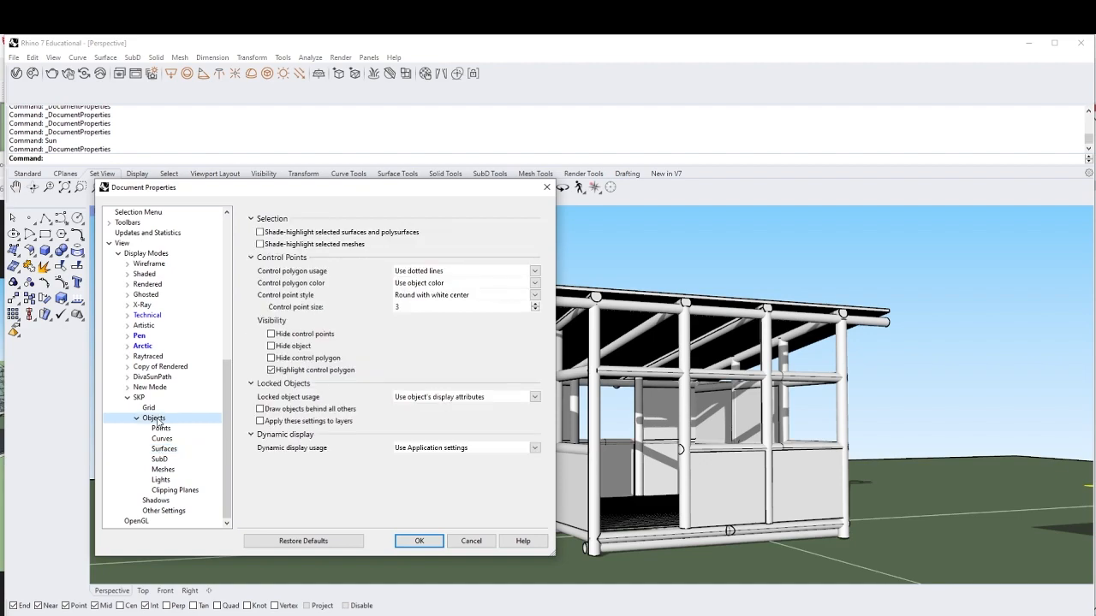
left_click(138, 397)
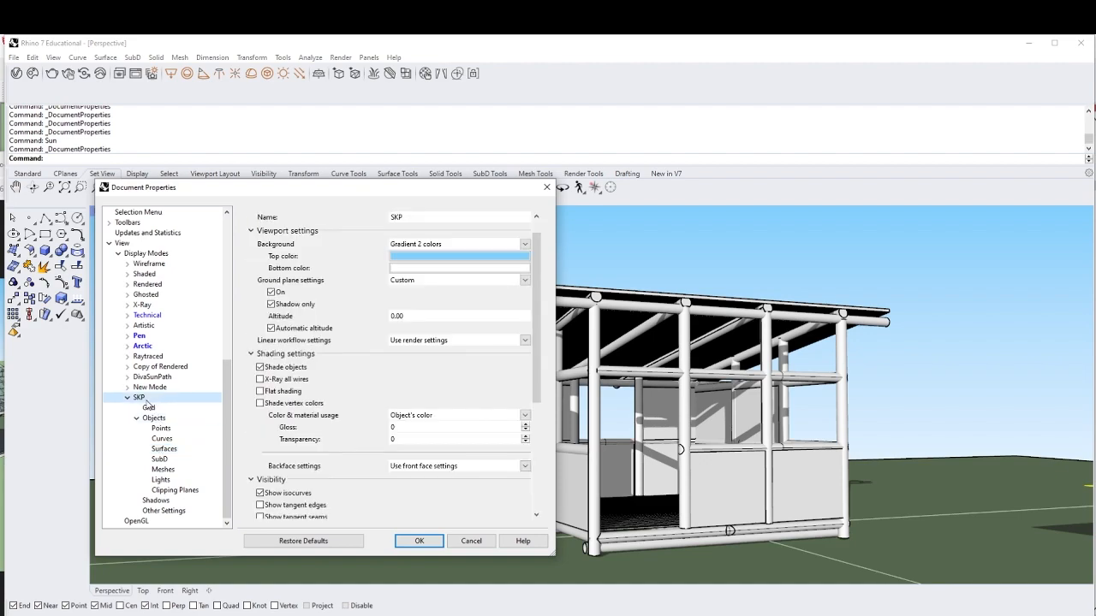
Enable Shade objects for SKP and return to its object display page
scroll("down", 3)
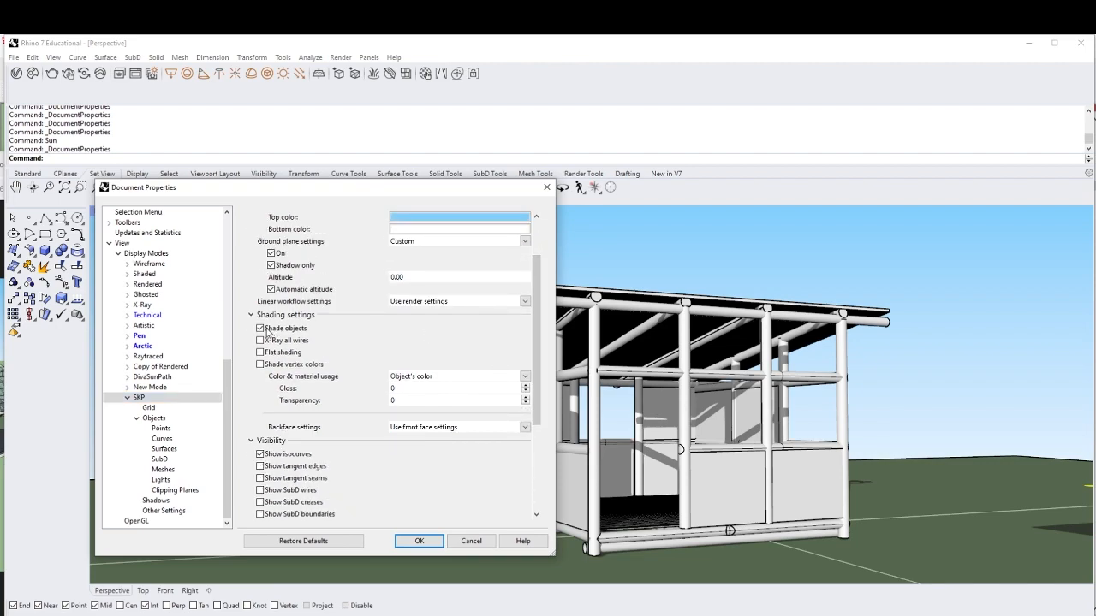
left_click(260, 328)
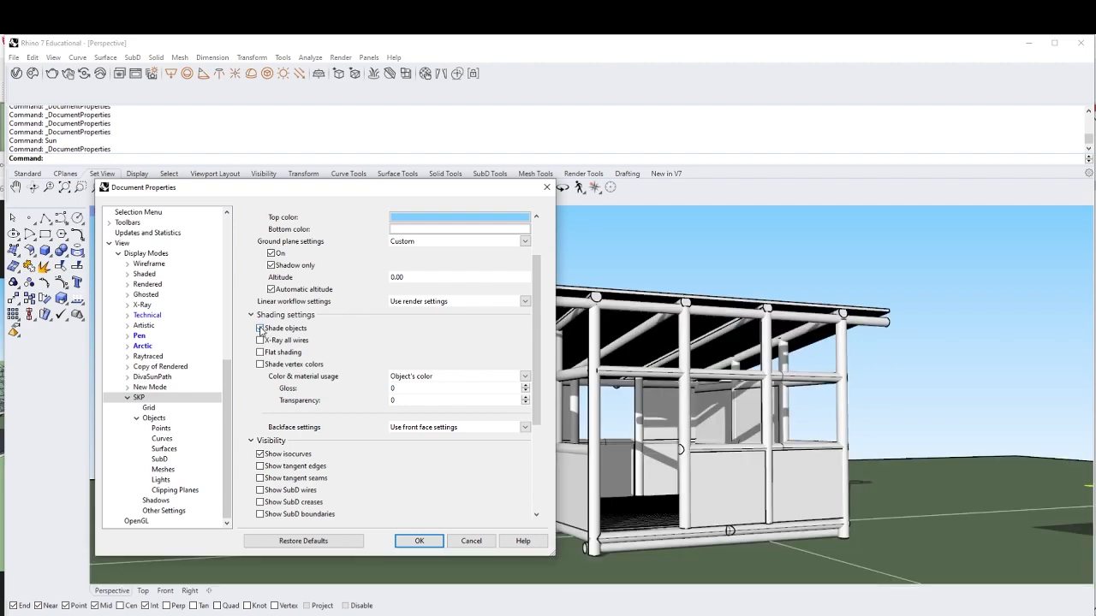
left_click(259, 327)
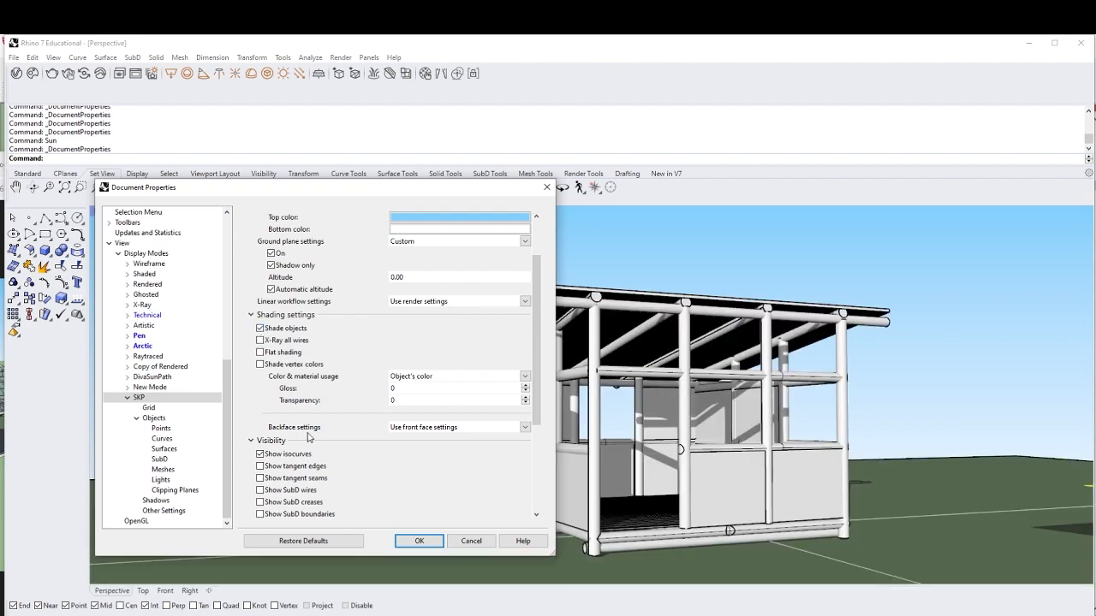
left_click(260, 465)
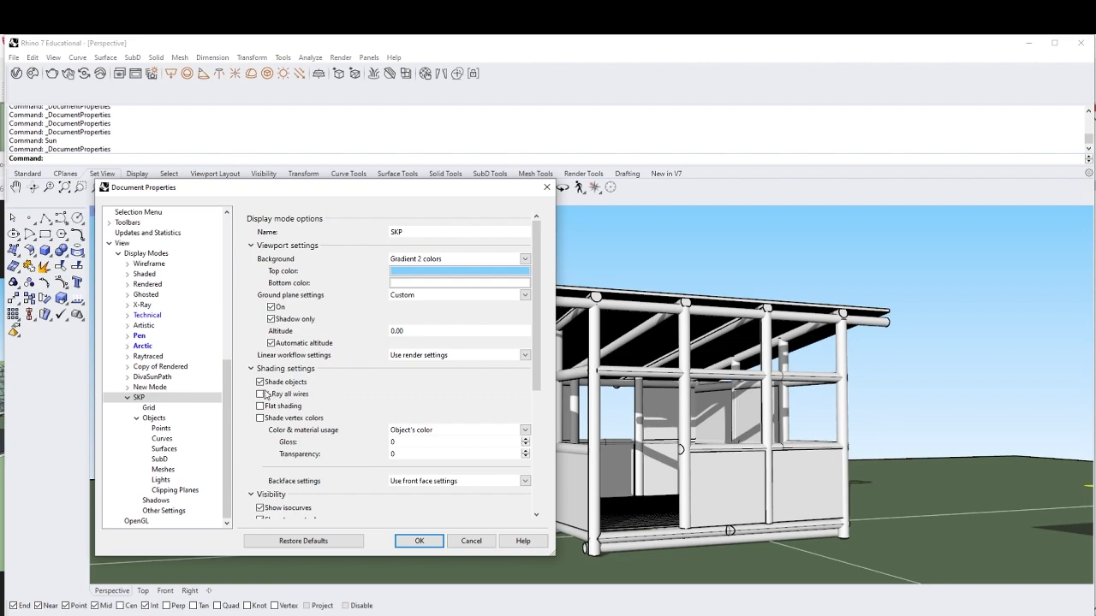
left_click(154, 418)
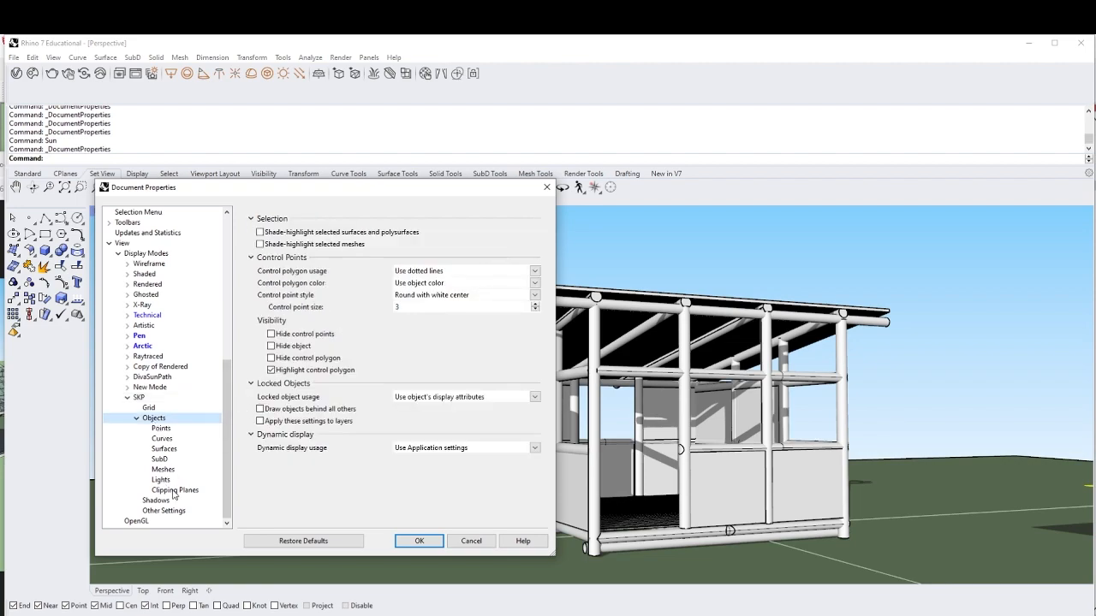
Toggle SKP clipping plane edges off and back on
left_click(175, 490)
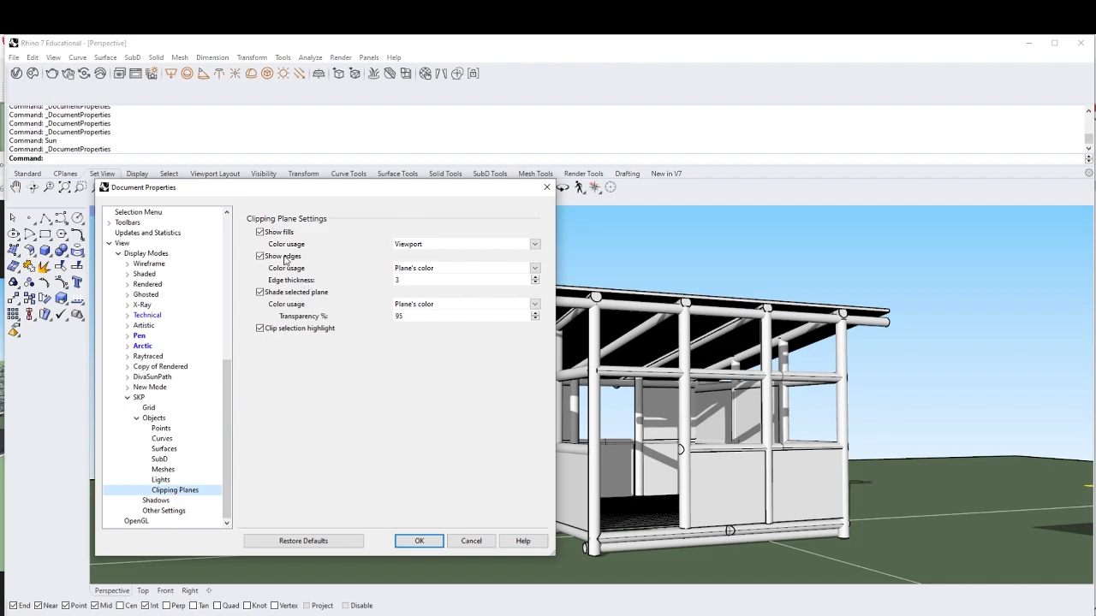
left_click(260, 256)
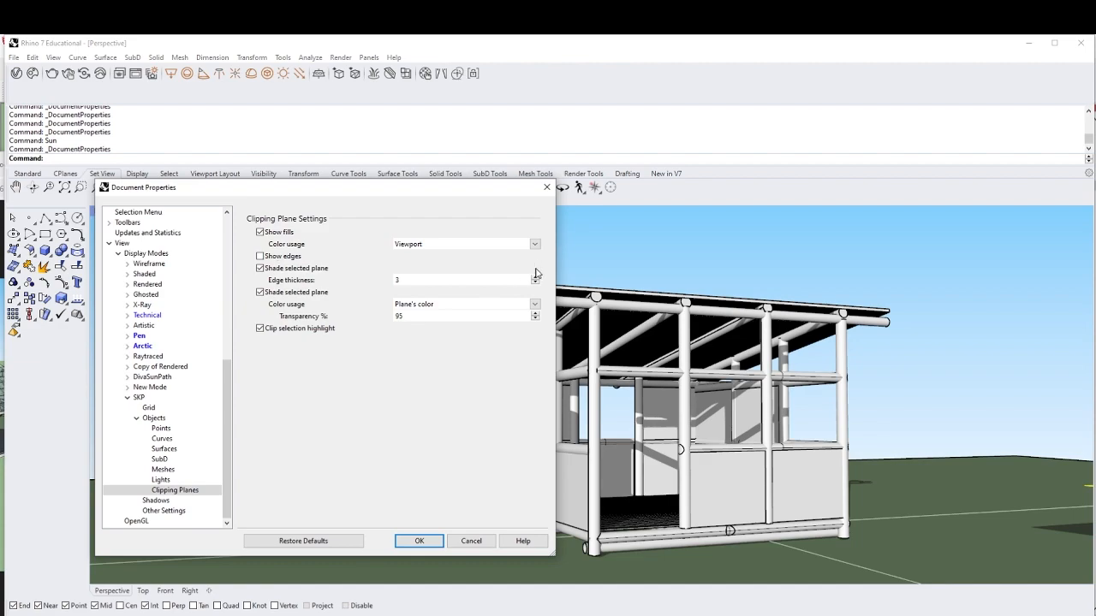
mouse_move(538, 279)
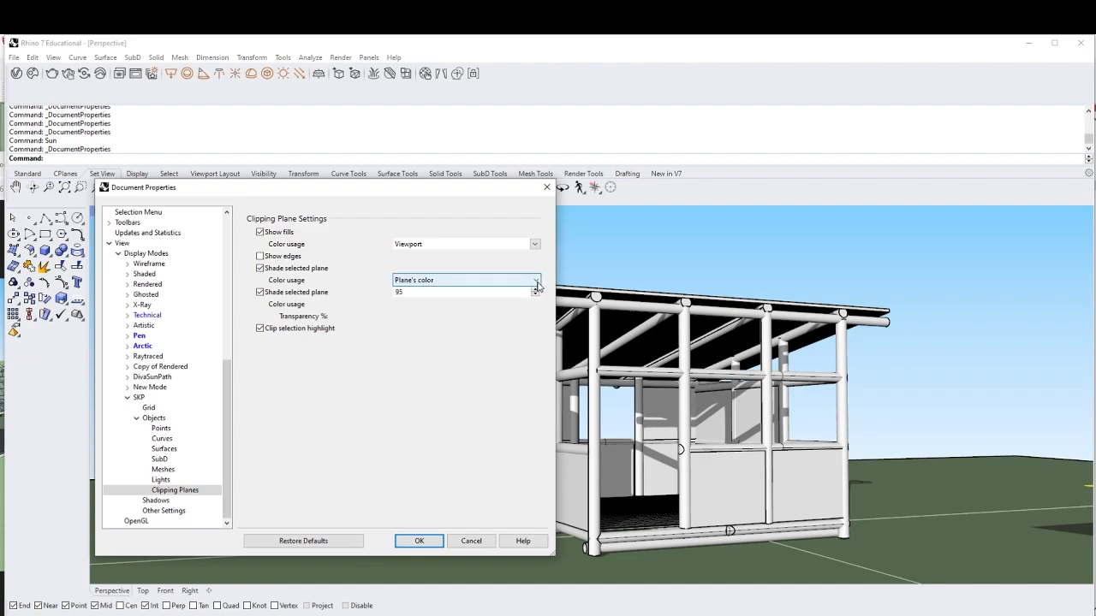
left_click(536, 280)
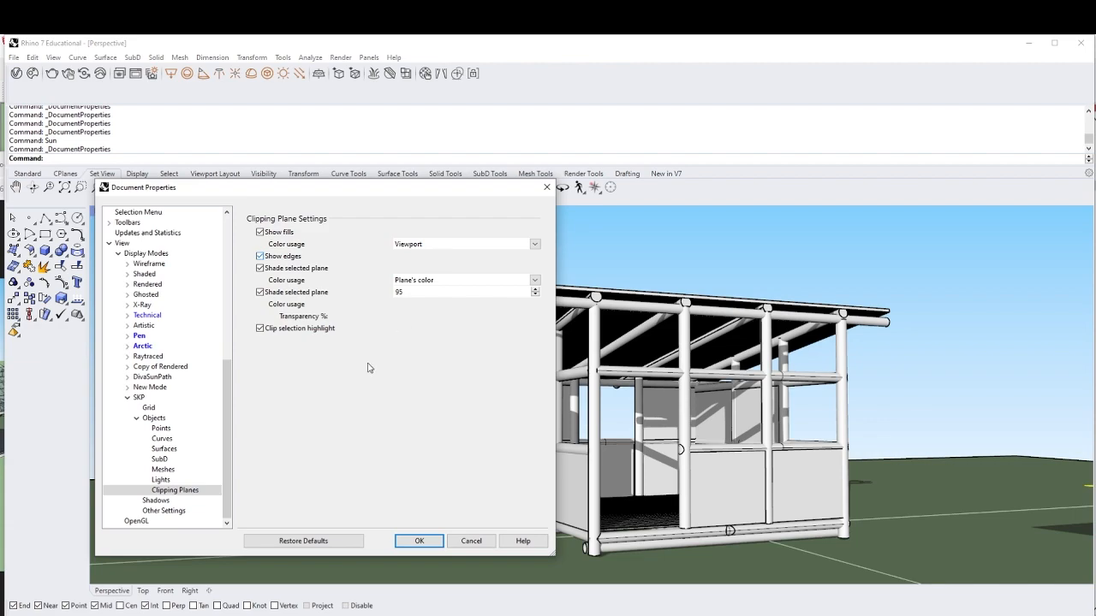
left_click(164, 449)
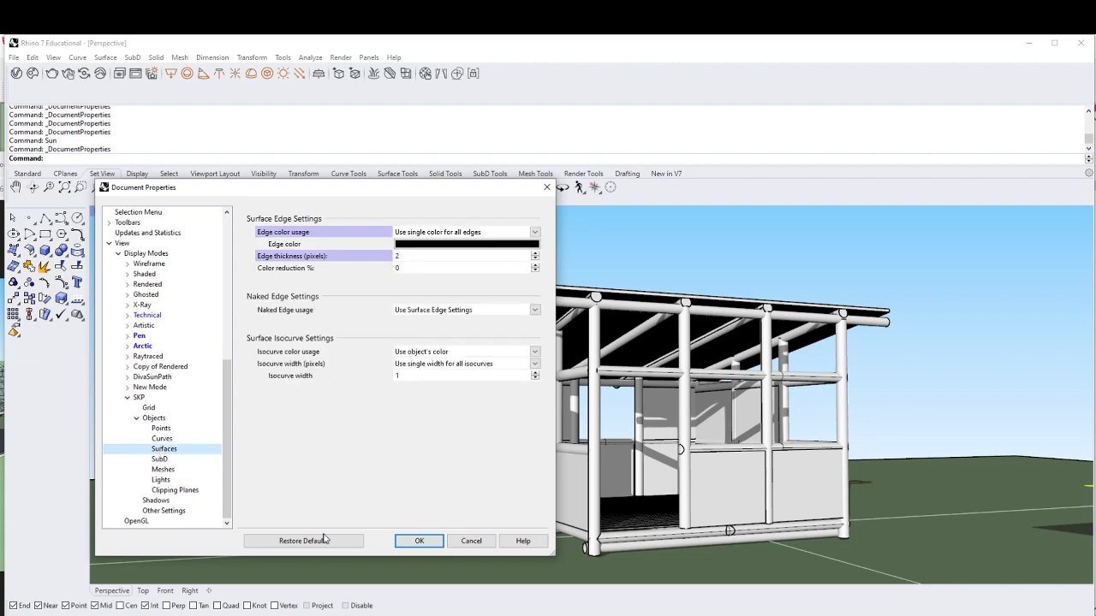
mouse_move(195, 465)
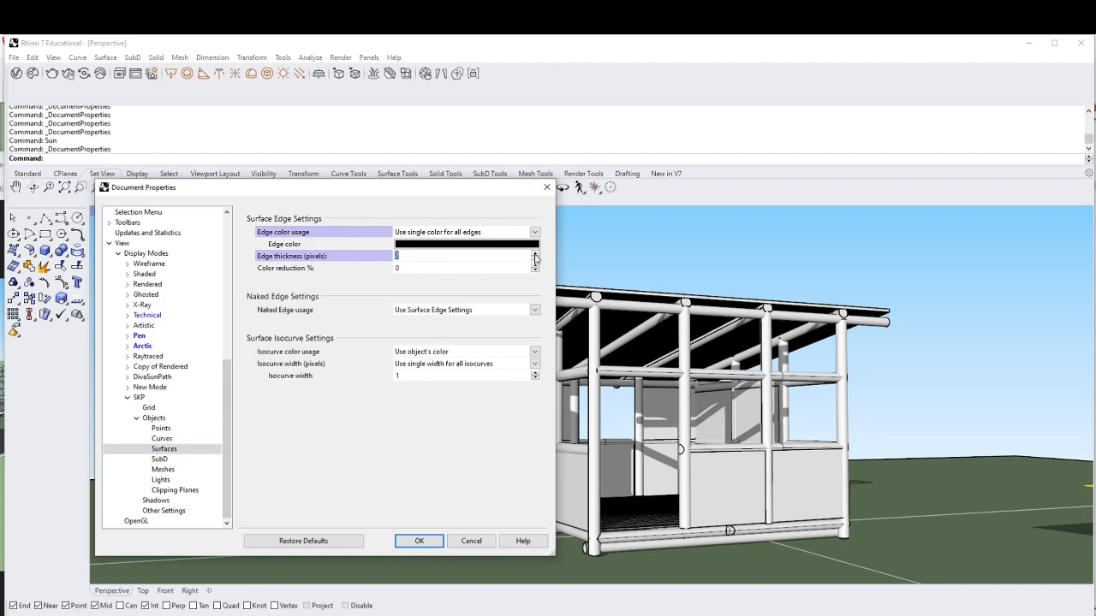
mouse_move(552, 375)
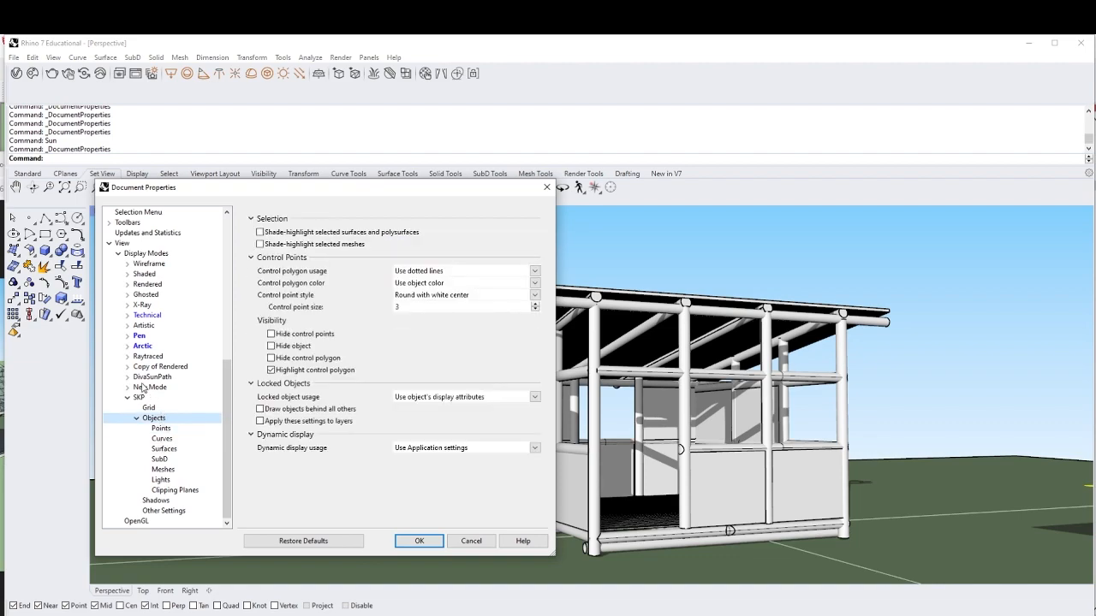
Turn flat shading back on for the SKP display mode
left_click(139, 397)
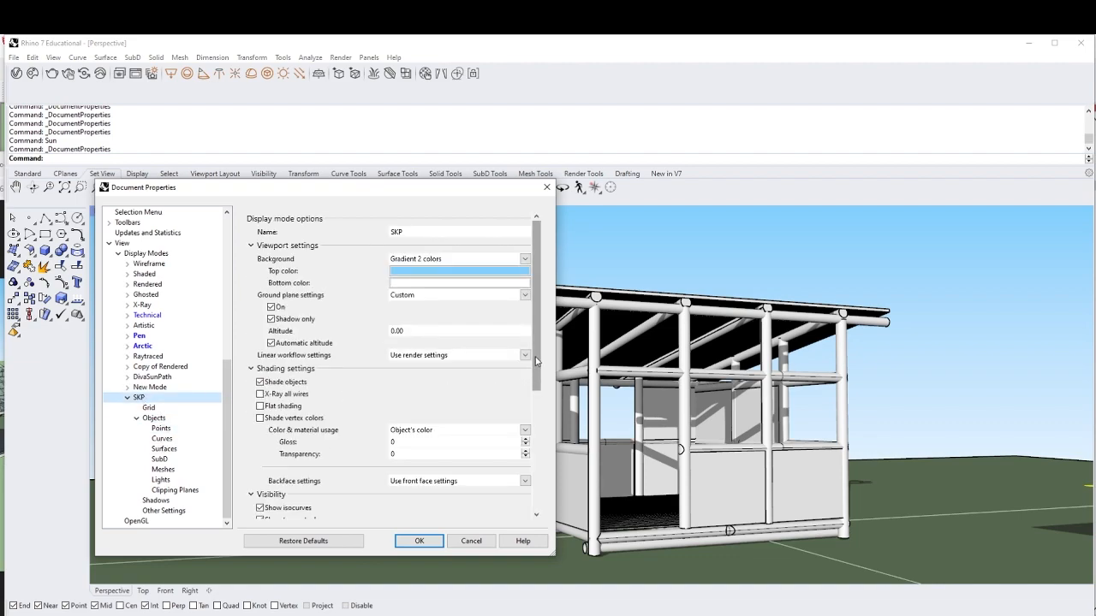
scroll("down", 3)
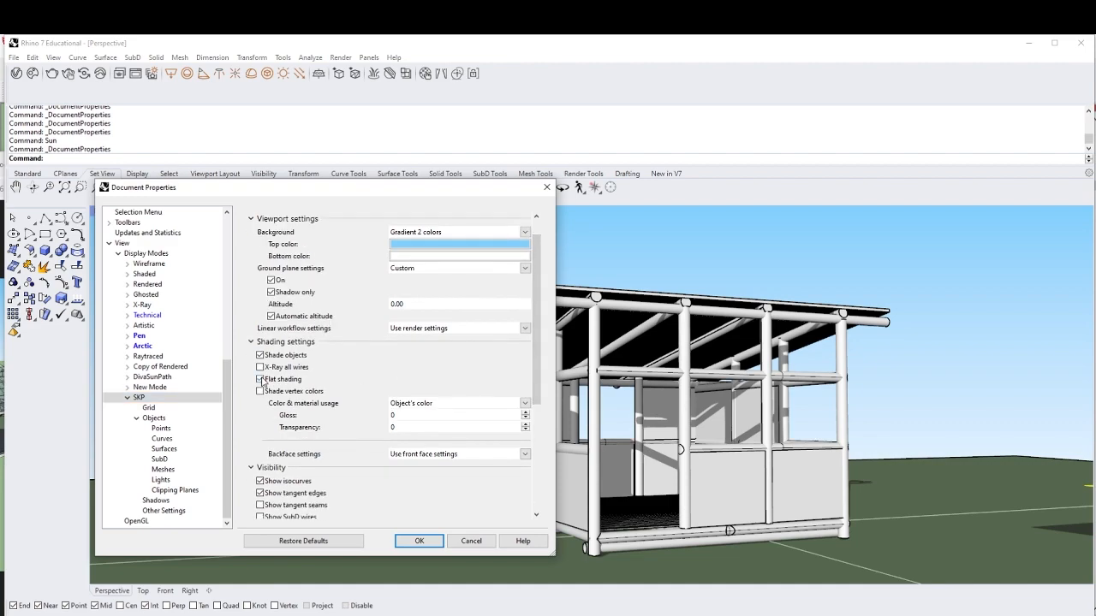
left_click(260, 379)
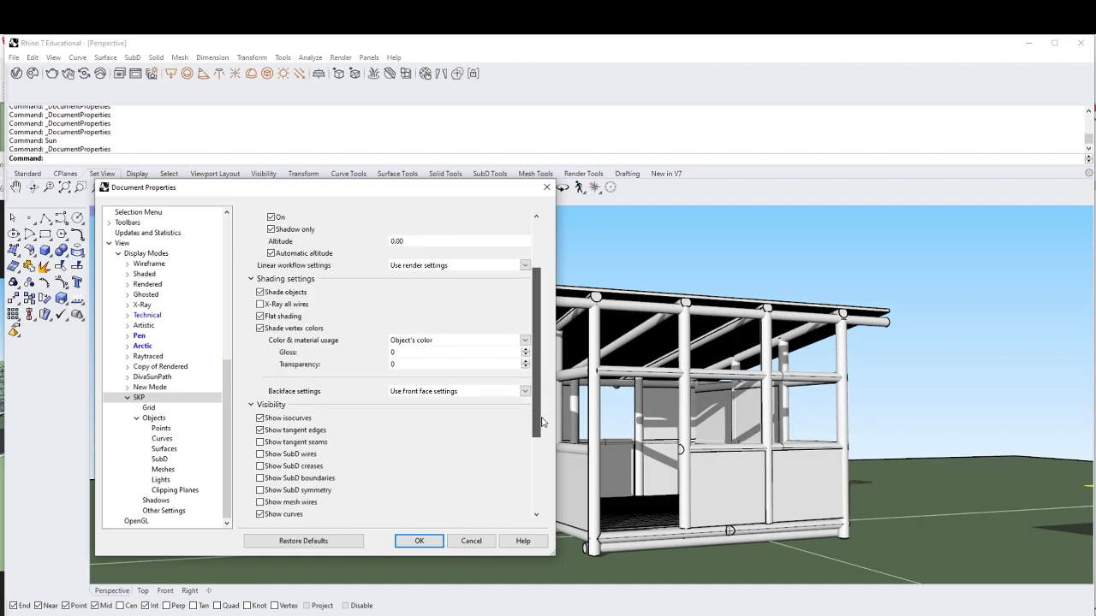
scroll("down", 3)
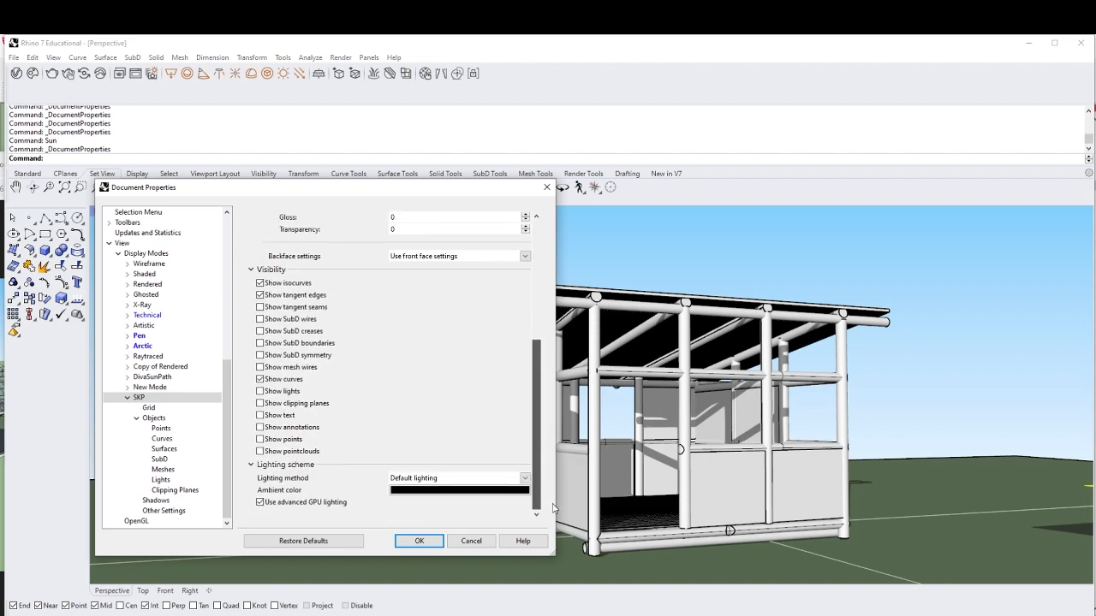
Browse the SKP object, grid and point object settings pages
left_click(154, 417)
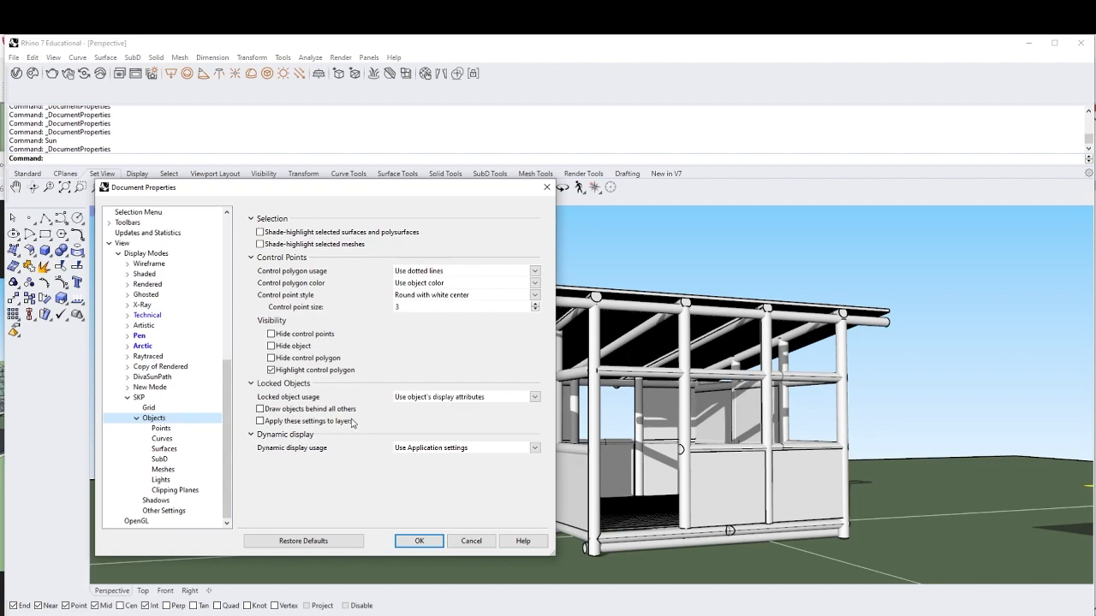
left_click(164, 449)
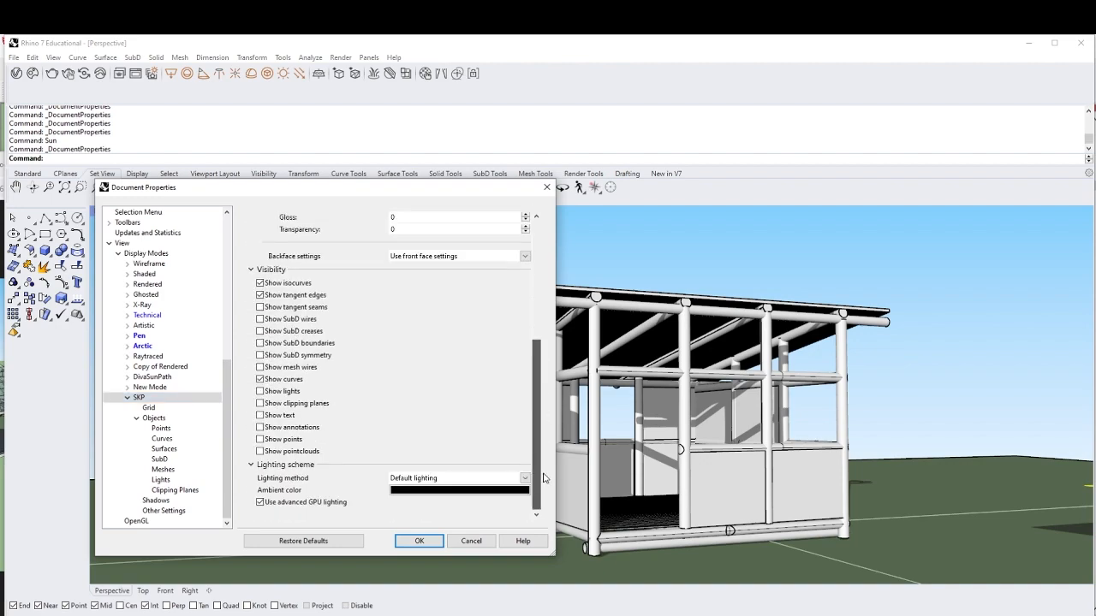
left_click(149, 407)
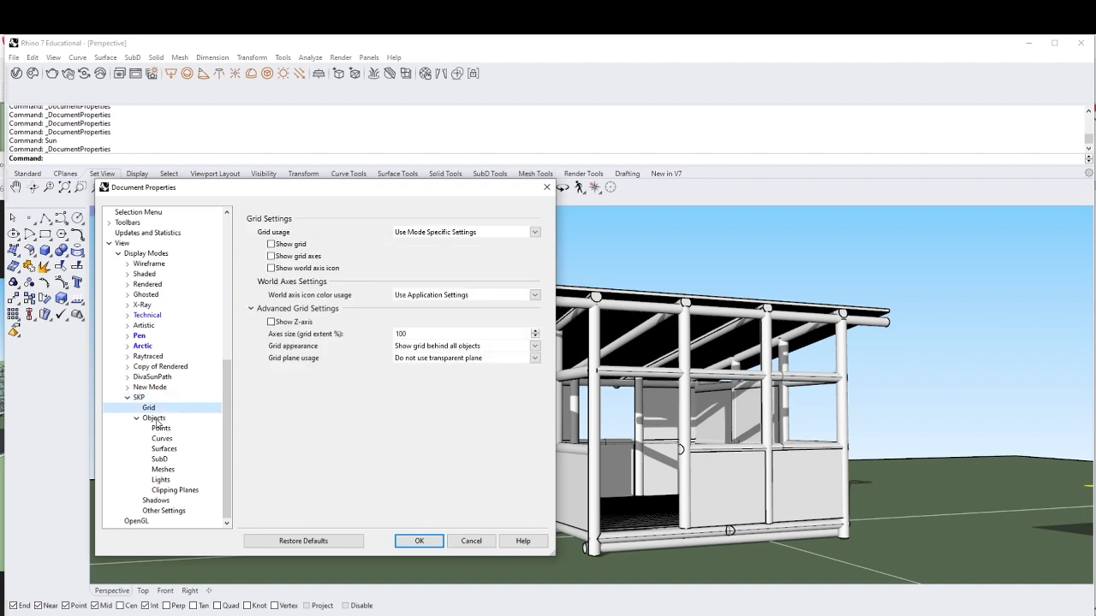
left_click(161, 427)
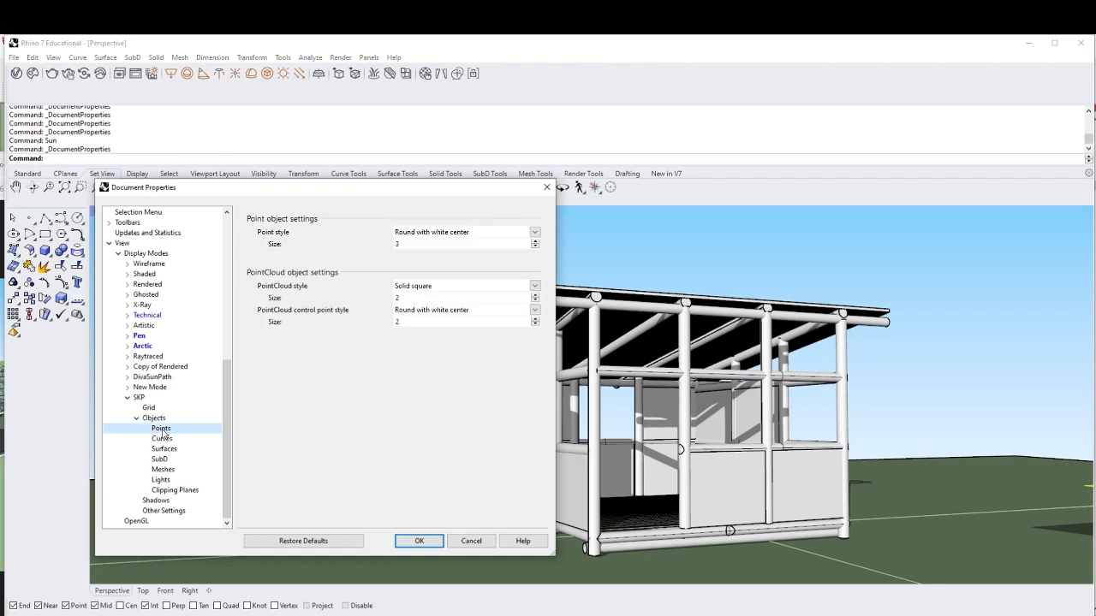
Set the SKP shadow size slider to Minimum video memory usage
left_click(156, 499)
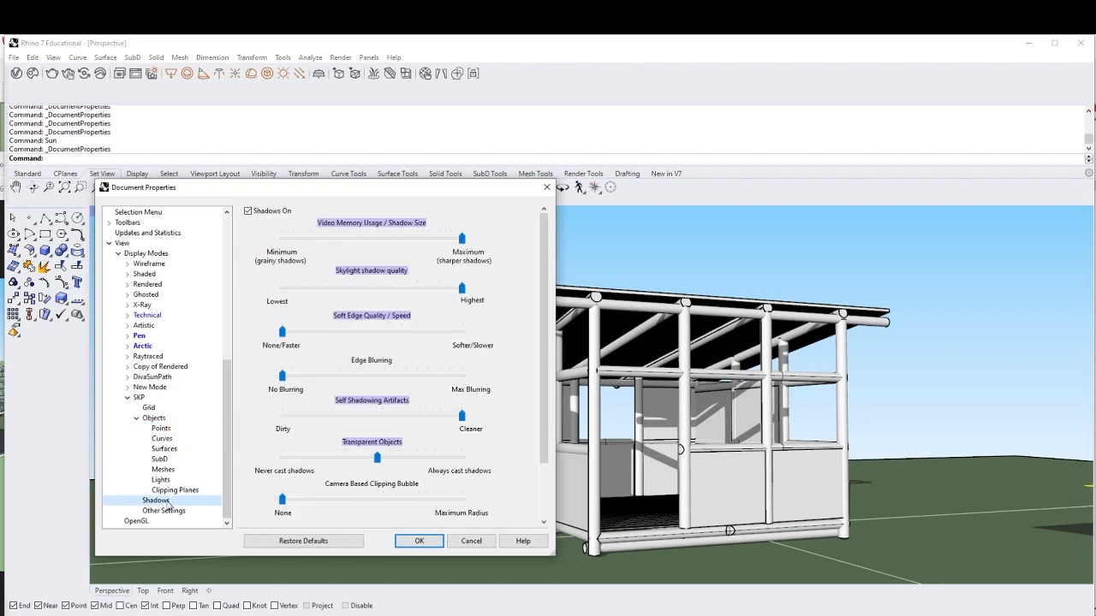
mouse_move(479, 379)
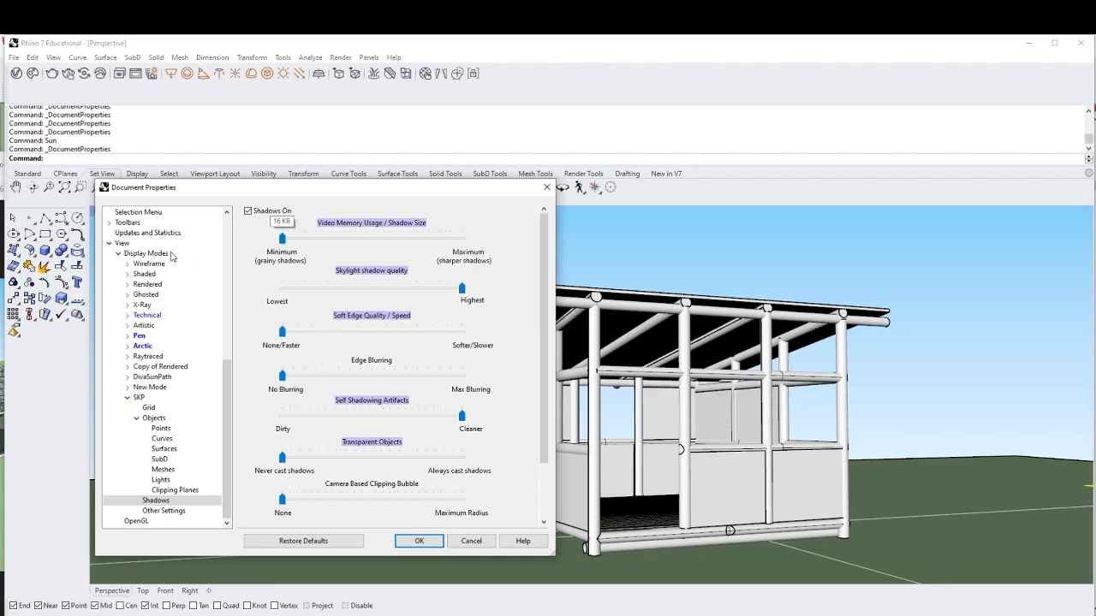
mouse_move(358, 247)
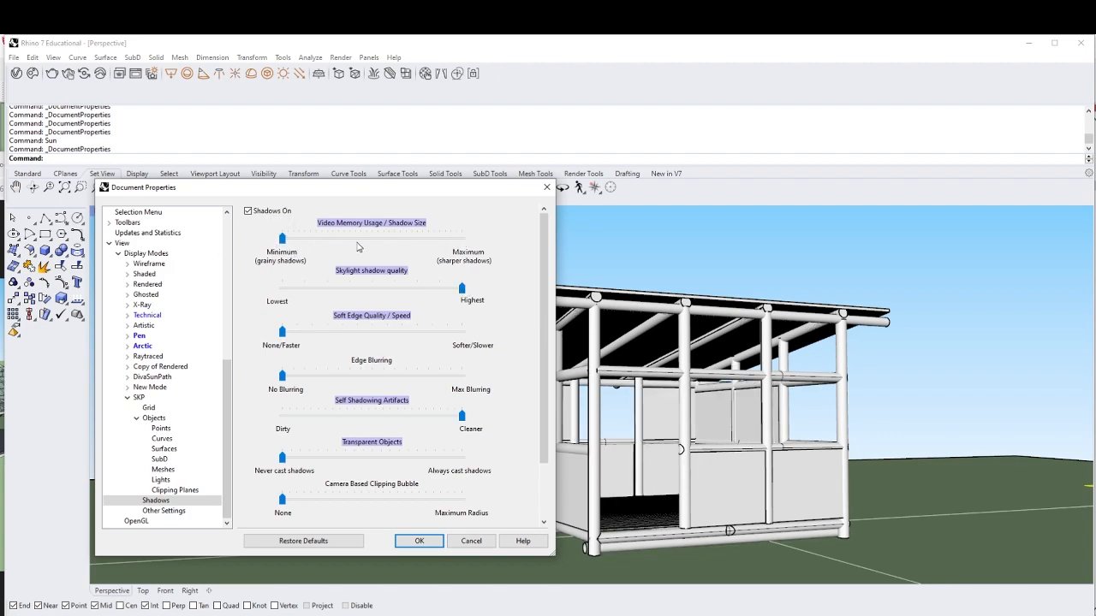
left_click_drag(283, 238, 390, 237)
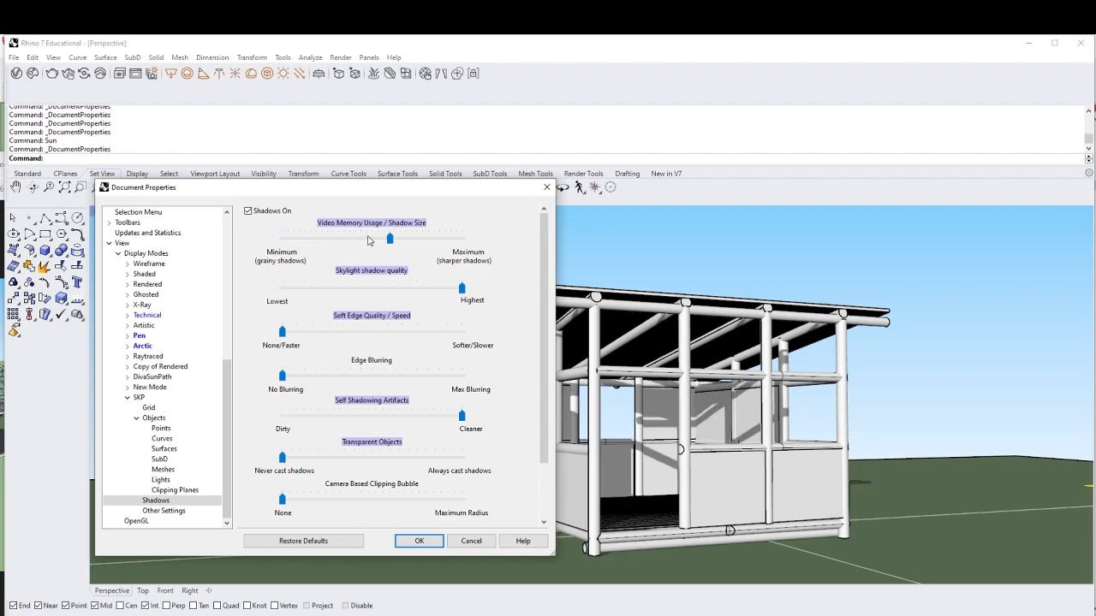
left_click_drag(390, 238, 282, 238)
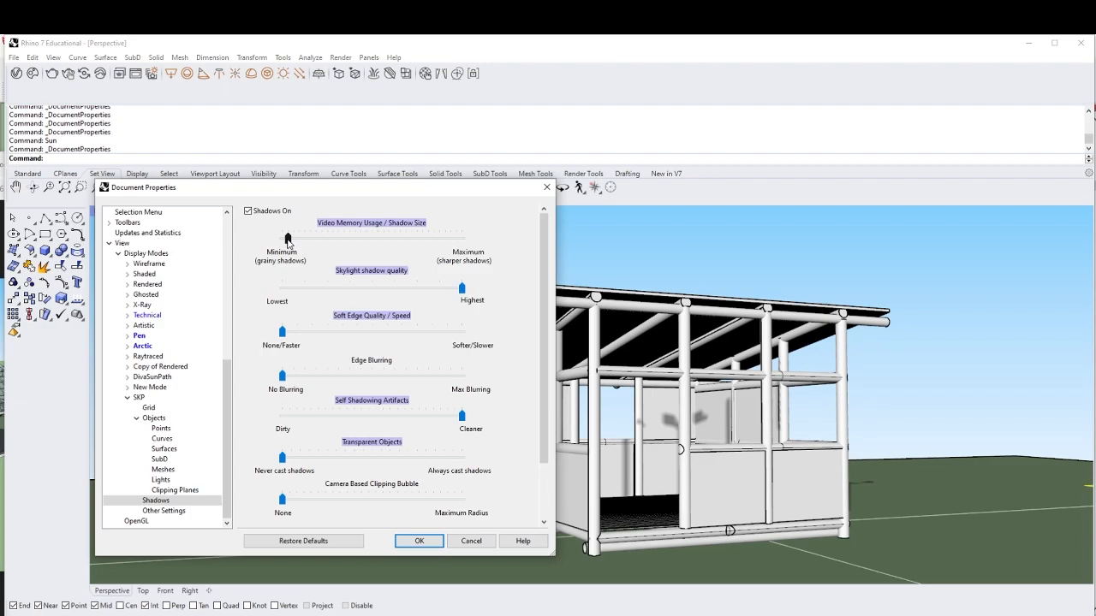
left_click_drag(288, 239, 282, 239)
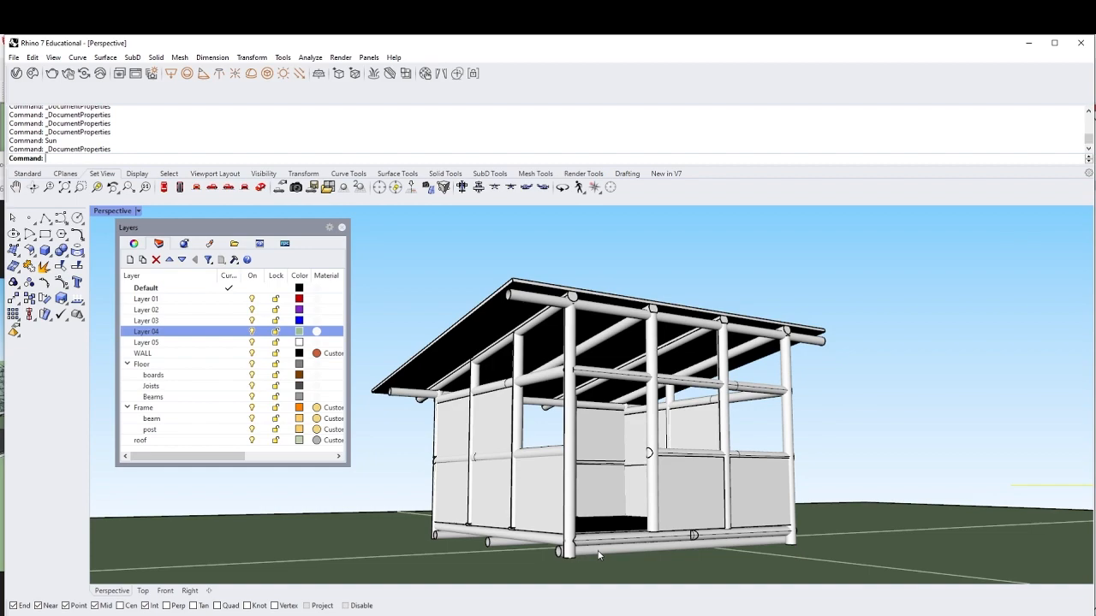
mouse_move(588, 507)
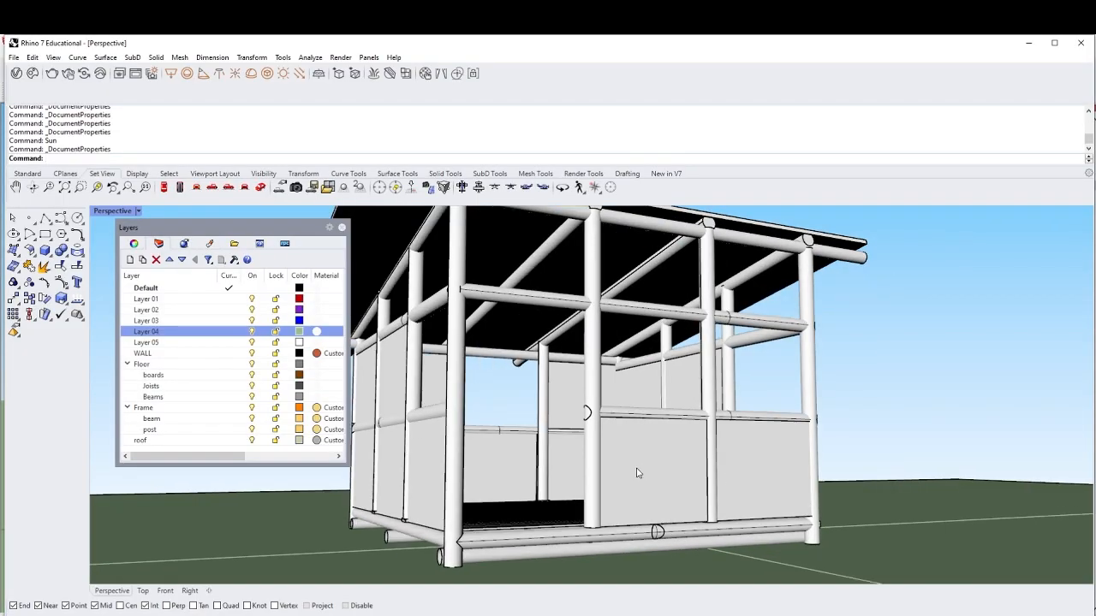
left_click(32, 57)
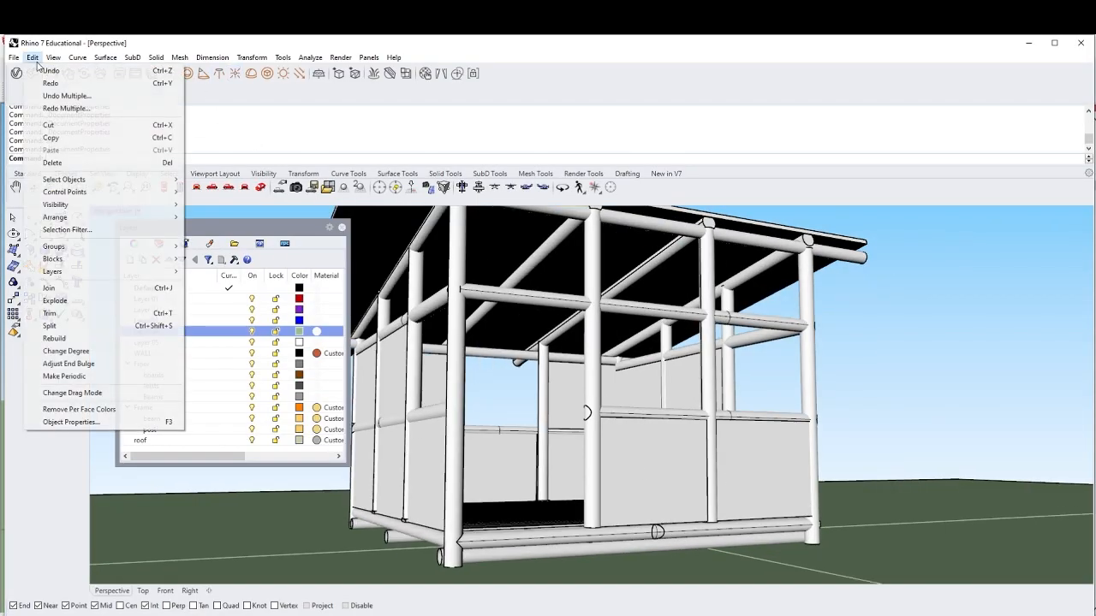